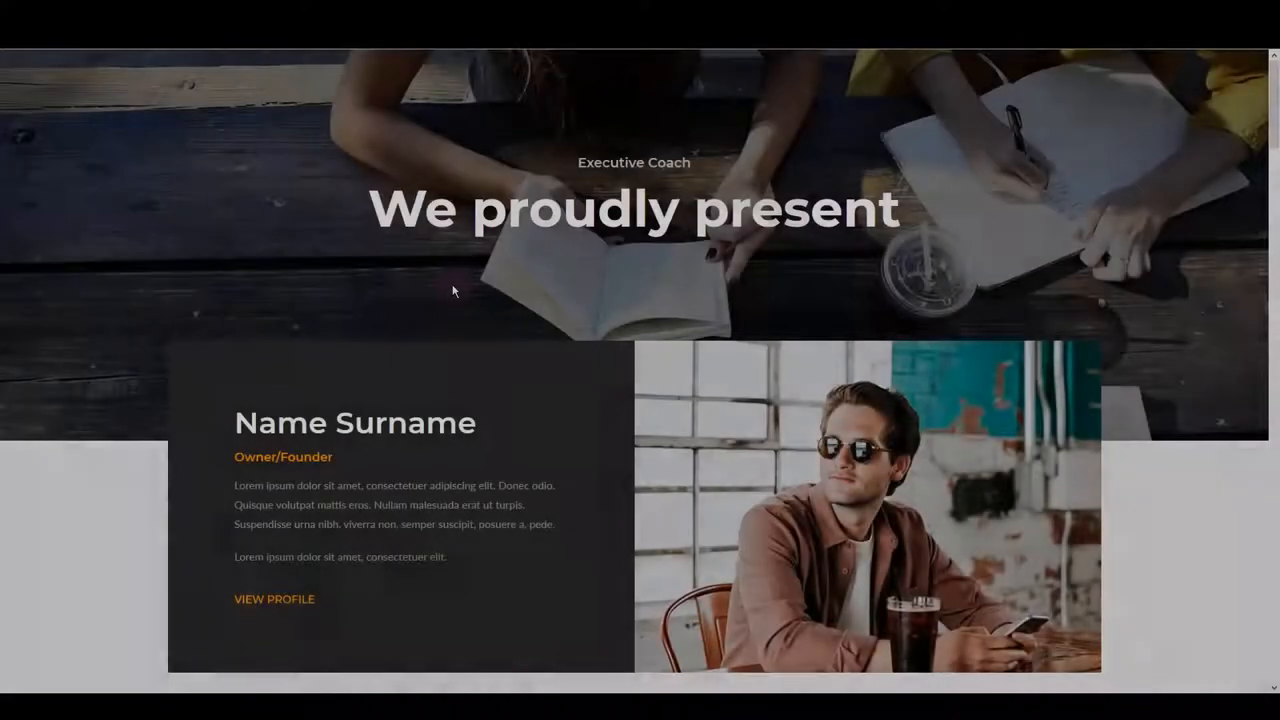
Locate the Free Coach Elementor Template page and load it in the Elementor editor
scroll(down, 3)
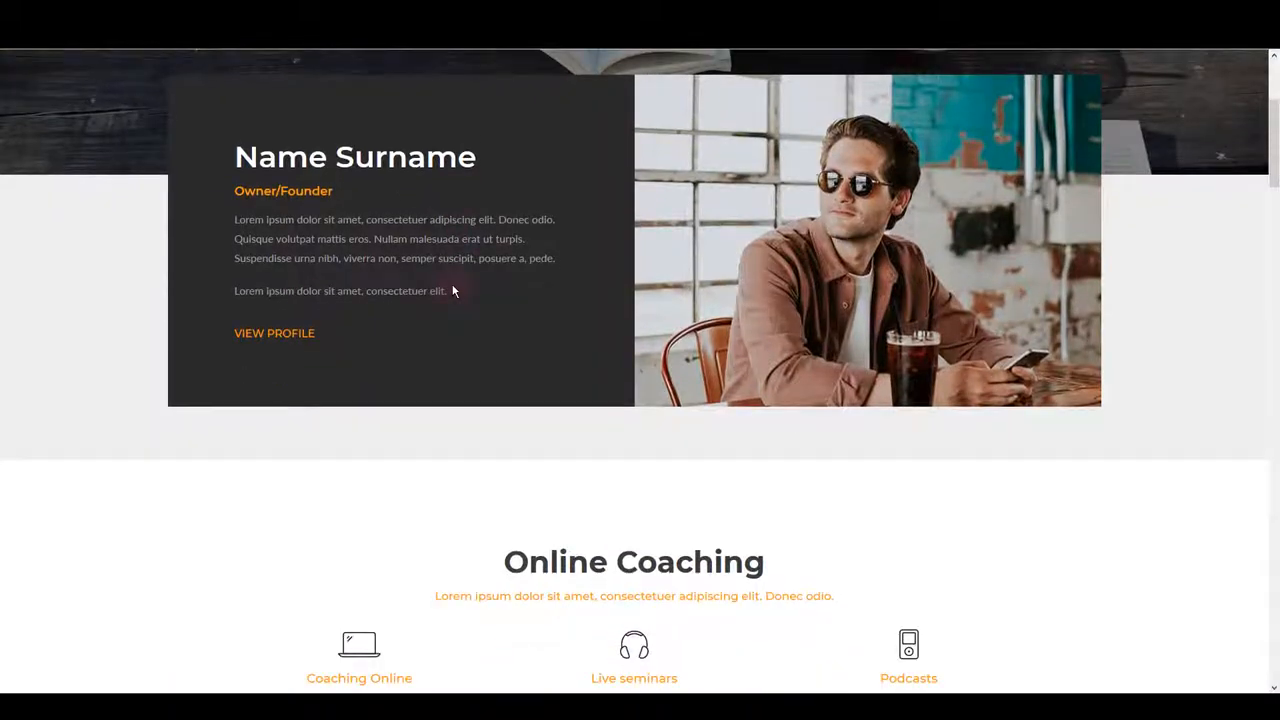
scroll(down, 3)
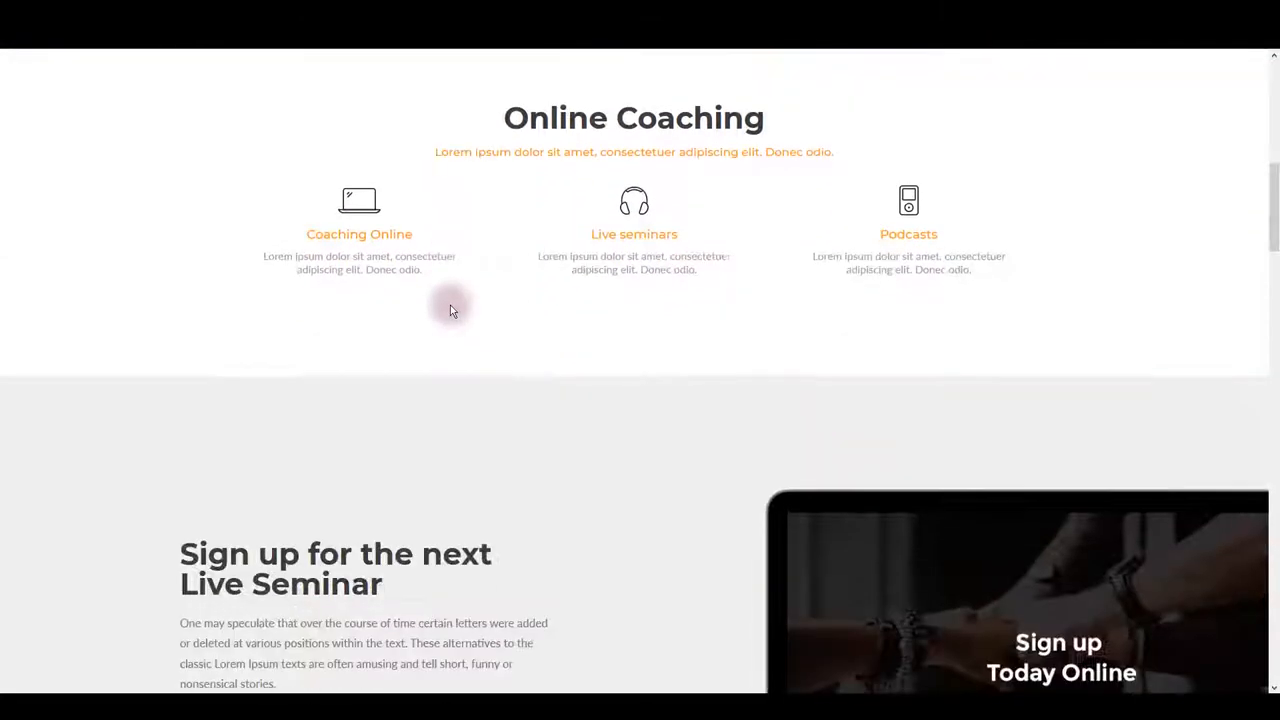
scroll(down, 3)
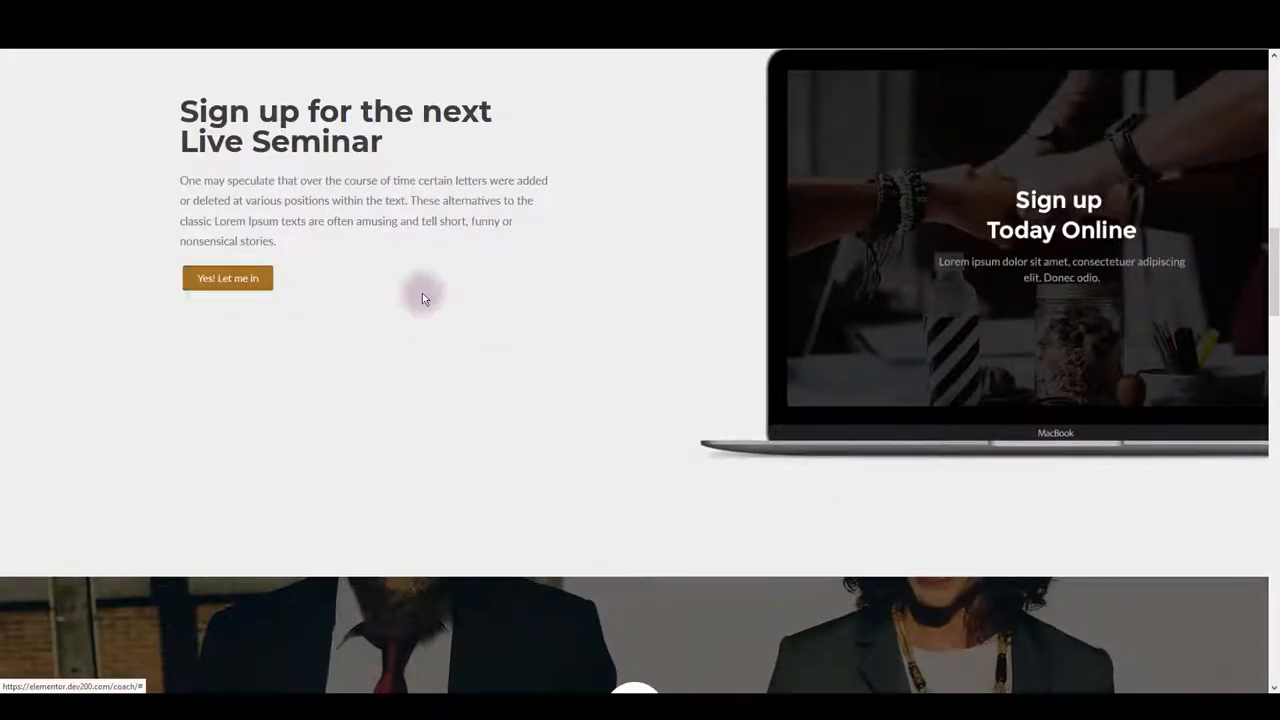
scroll(down, 3)
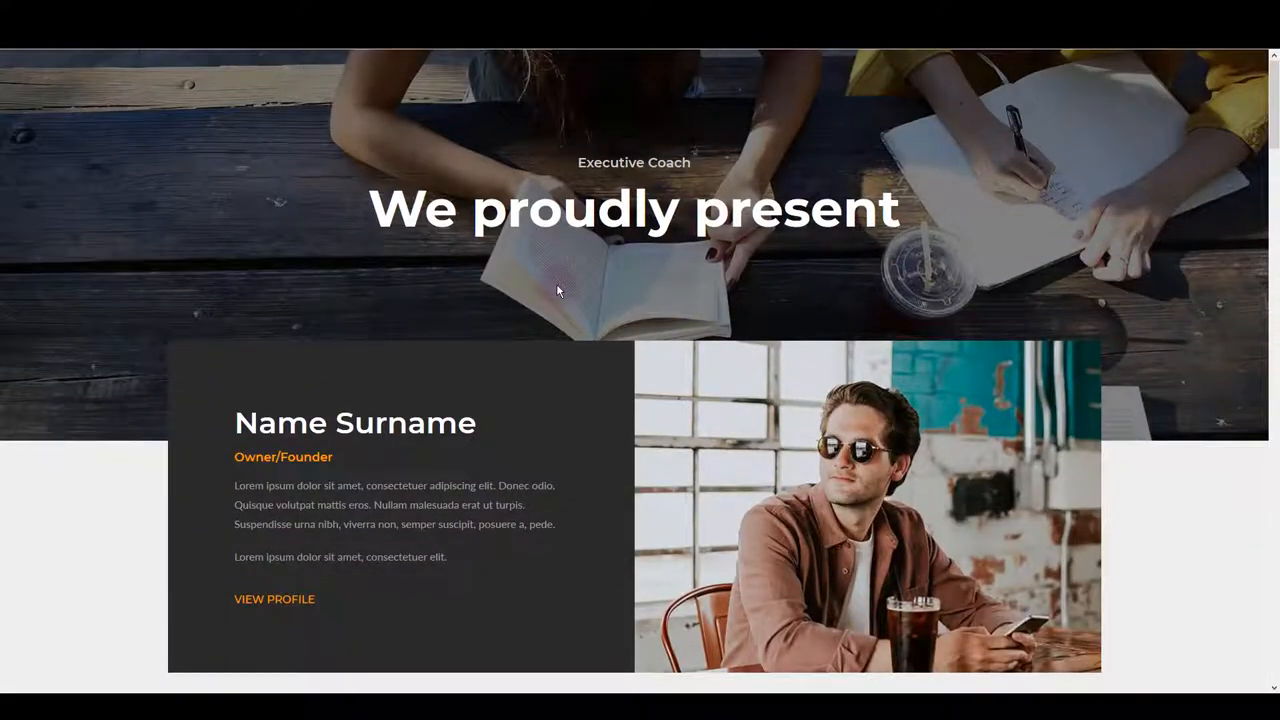
scroll(down, 3)
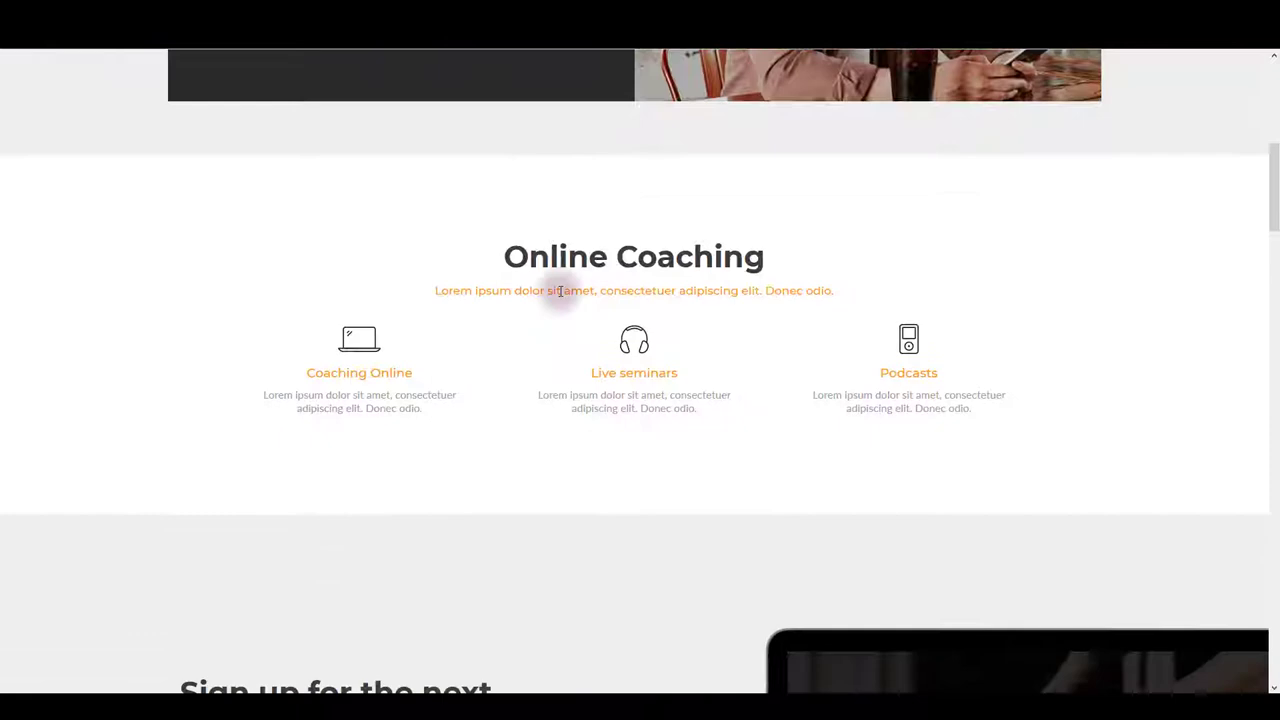
scroll(down, 3)
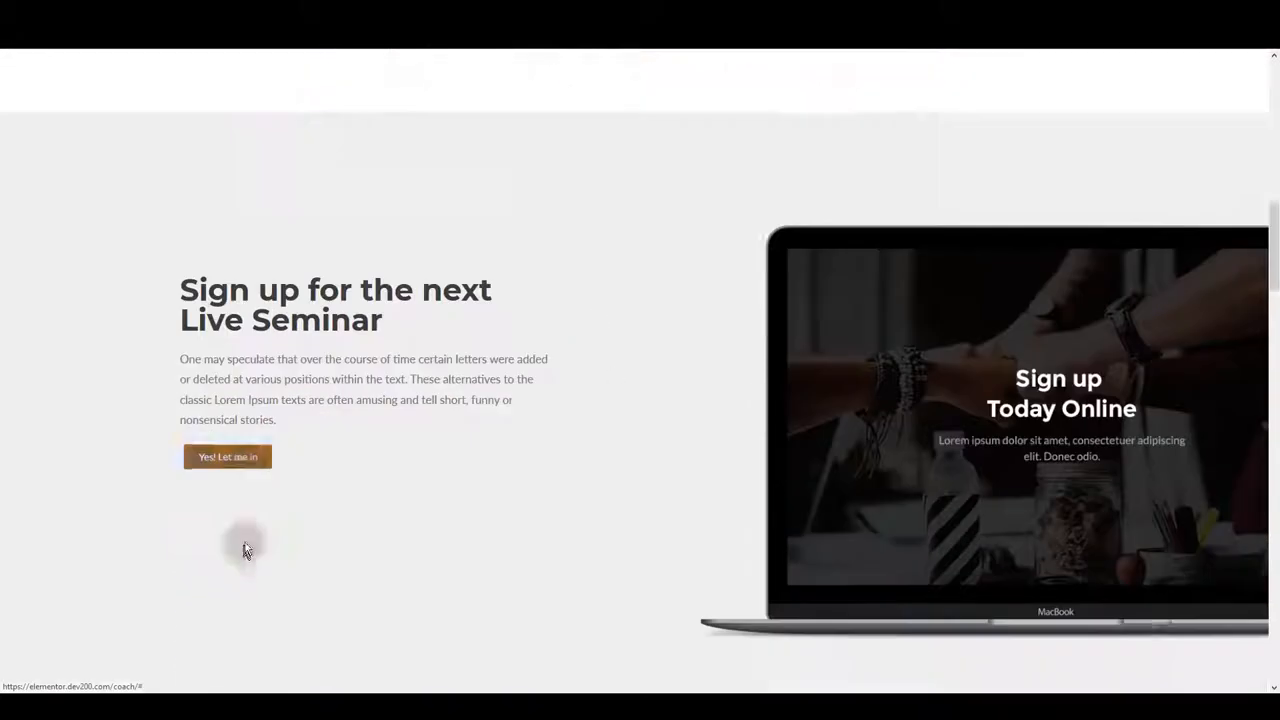
scroll(down, 3)
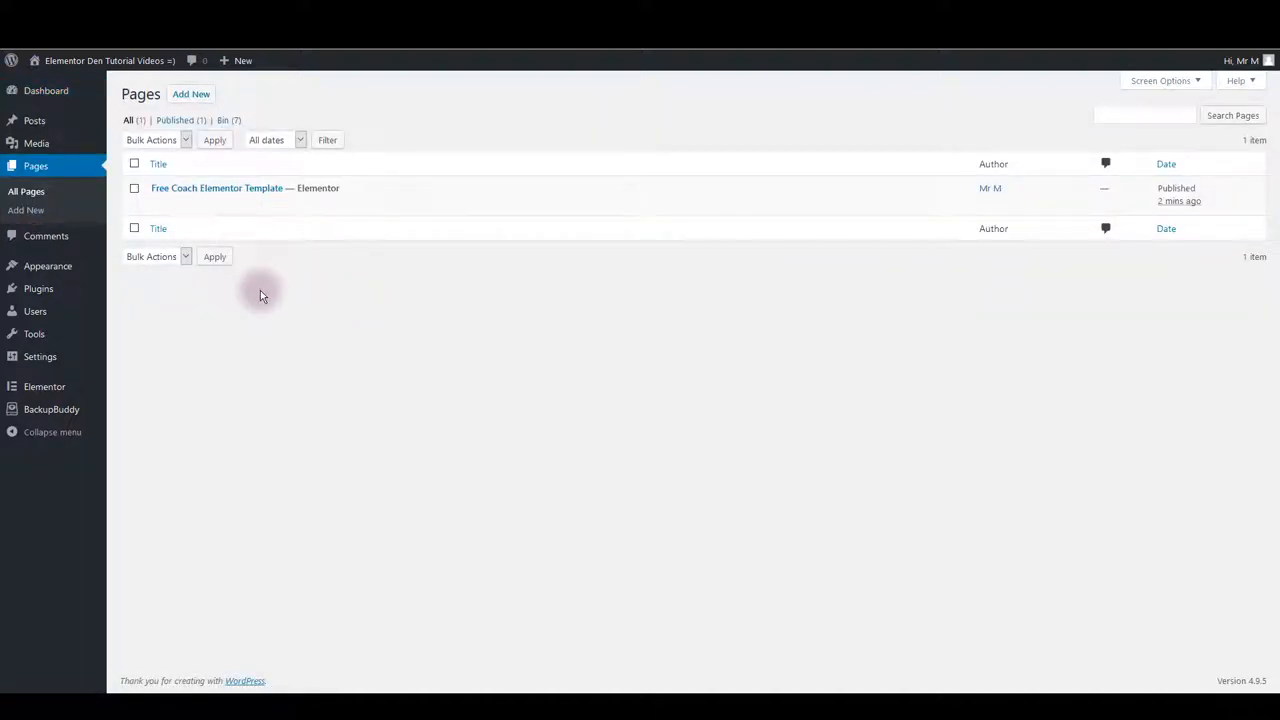
mouse_move(240, 188)
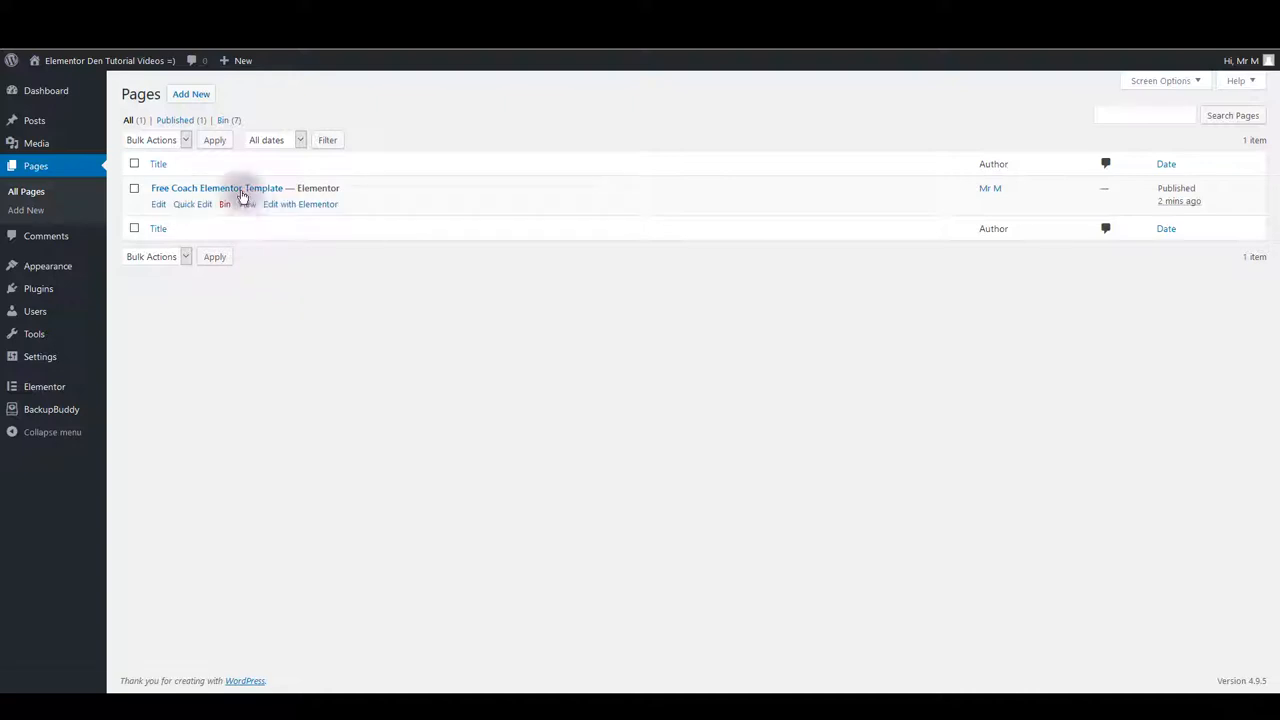
mouse_move(158, 204)
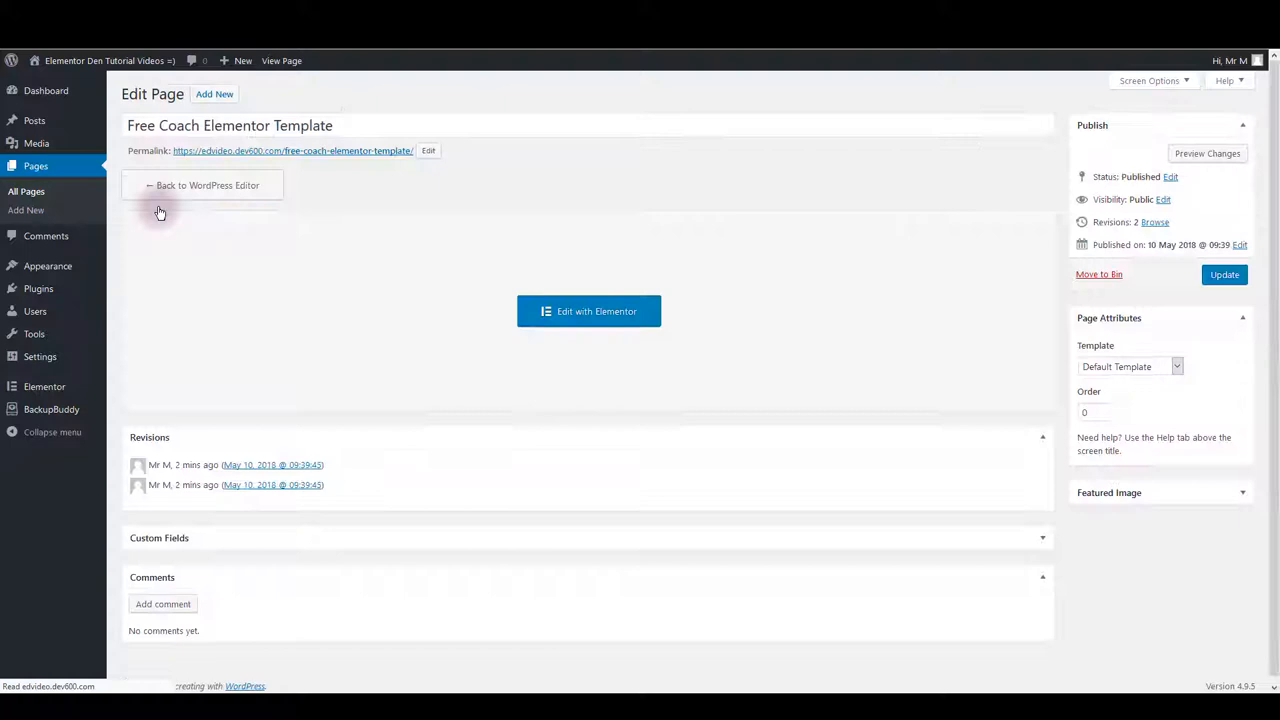
mouse_move(564, 316)
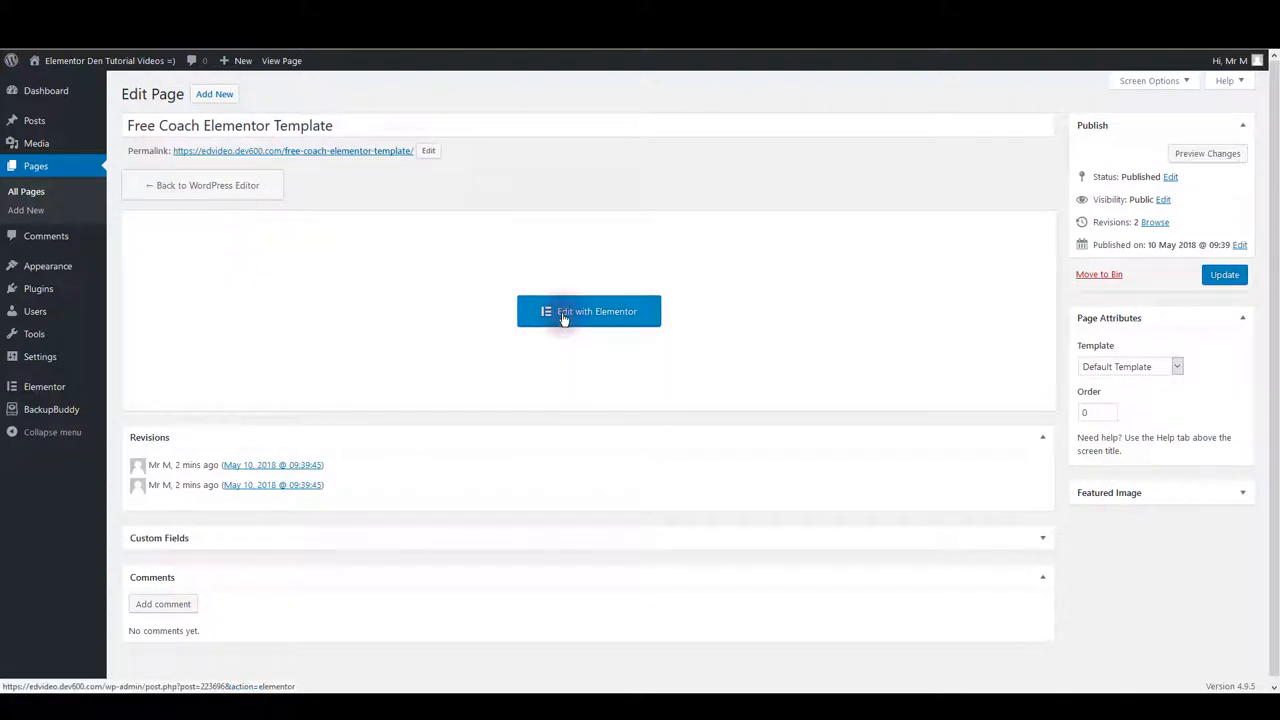
click(588, 312)
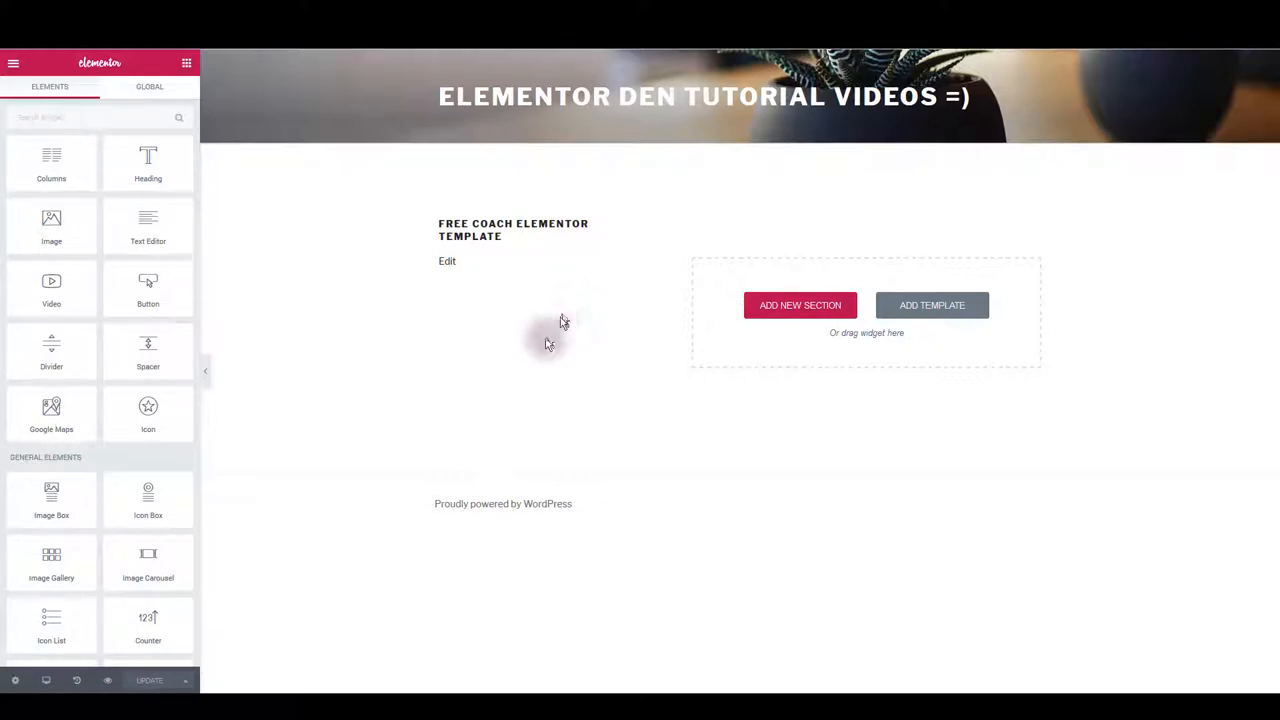
mouse_move(420, 446)
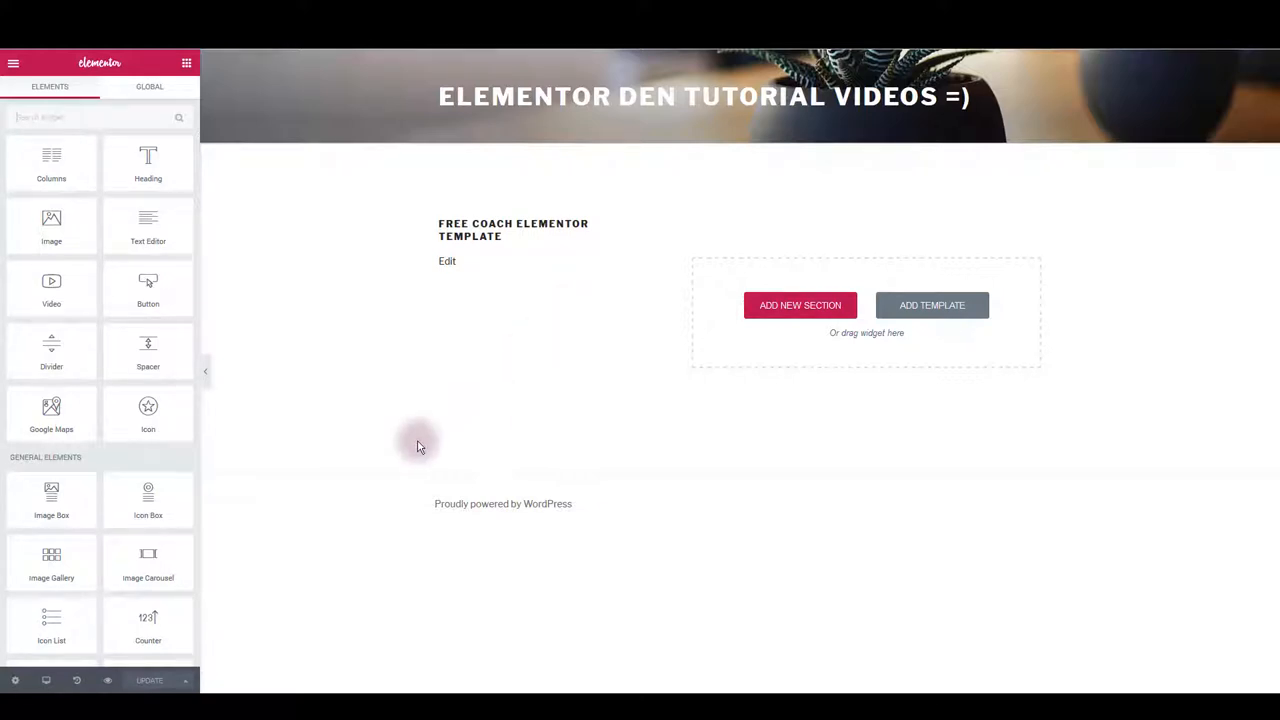
mouse_move(14, 680)
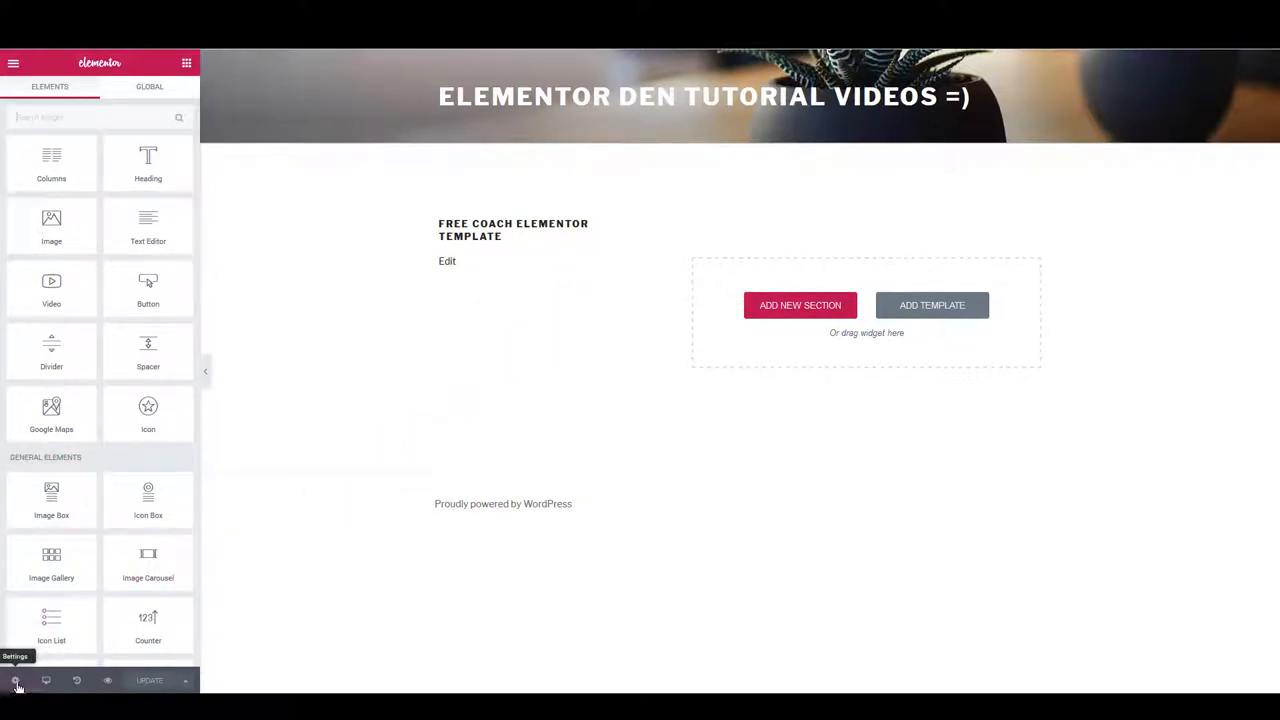
Set the page layout to Elementor Canvas in page settings, hiding theme header and footer
click(14, 680)
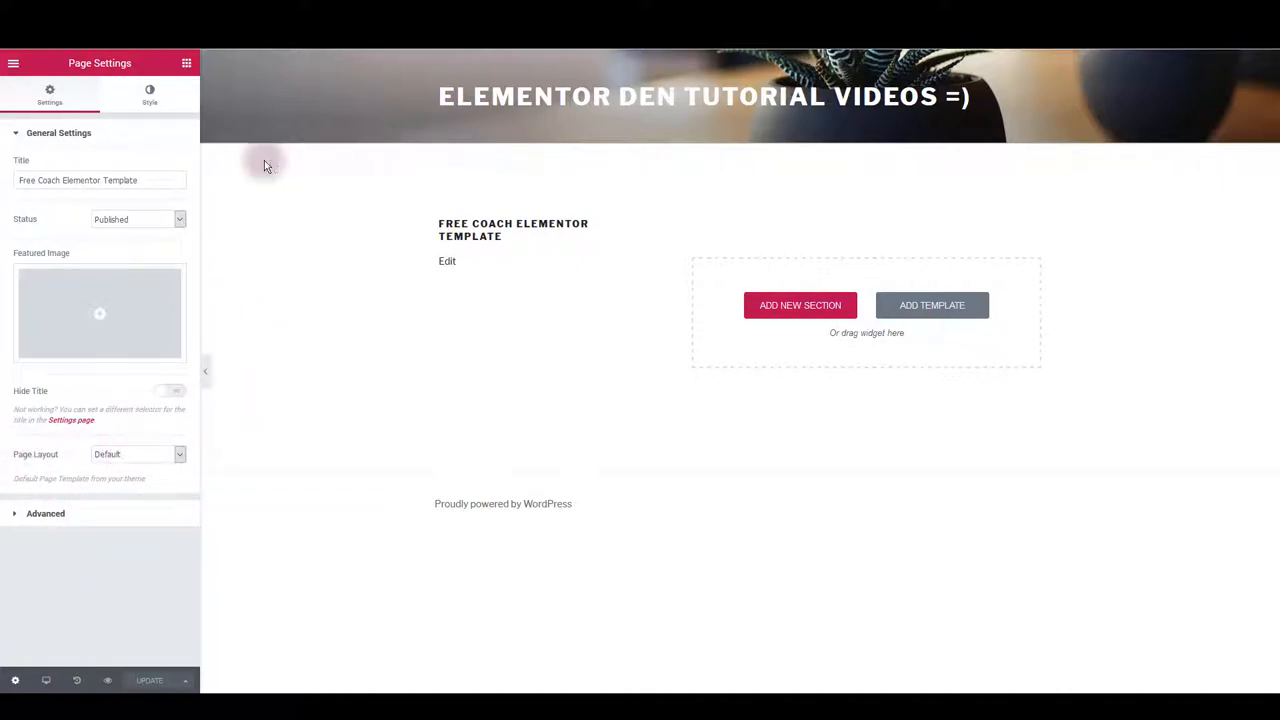
mouse_move(504, 516)
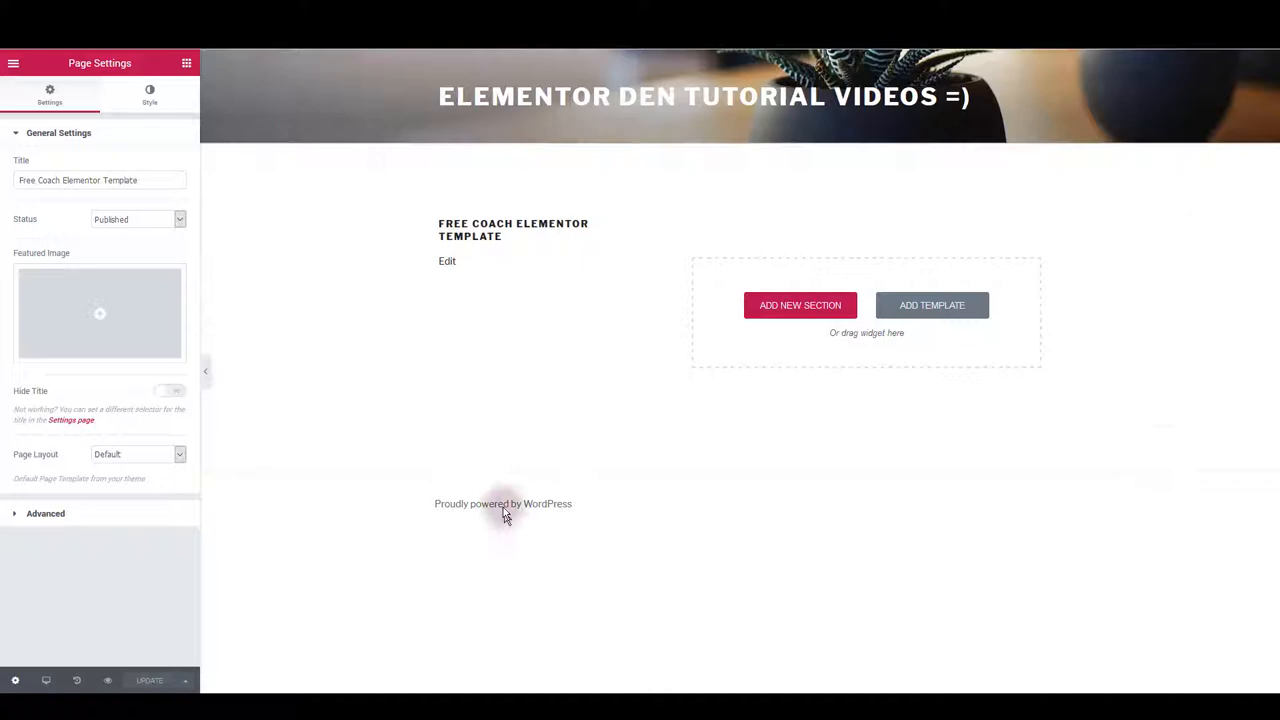
click(136, 454)
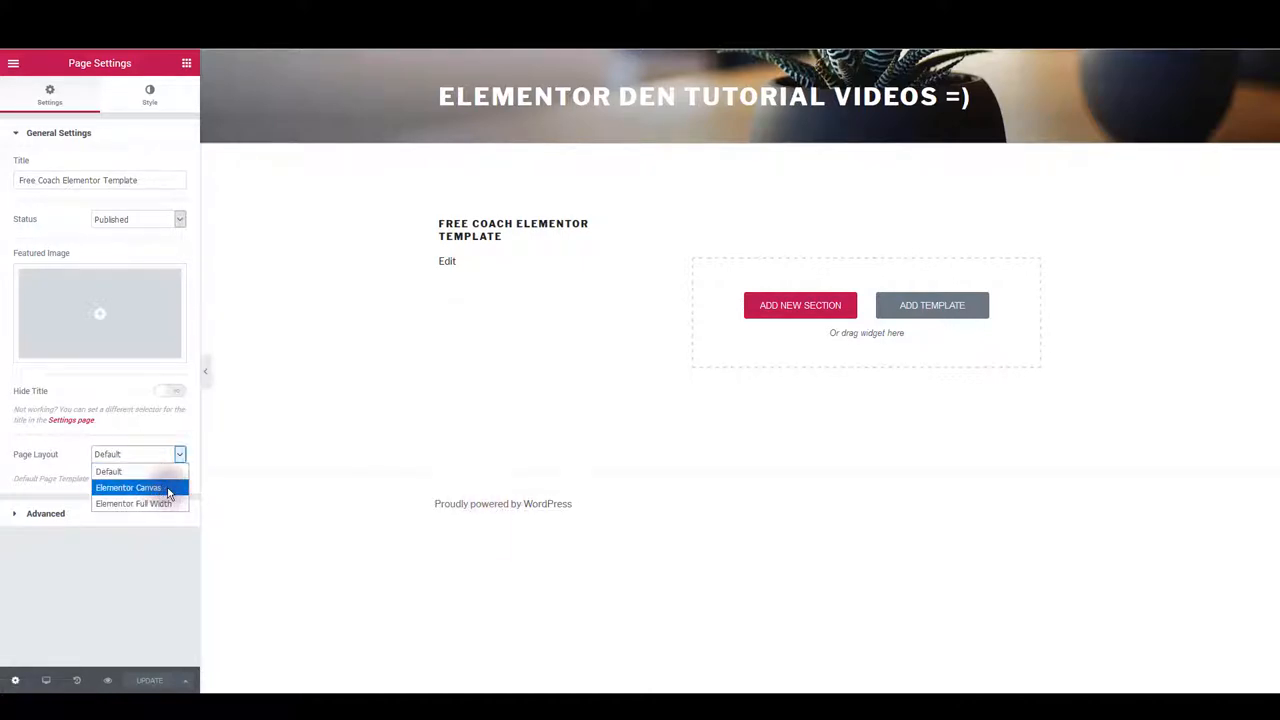
click(128, 488)
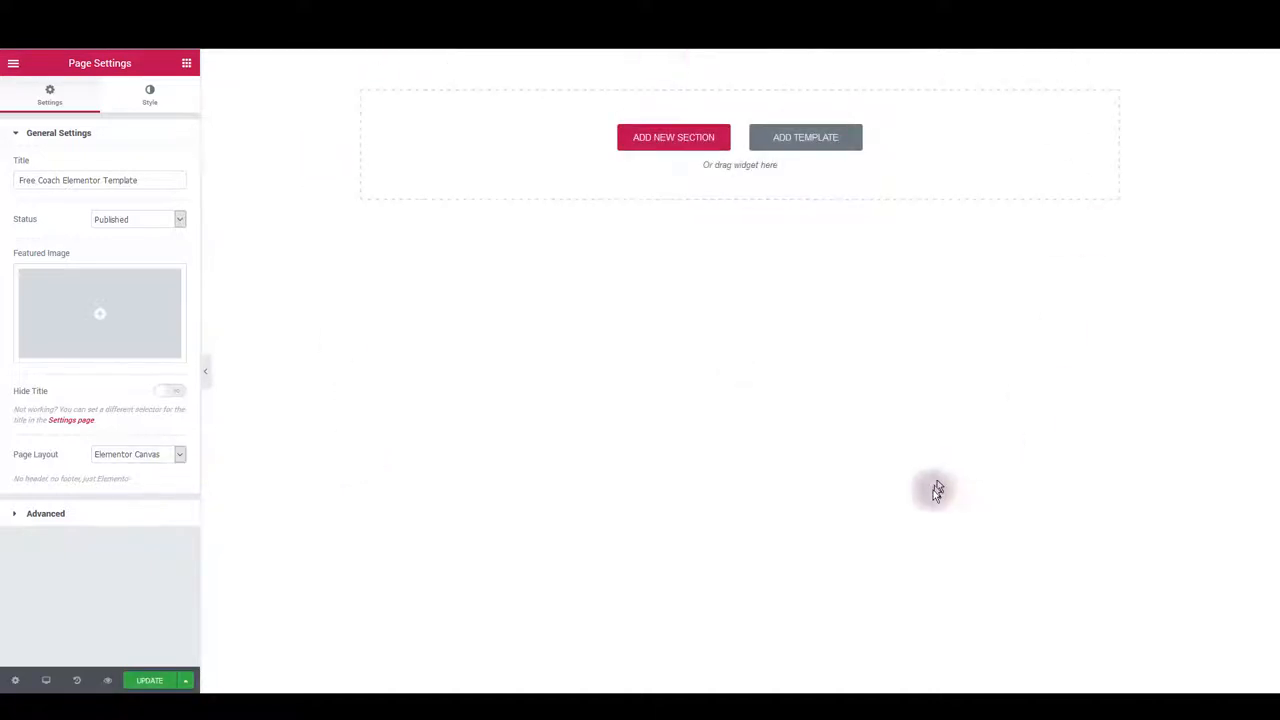
mouse_move(324, 404)
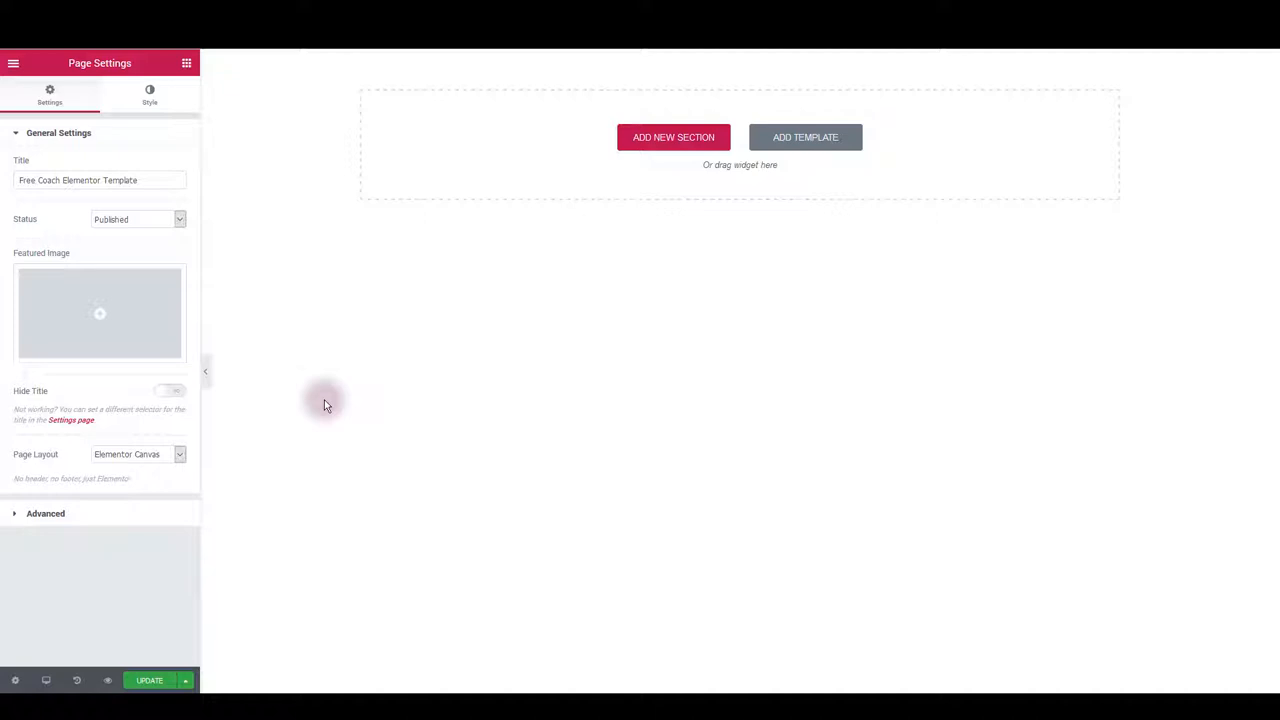
mouse_move(808, 136)
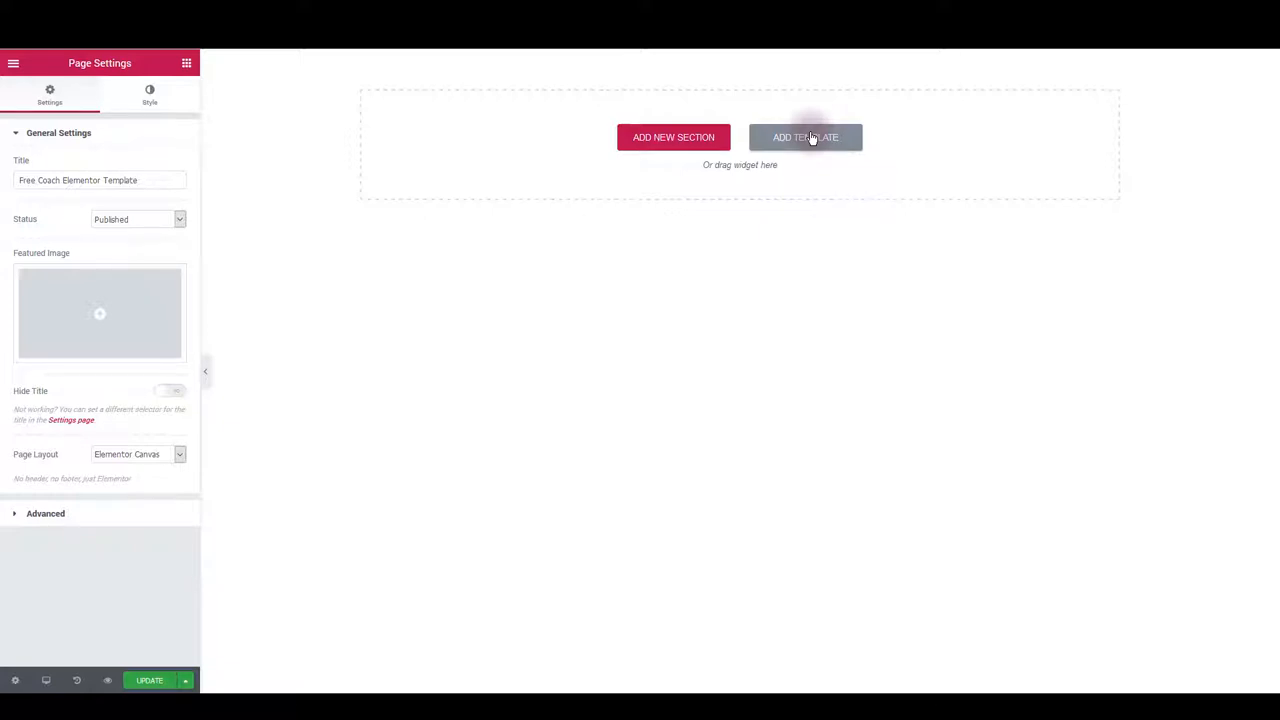
mouse_move(812, 144)
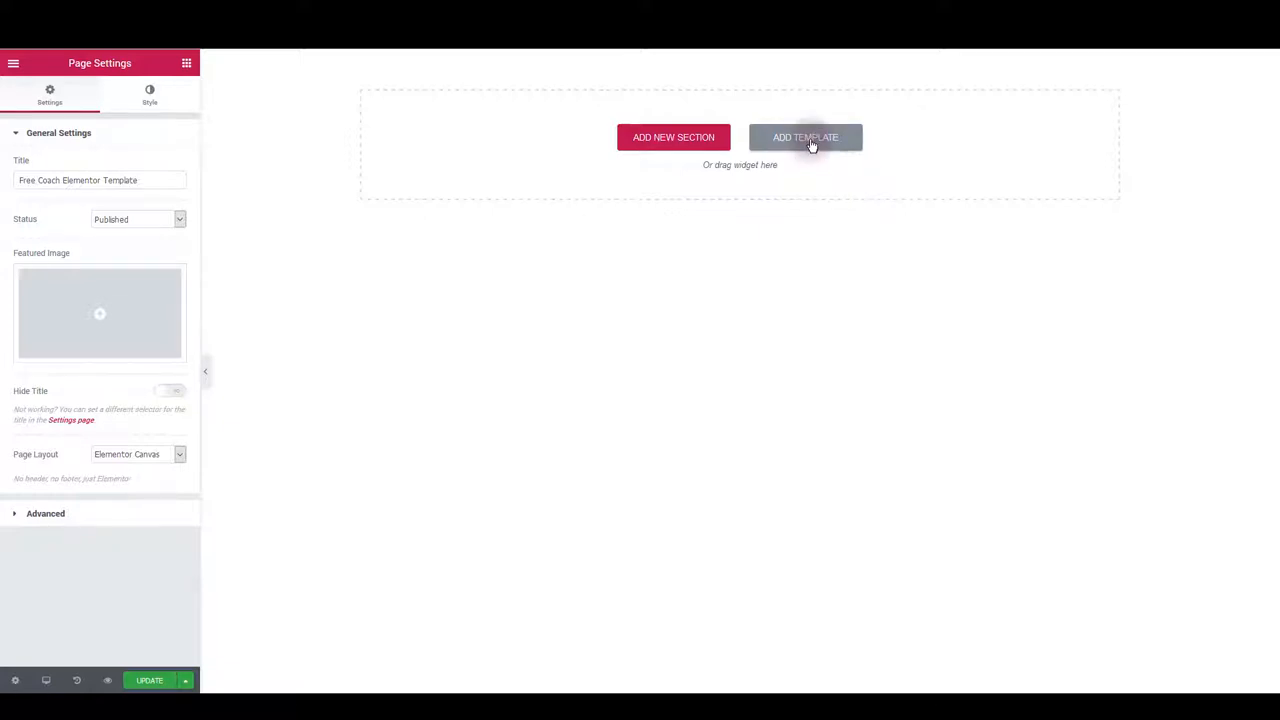
Browse the template library's Pages and Blocks, then show the empty My Templates list
click(804, 136)
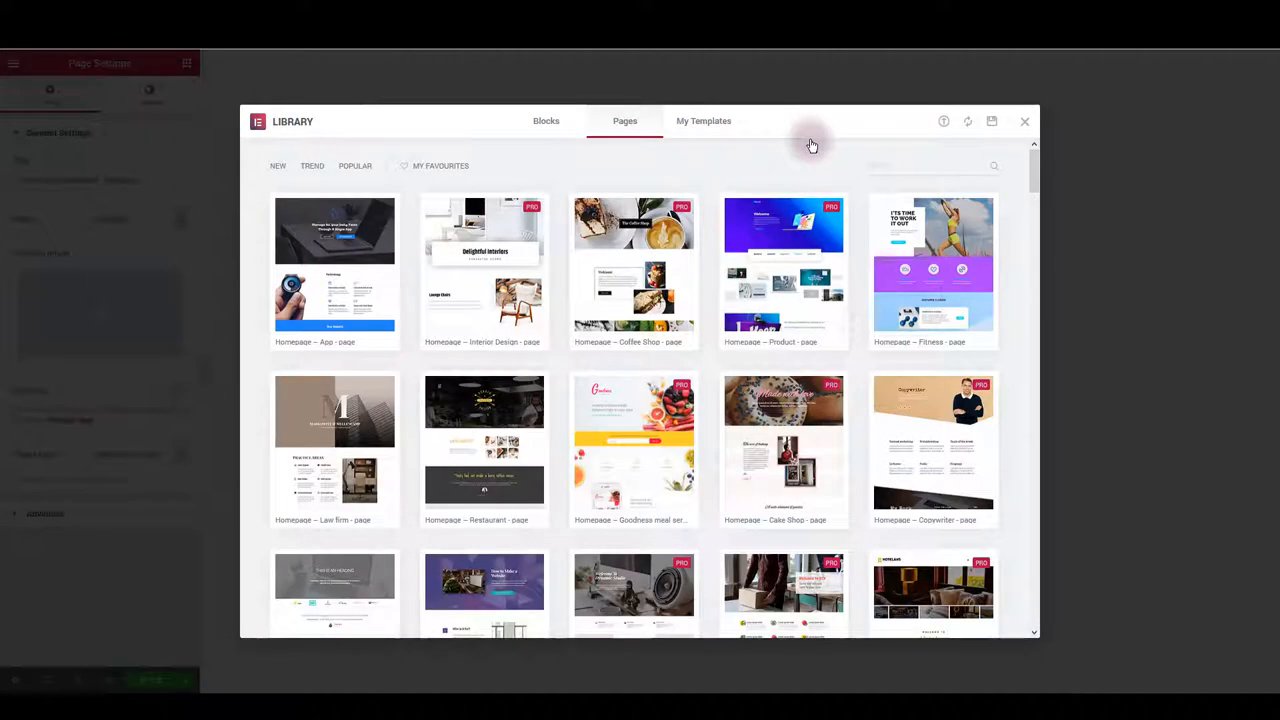
mouse_move(668, 160)
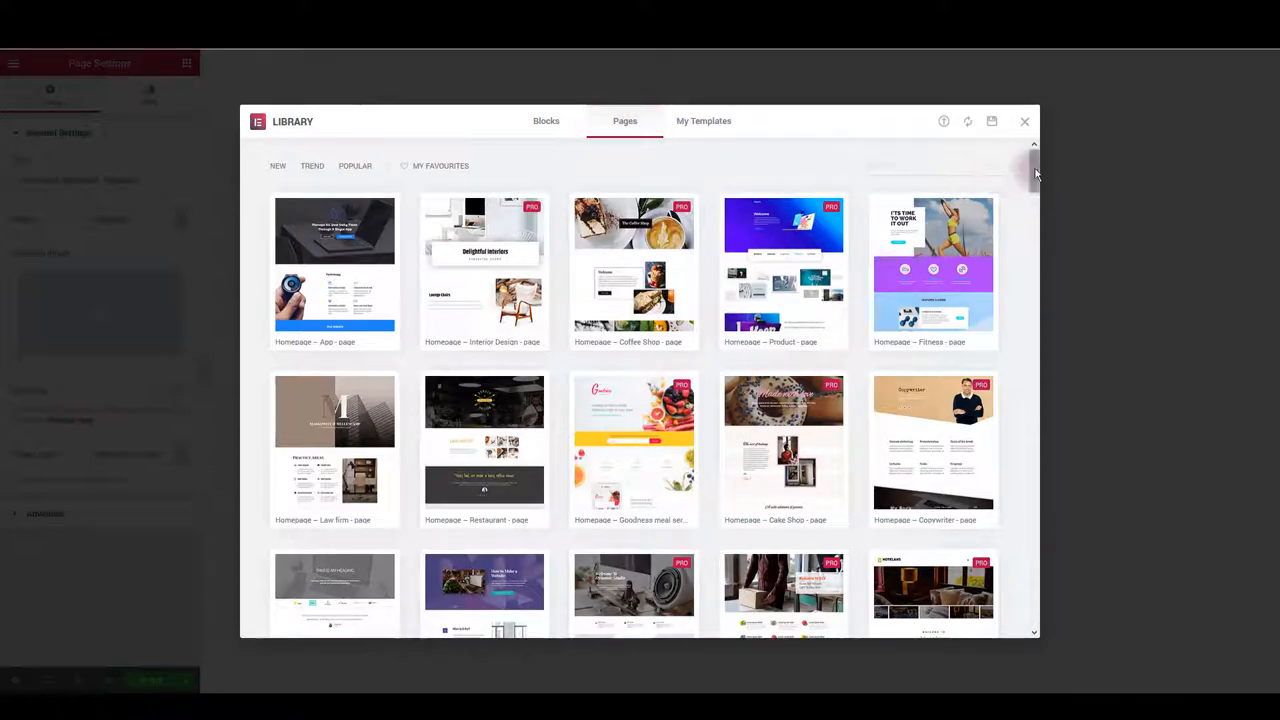
scroll(down, 3)
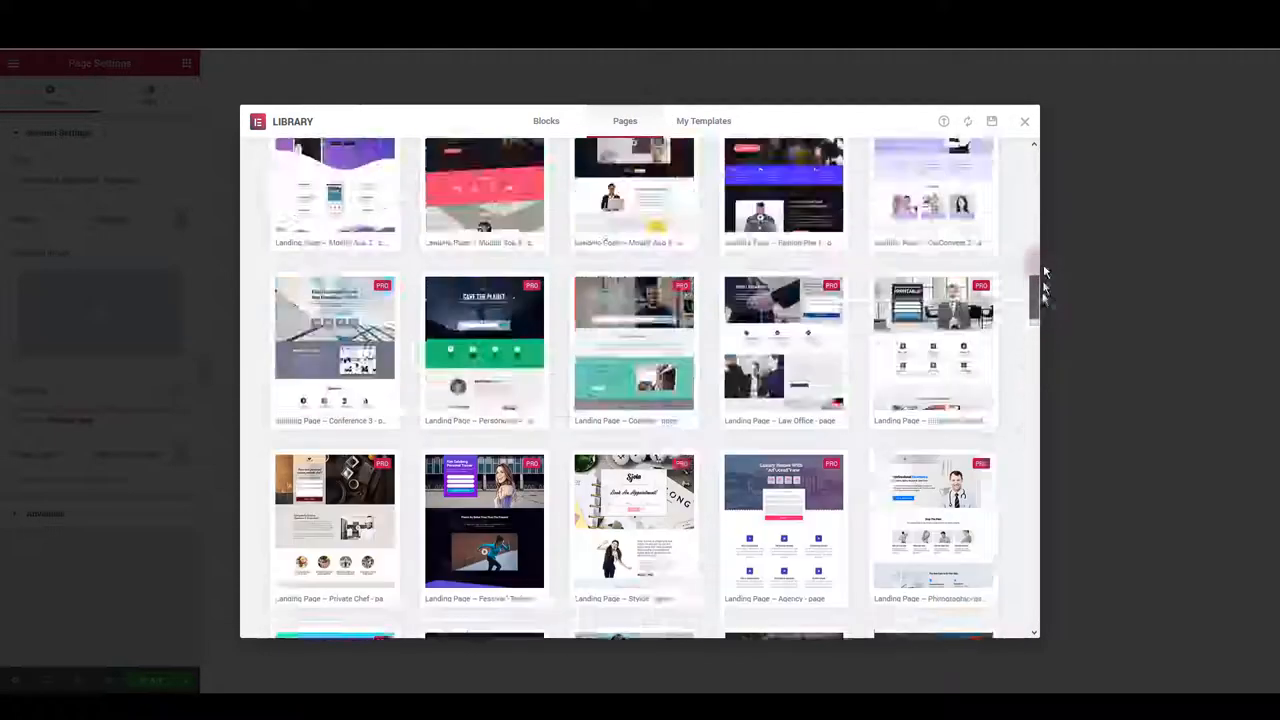
click(624, 120)
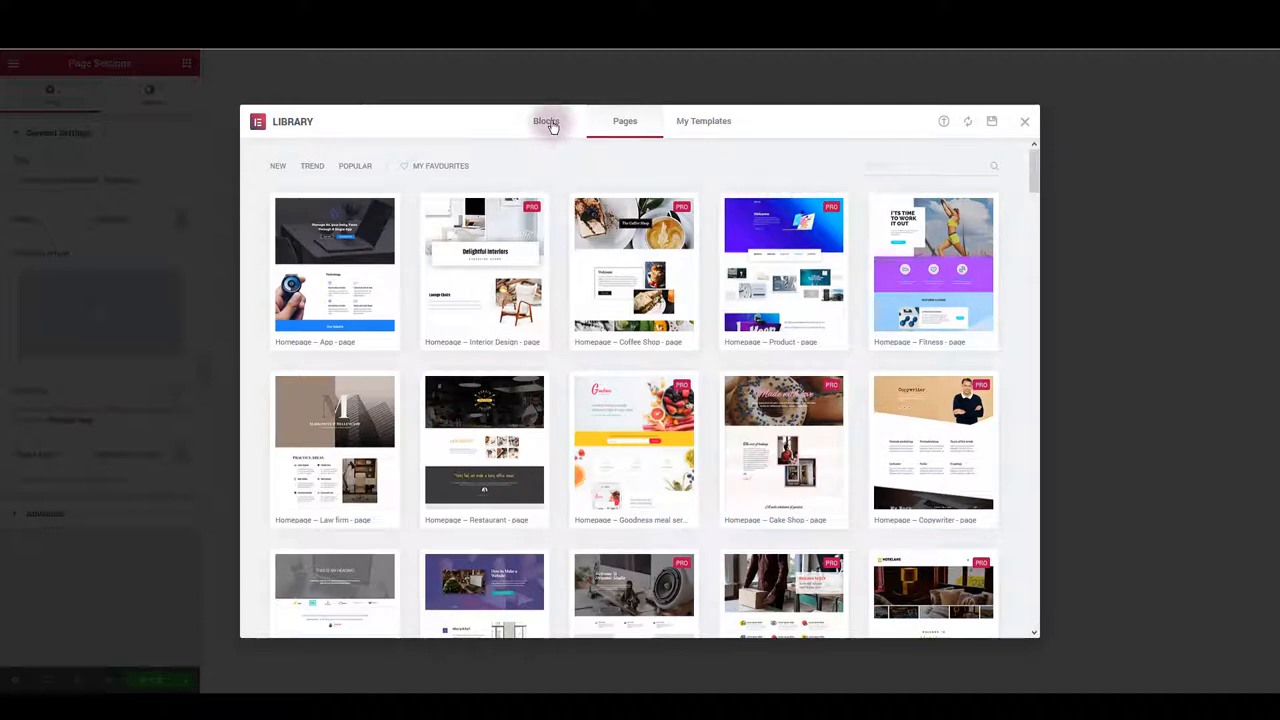
click(544, 122)
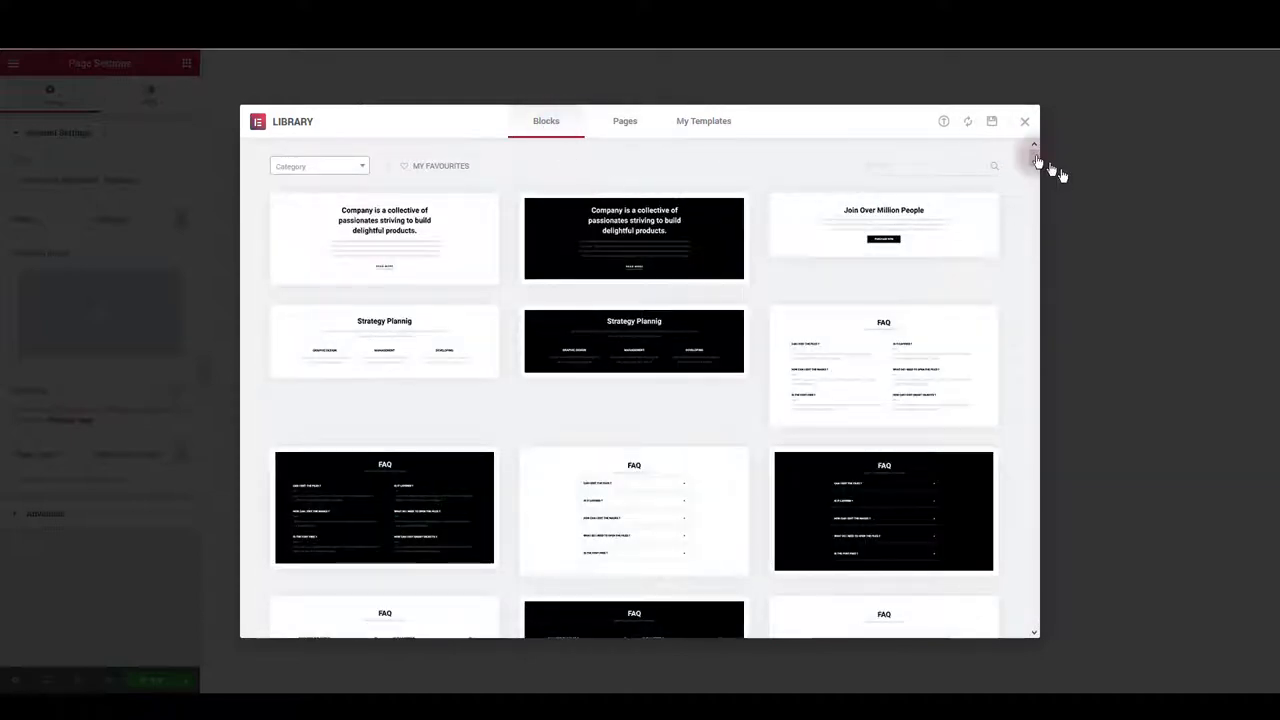
scroll(down, 3)
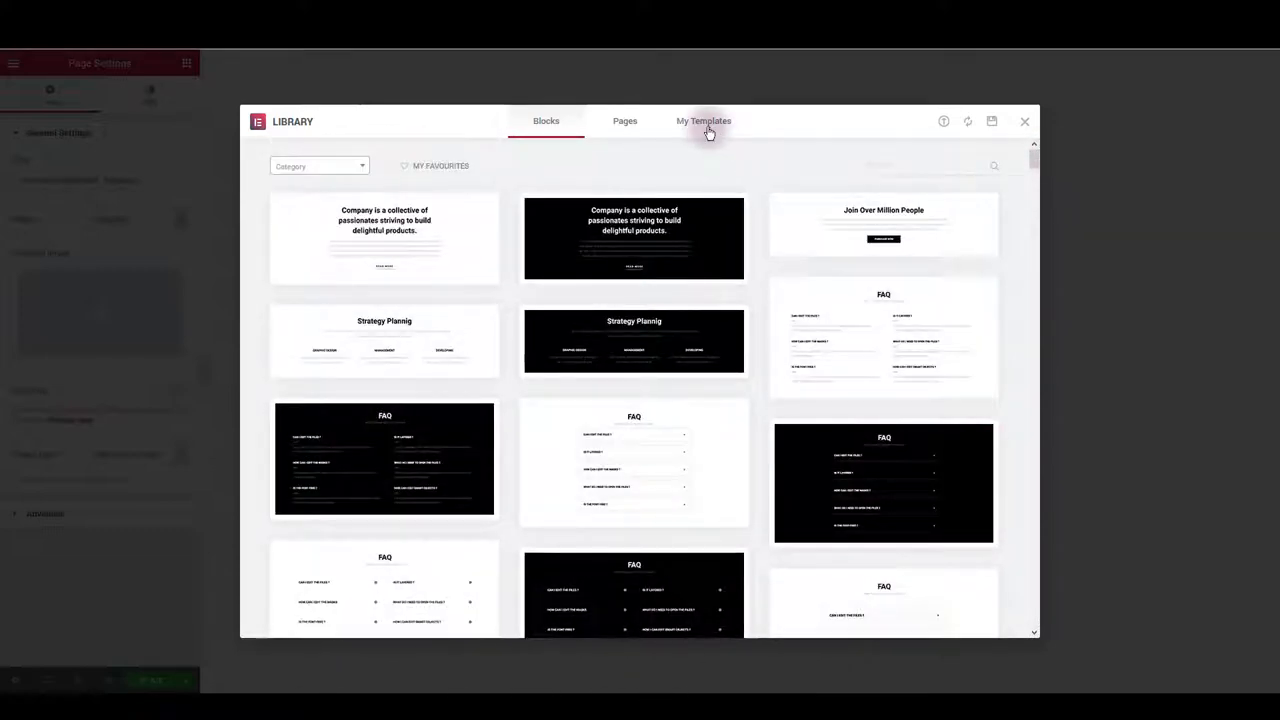
click(704, 122)
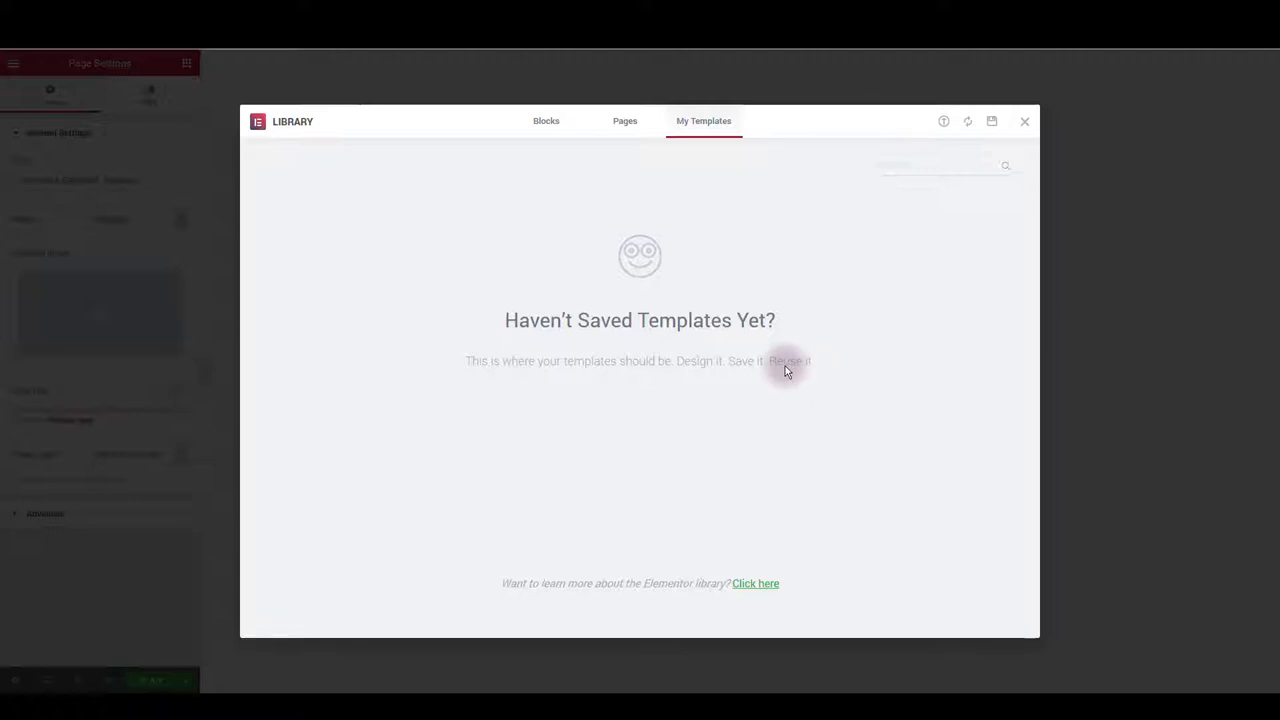
mouse_move(874, 284)
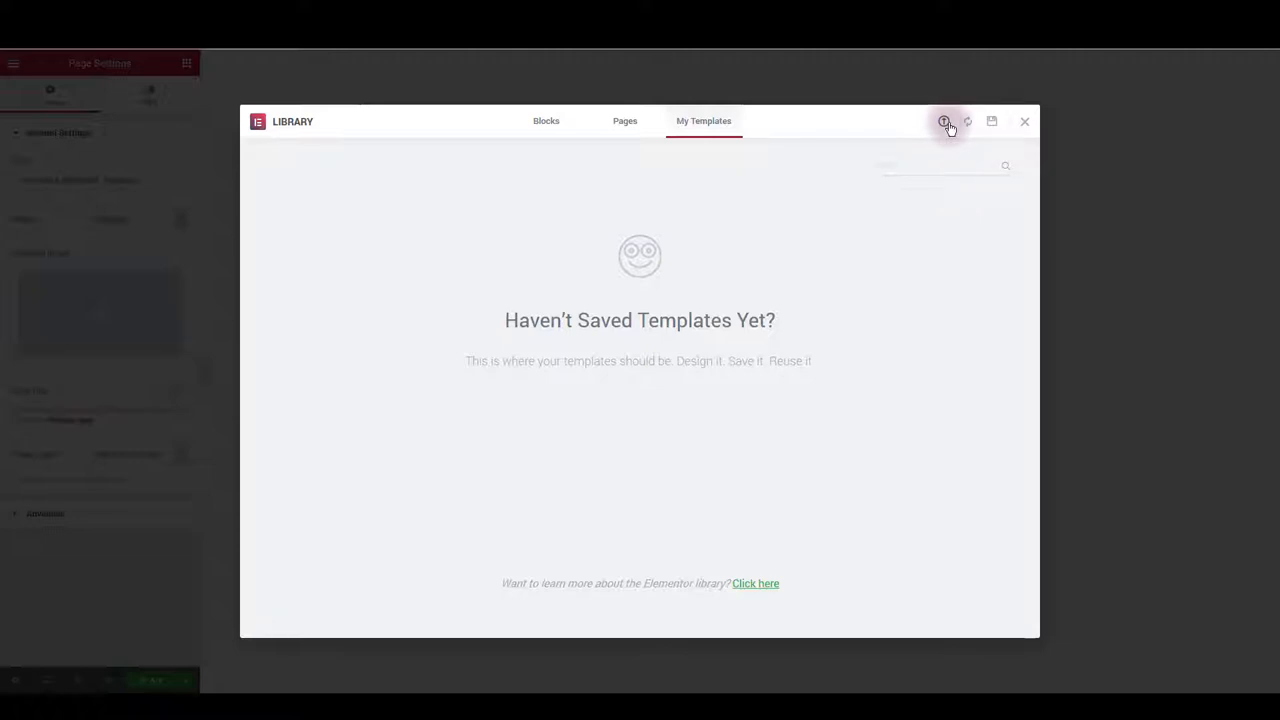
Import coach-elementor-template-import.json into My Templates
click(944, 122)
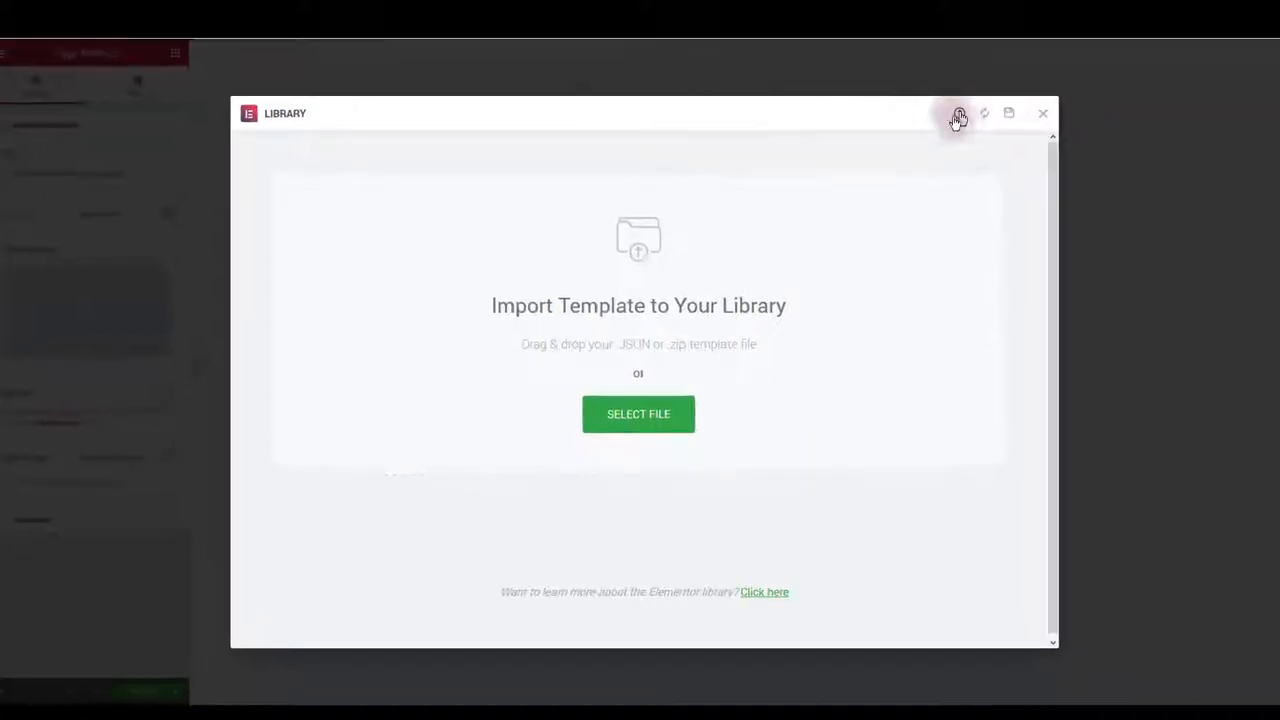
click(638, 414)
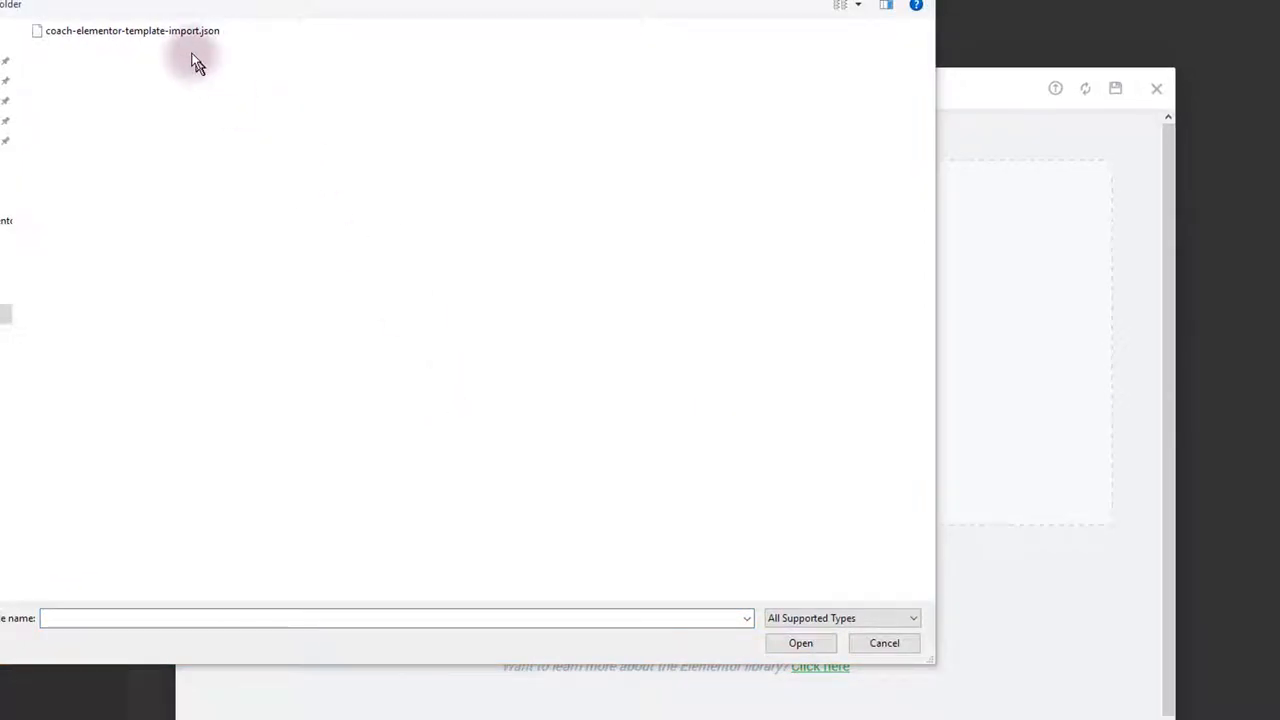
click(136, 32)
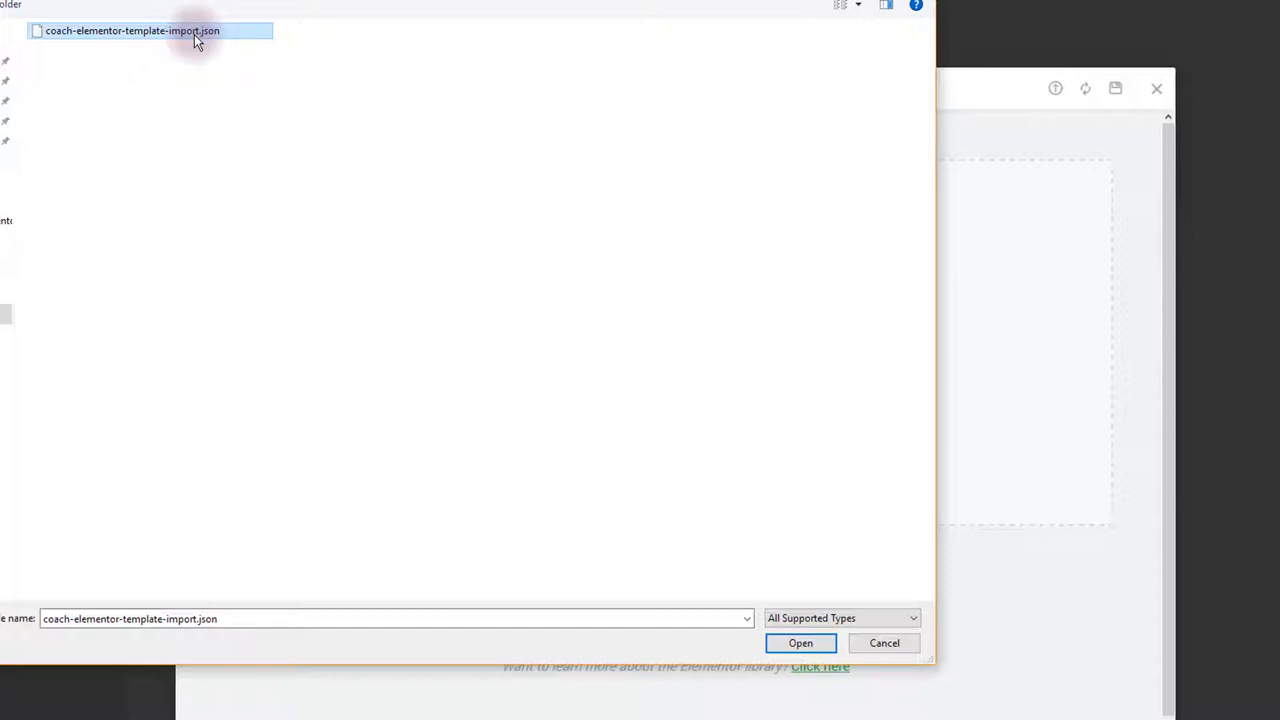
click(800, 644)
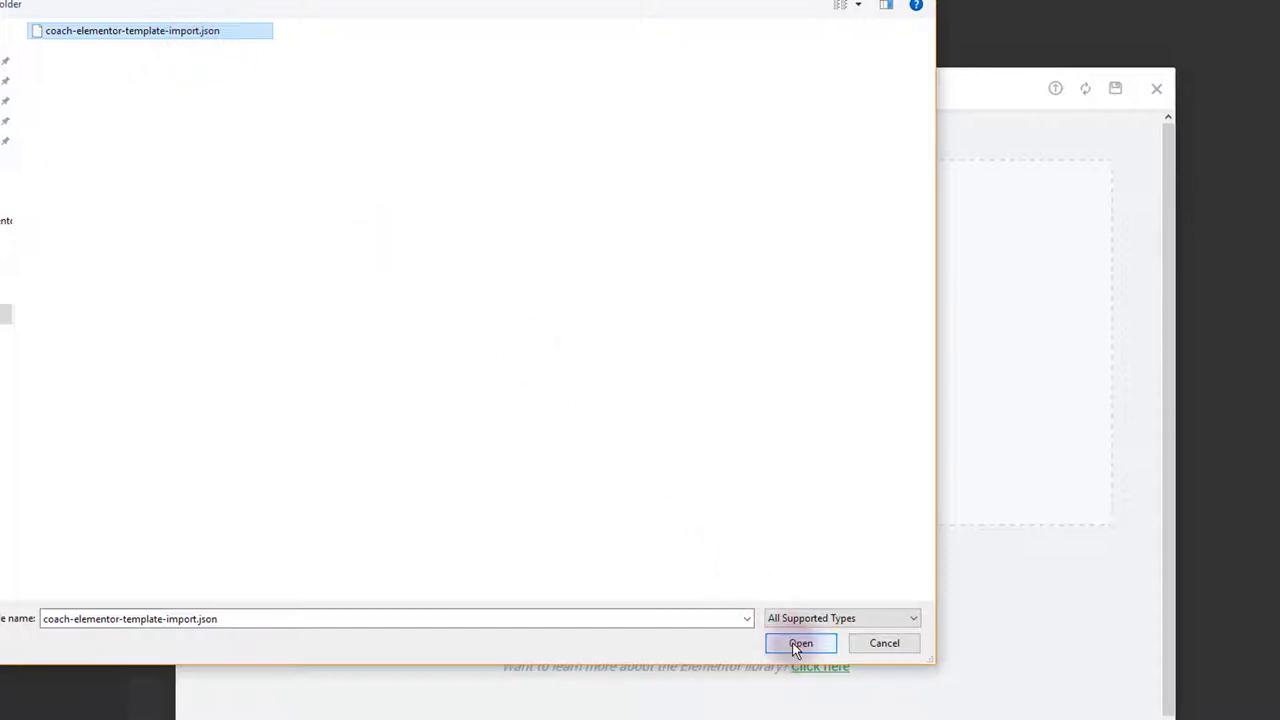
click(800, 644)
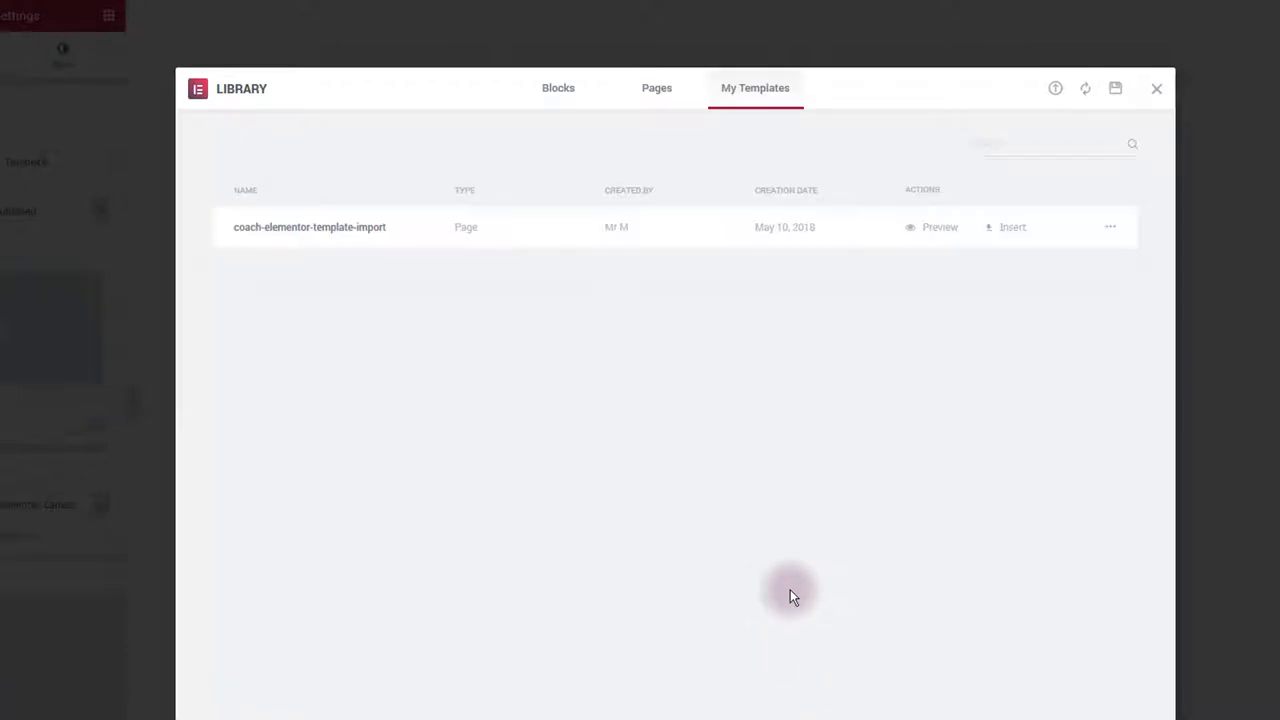
mouse_move(324, 258)
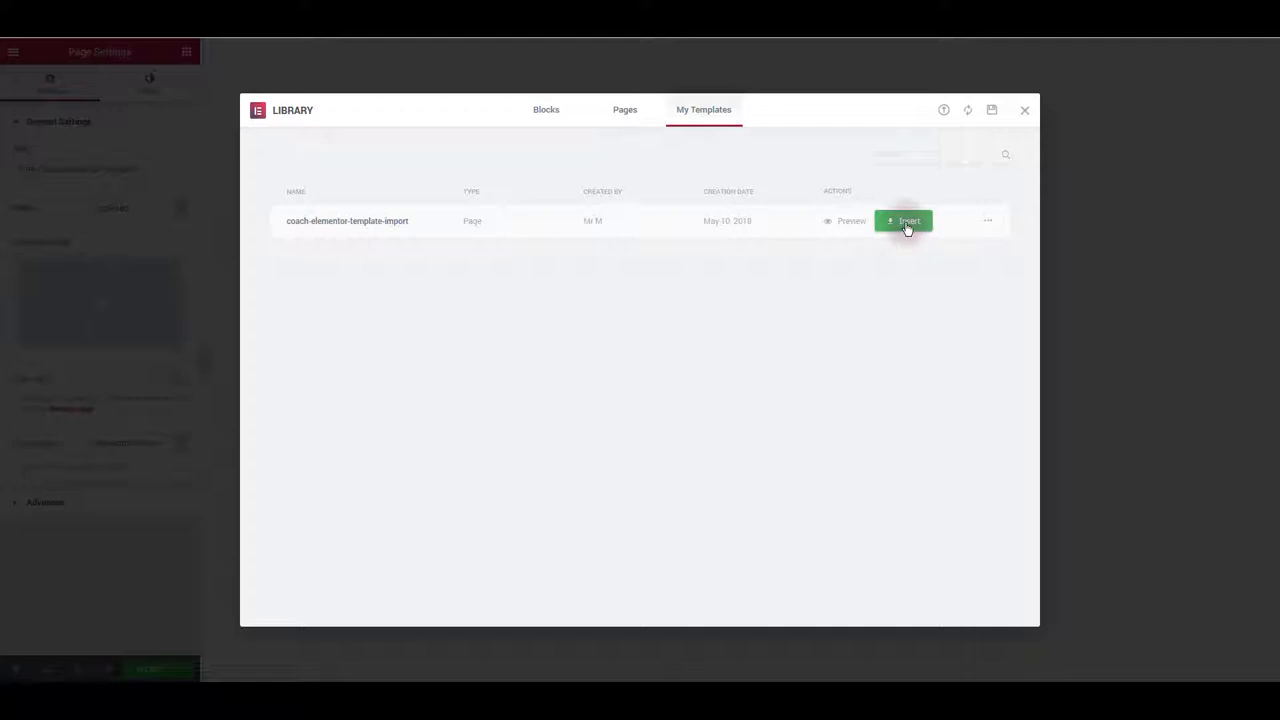
Insert the imported coach template, scroll through its sections and Update the page
click(904, 220)
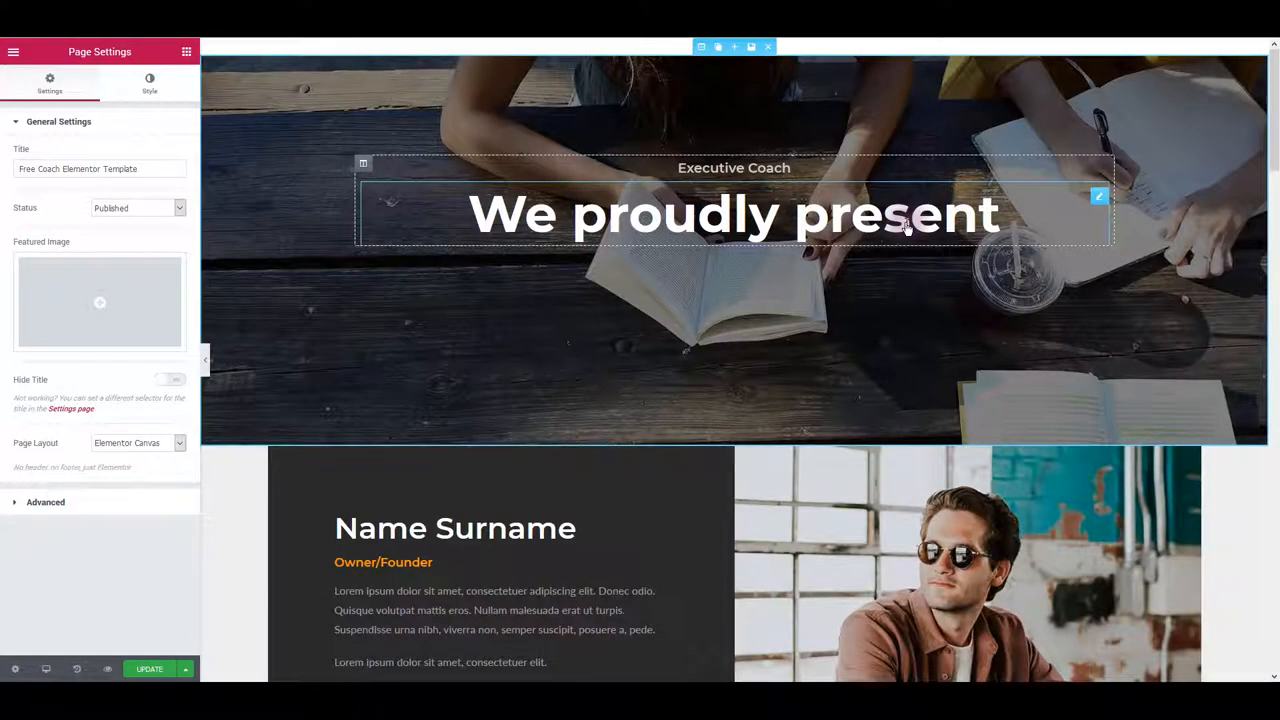
scroll(down, 3)
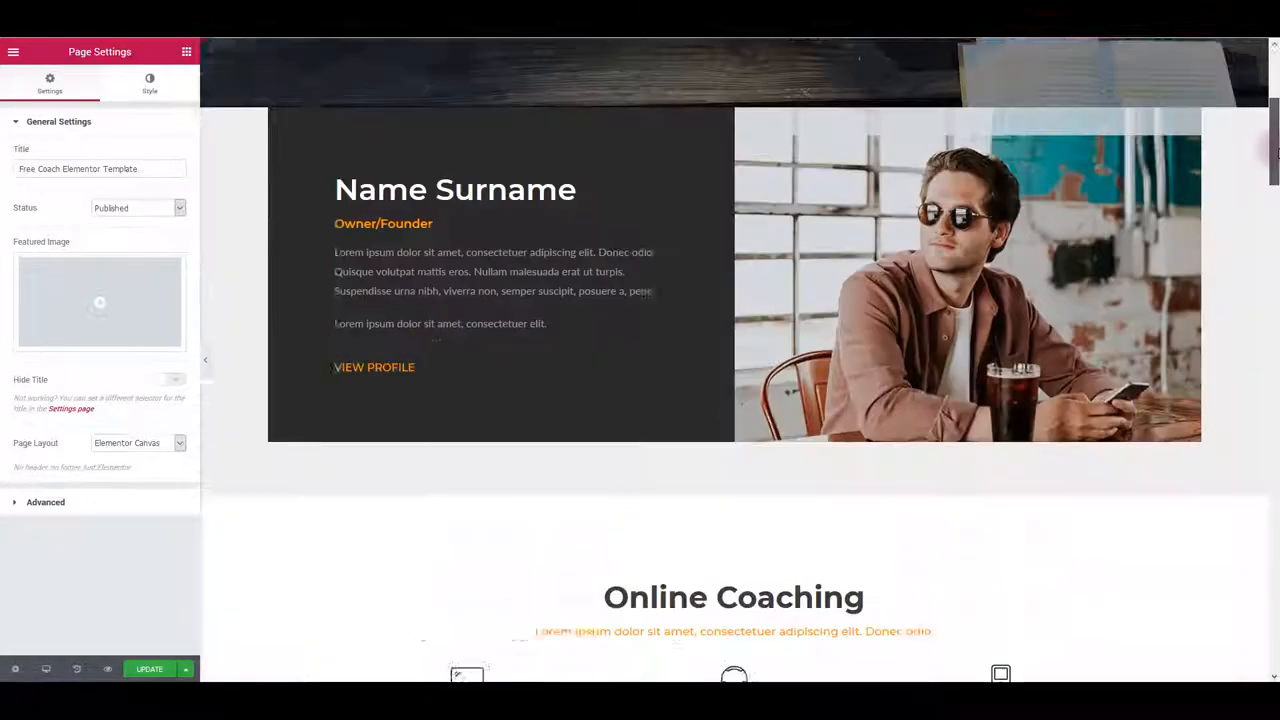
scroll(down, 3)
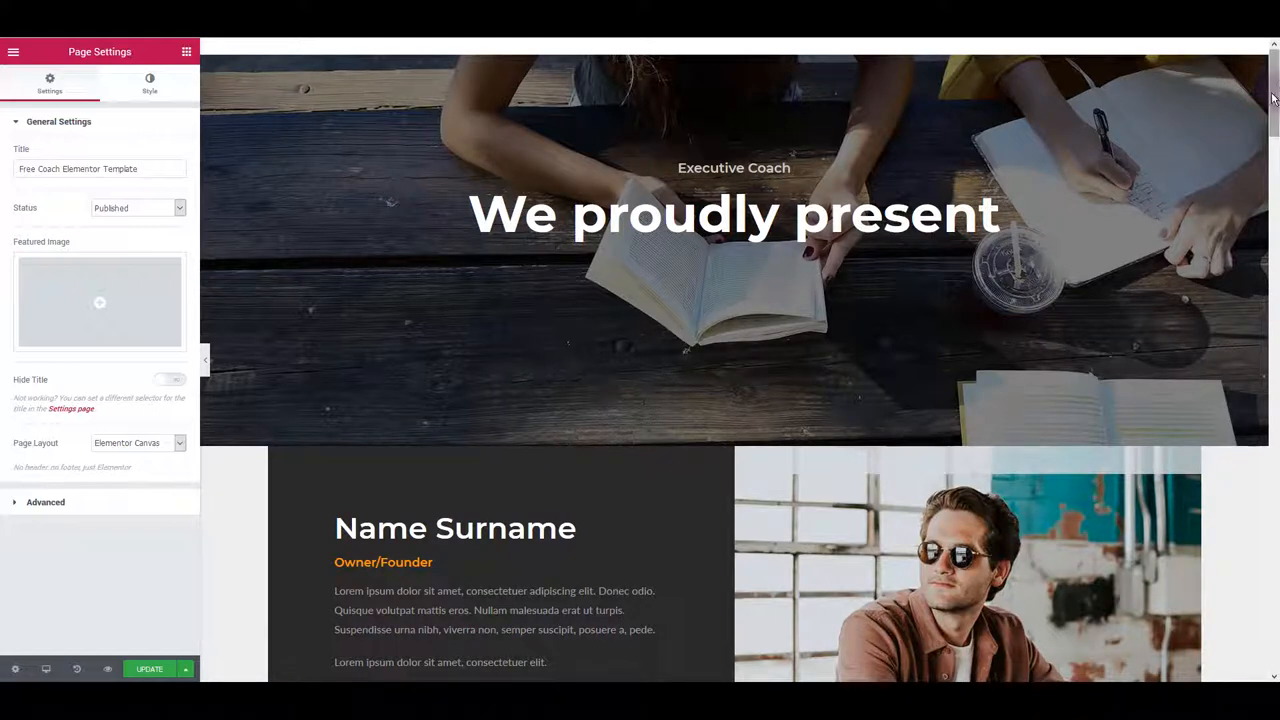
scroll(down, 3)
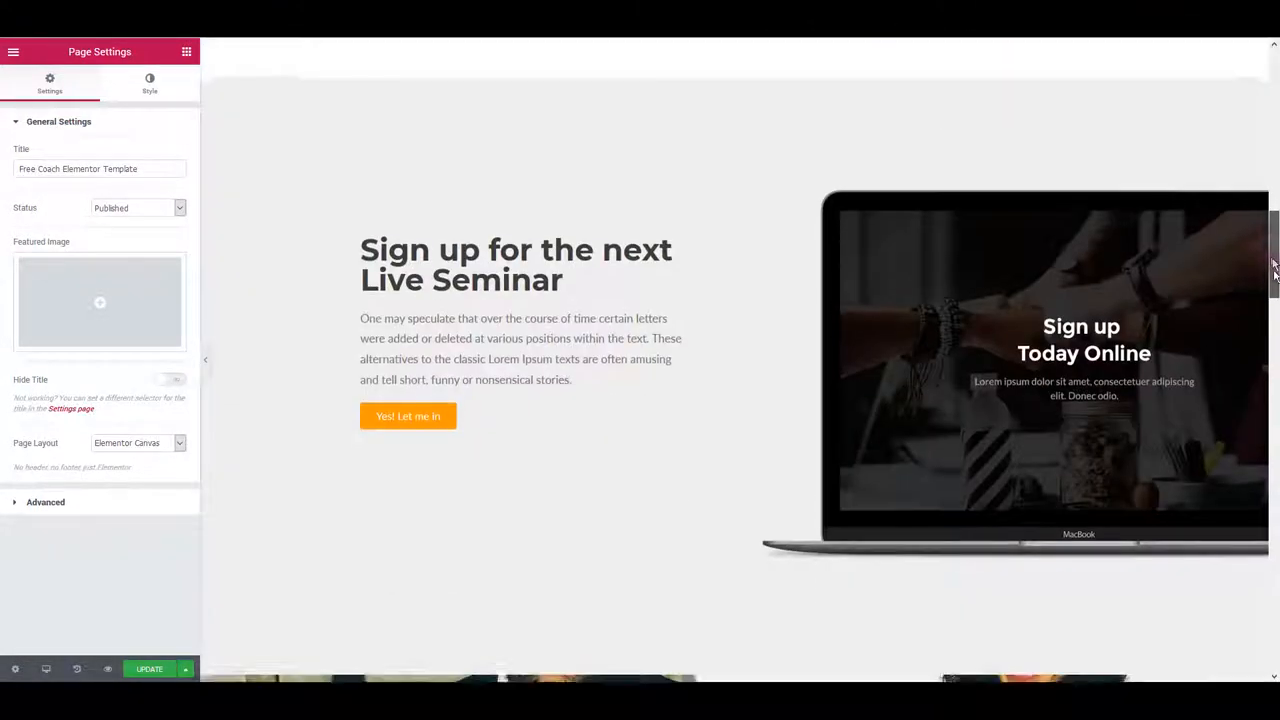
scroll(down, 3)
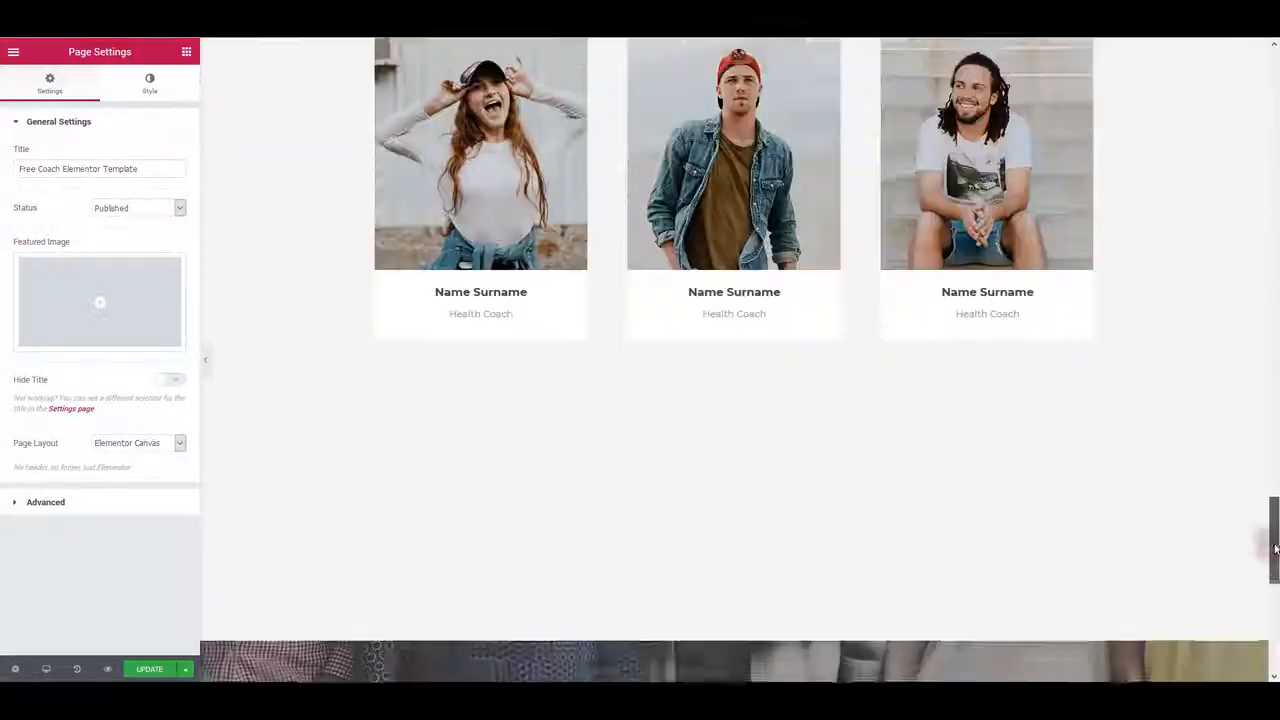
scroll(down, 3)
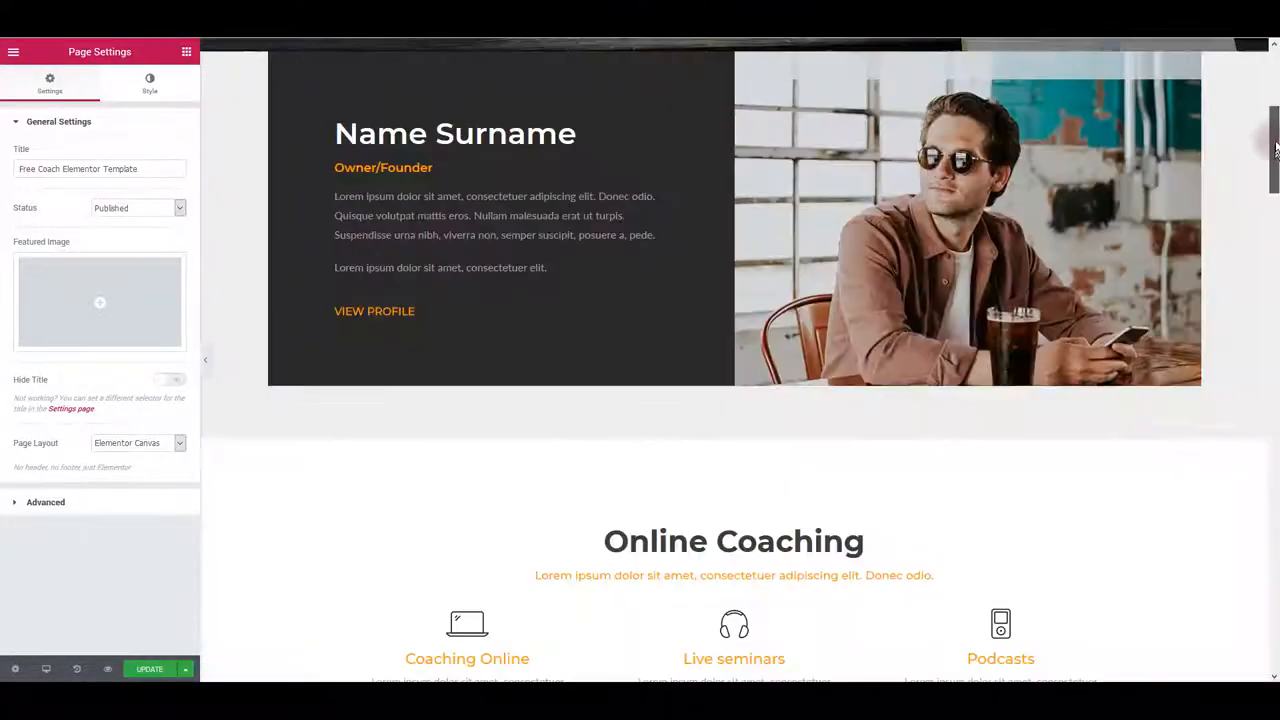
scroll(up, 3)
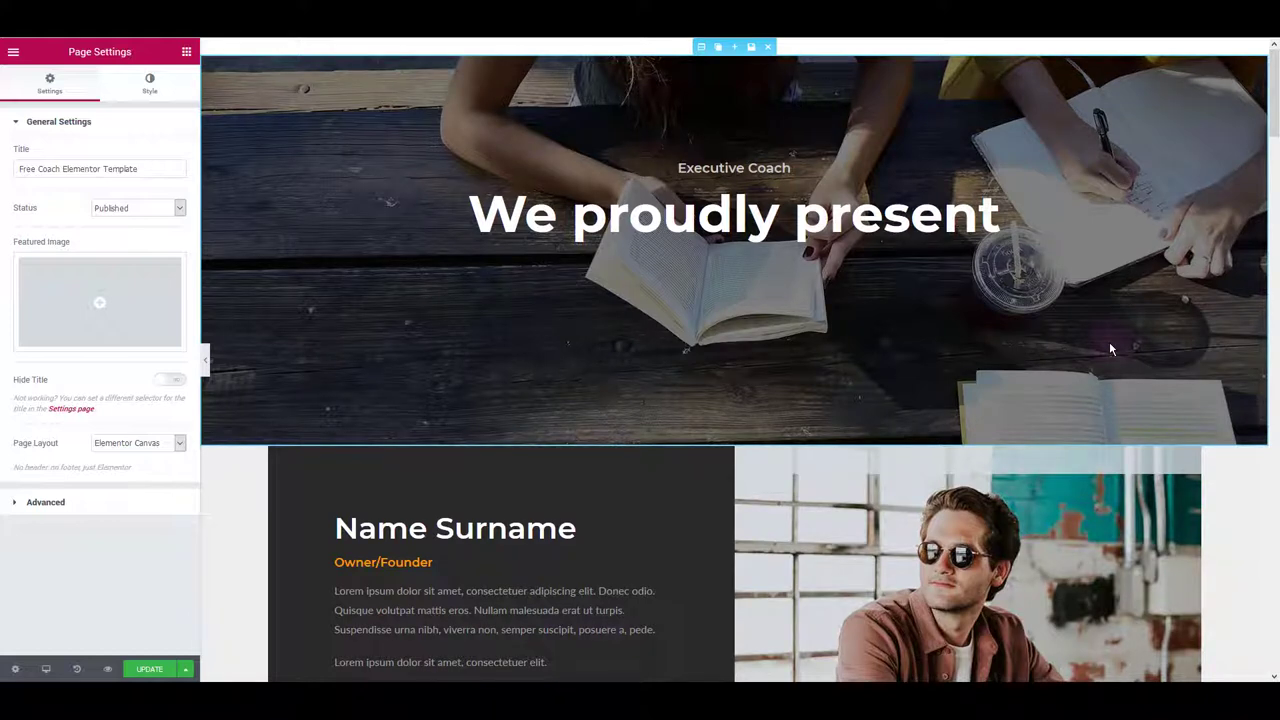
mouse_move(1188, 268)
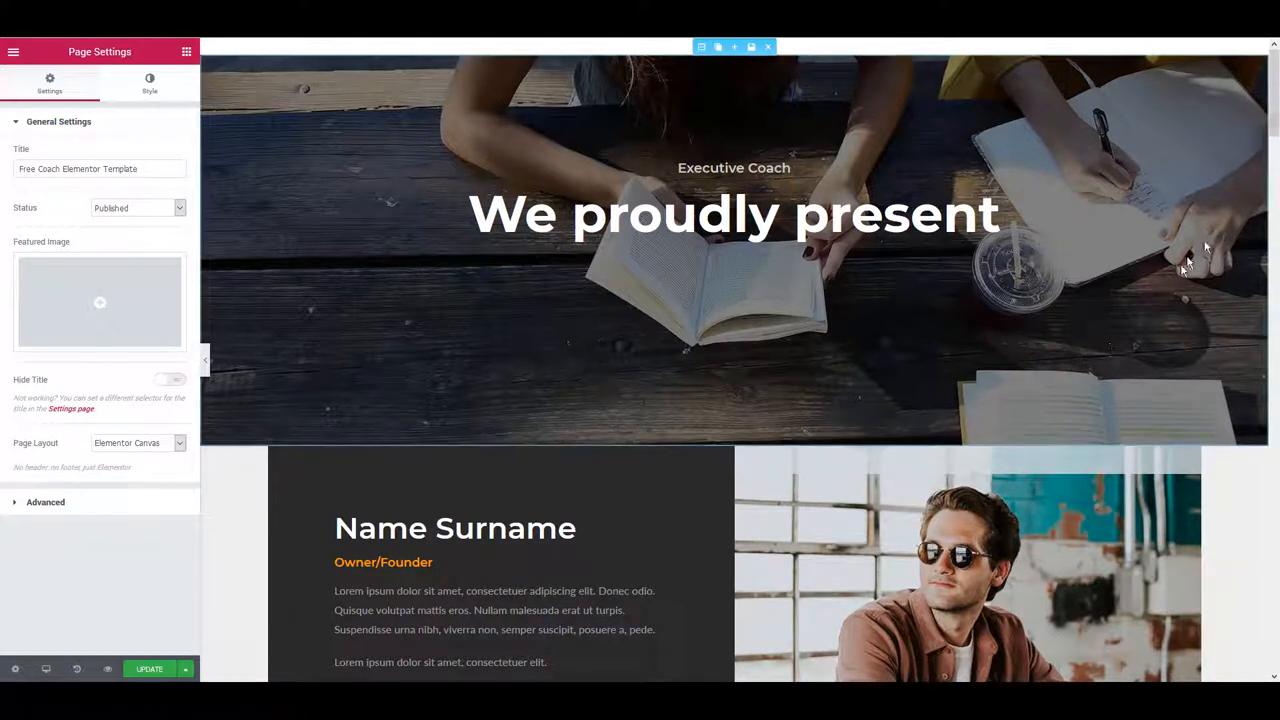
scroll(down, 3)
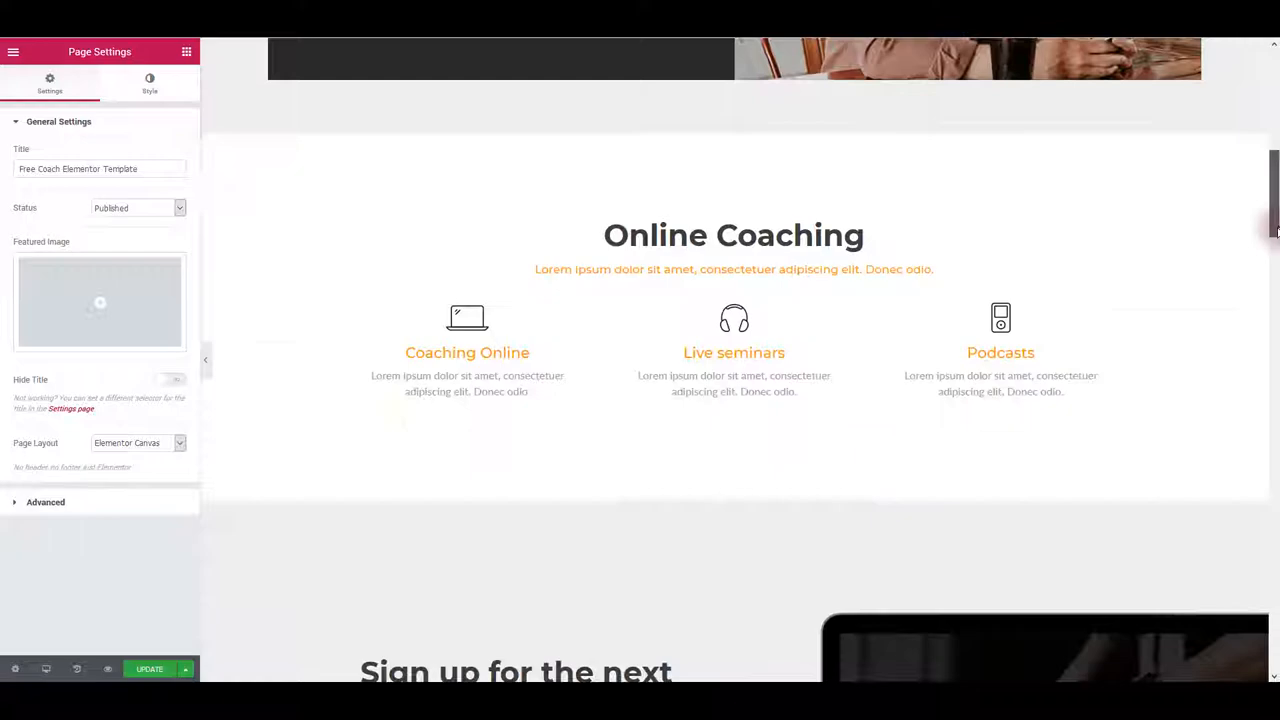
scroll(down, 3)
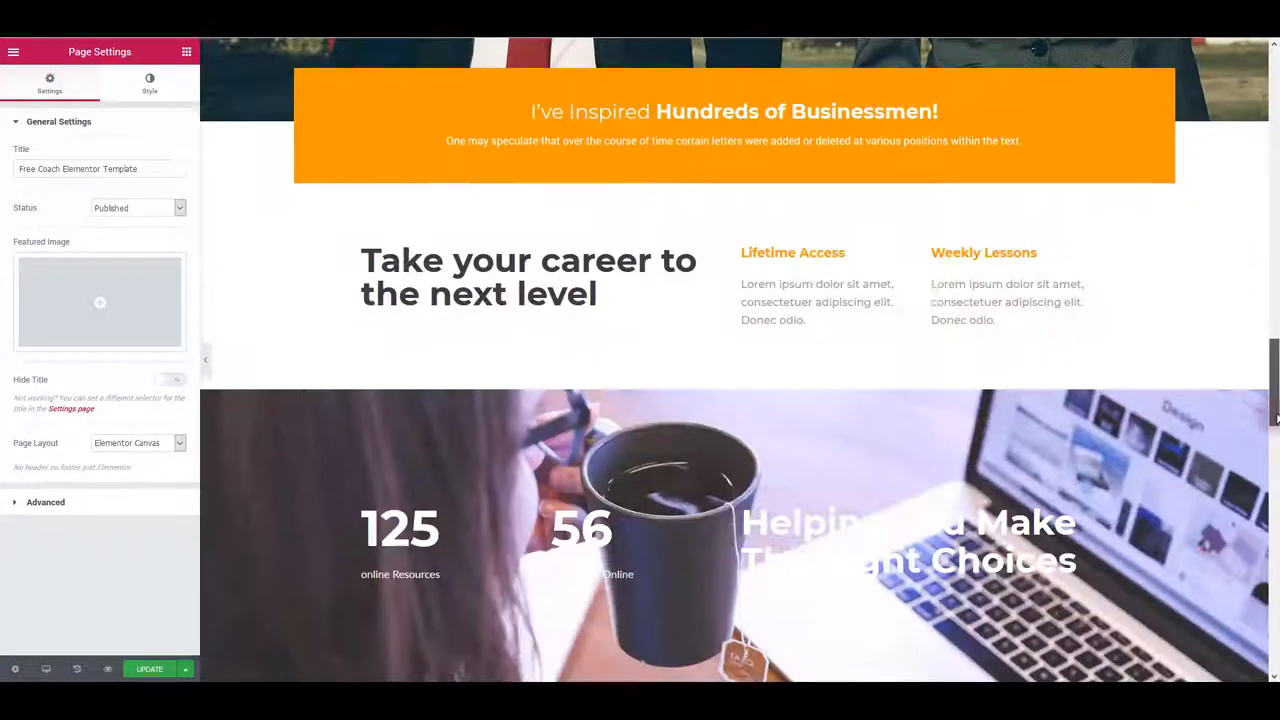
scroll(down, 3)
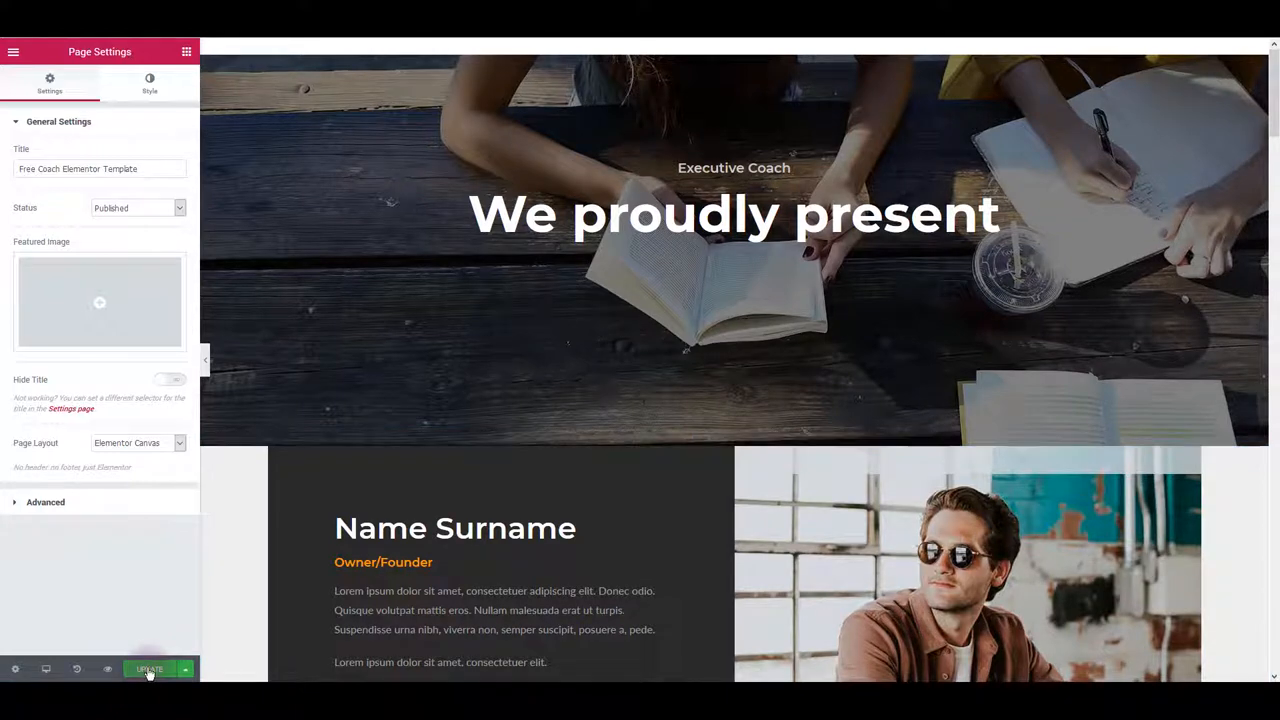
click(150, 664)
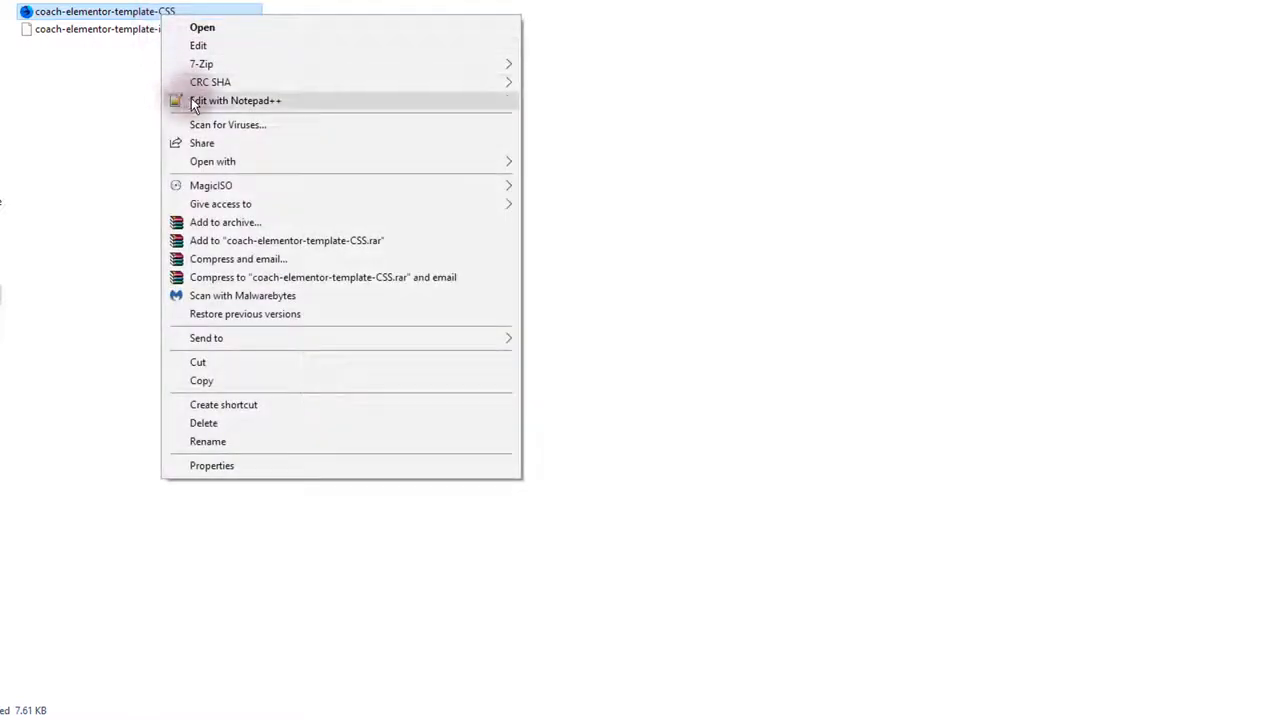
Load coach-elementor-template-CSS into Notepad++ for copying
click(236, 100)
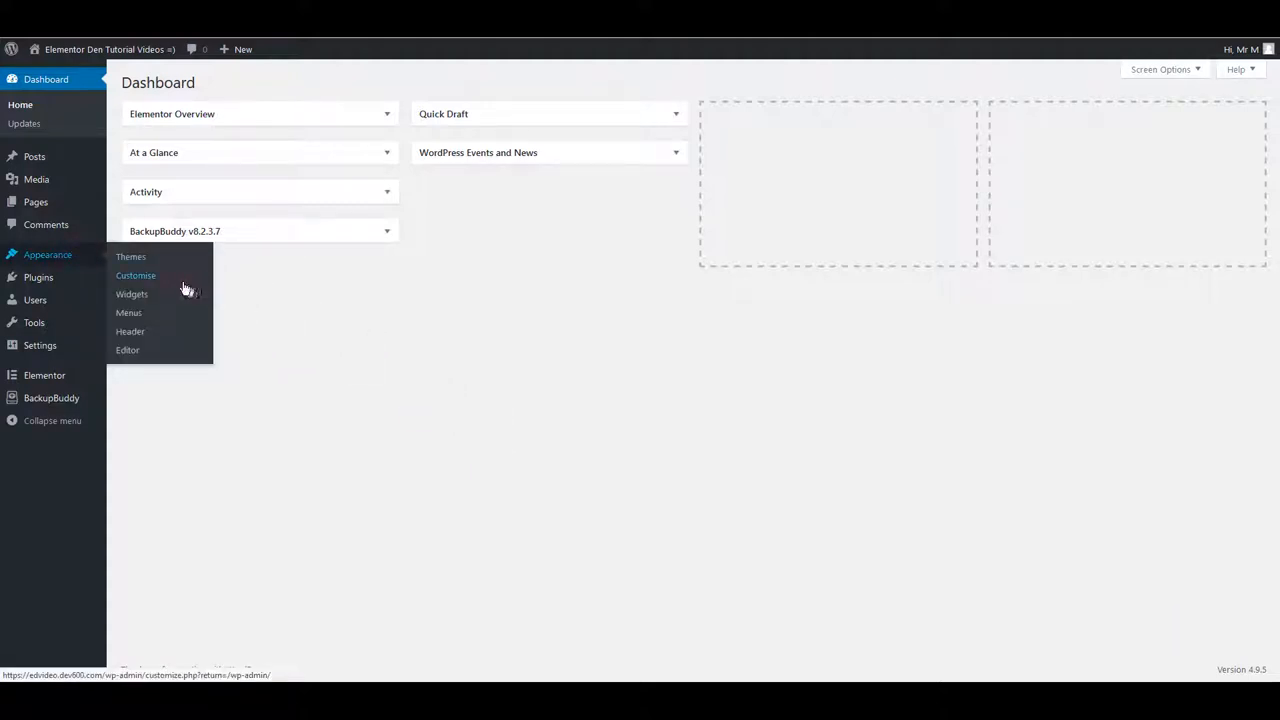
Paste the coach template CSS into Additional CSS and publish it
click(136, 276)
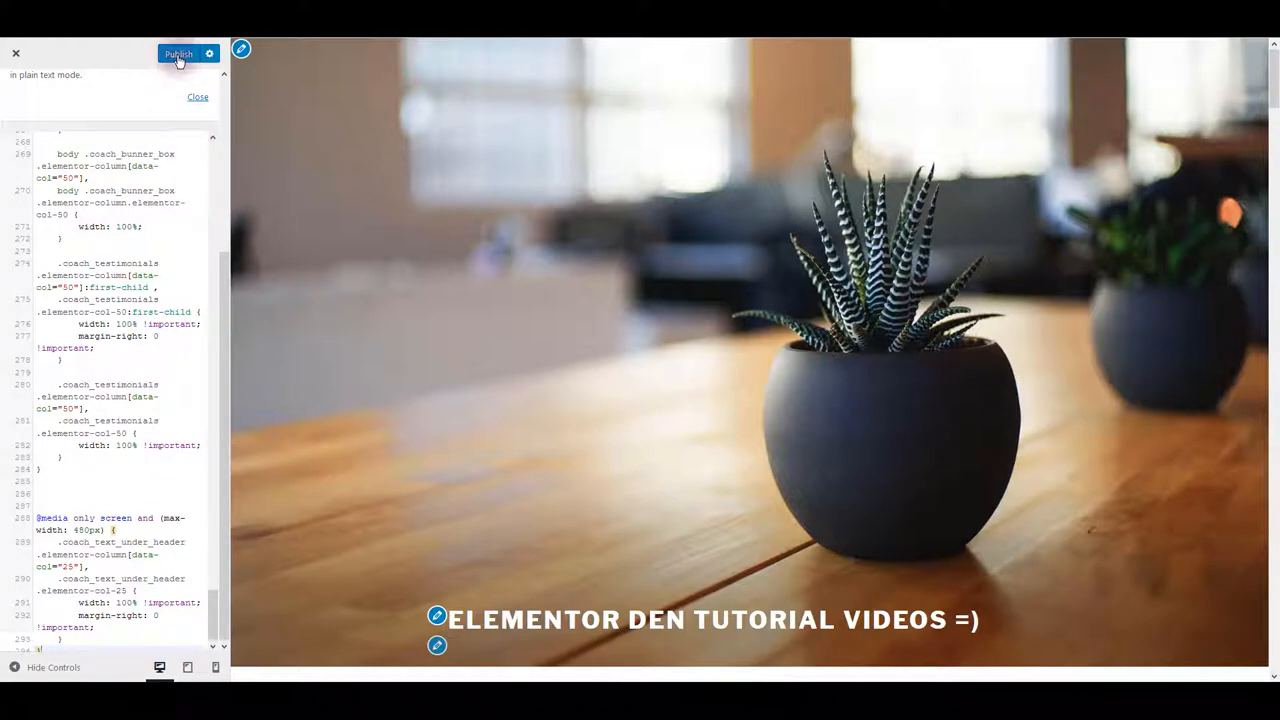
click(184, 54)
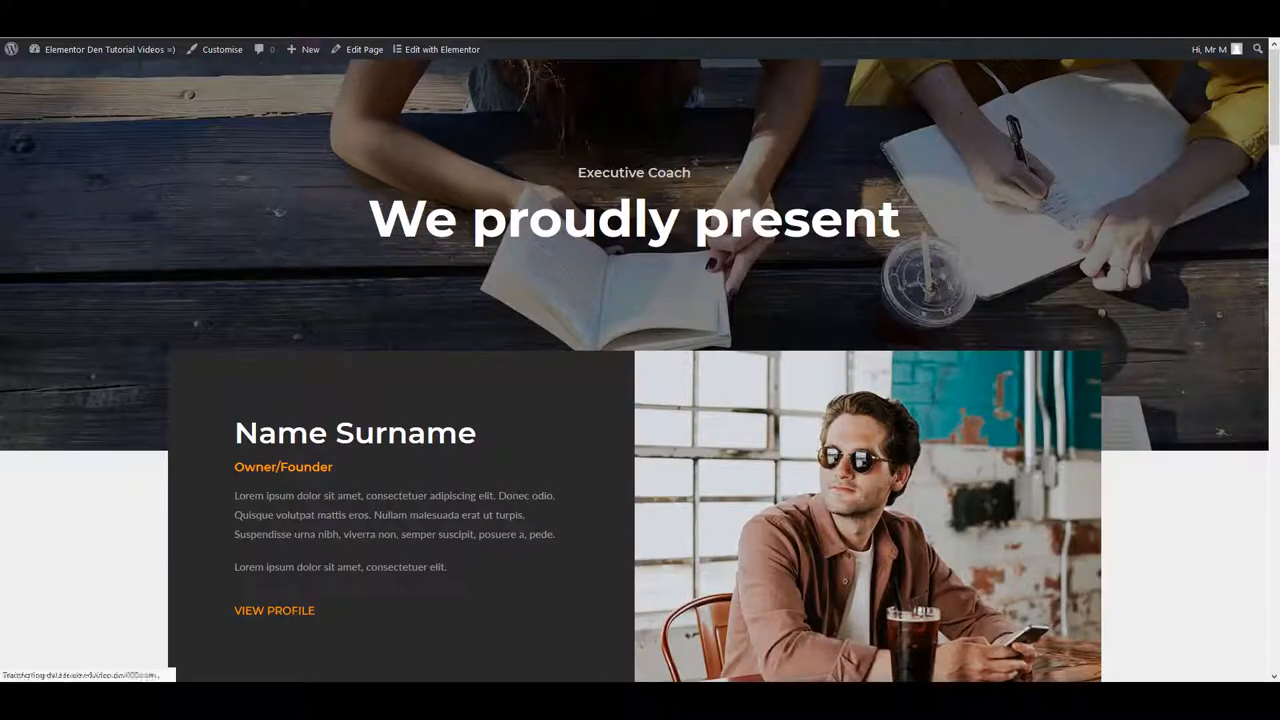
Scroll down the live coaching page to review its styled sections
scroll(down, 3)
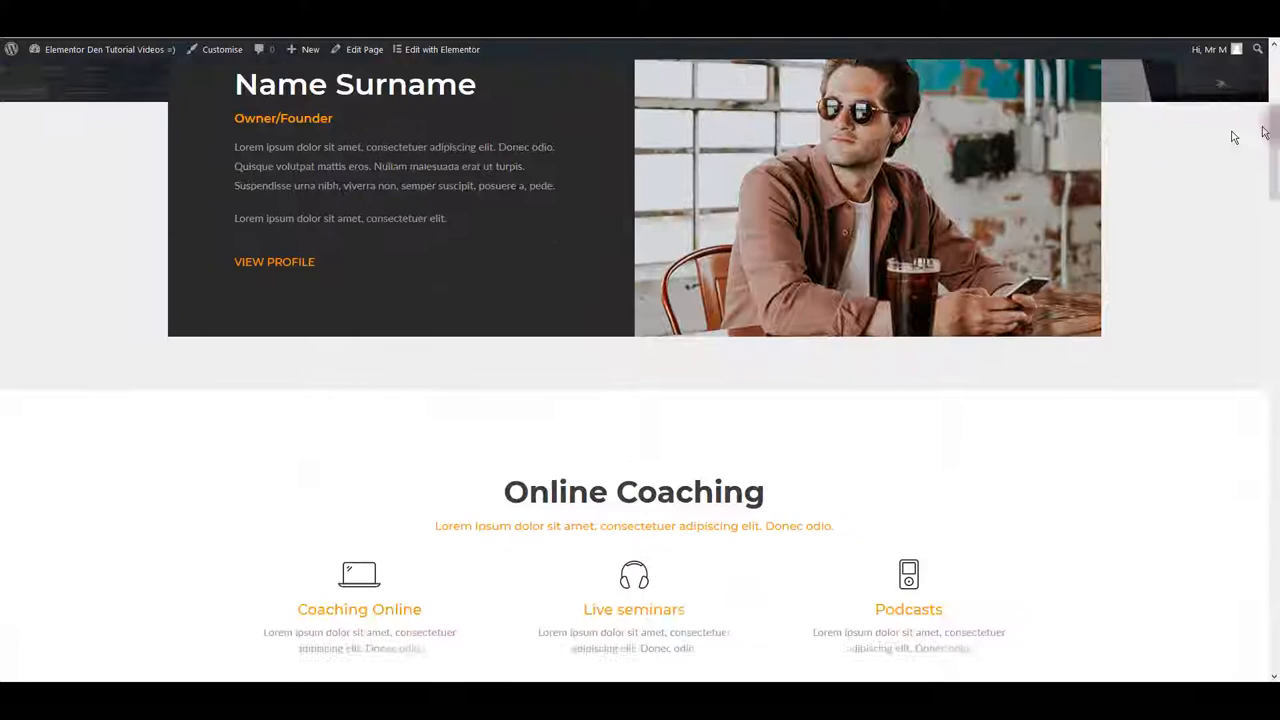
scroll(down, 3)
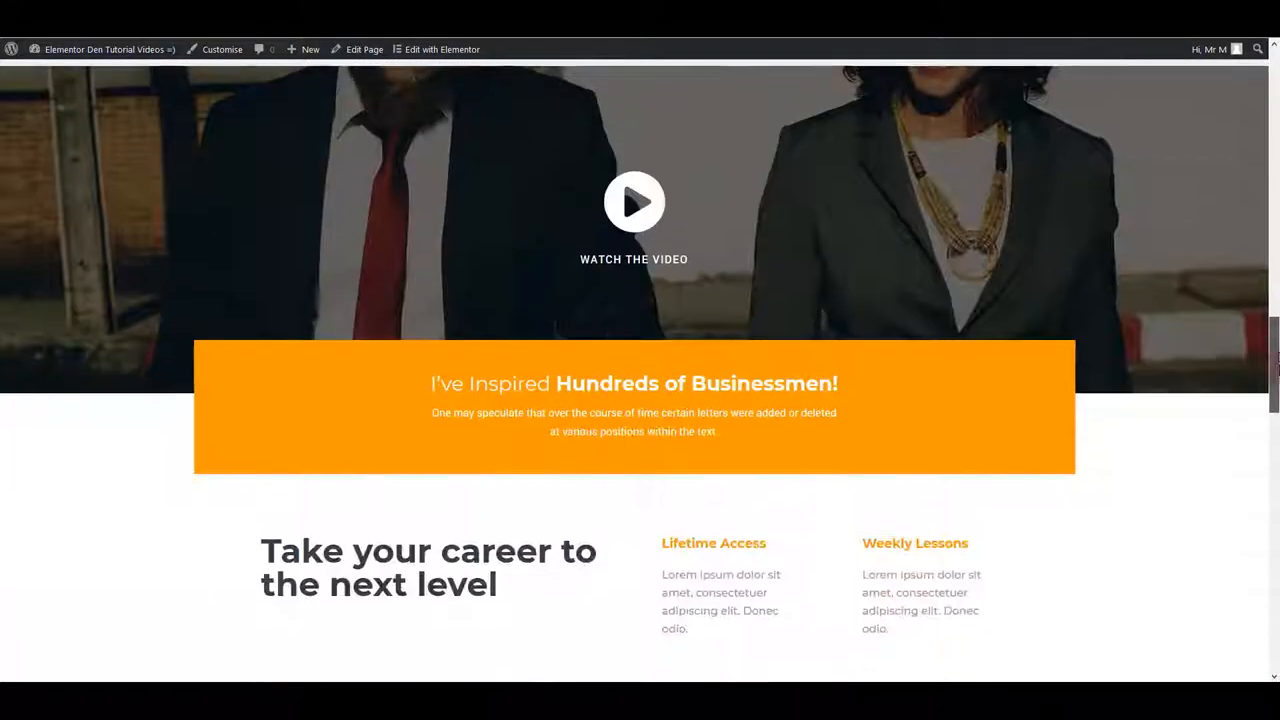
scroll(down, 3)
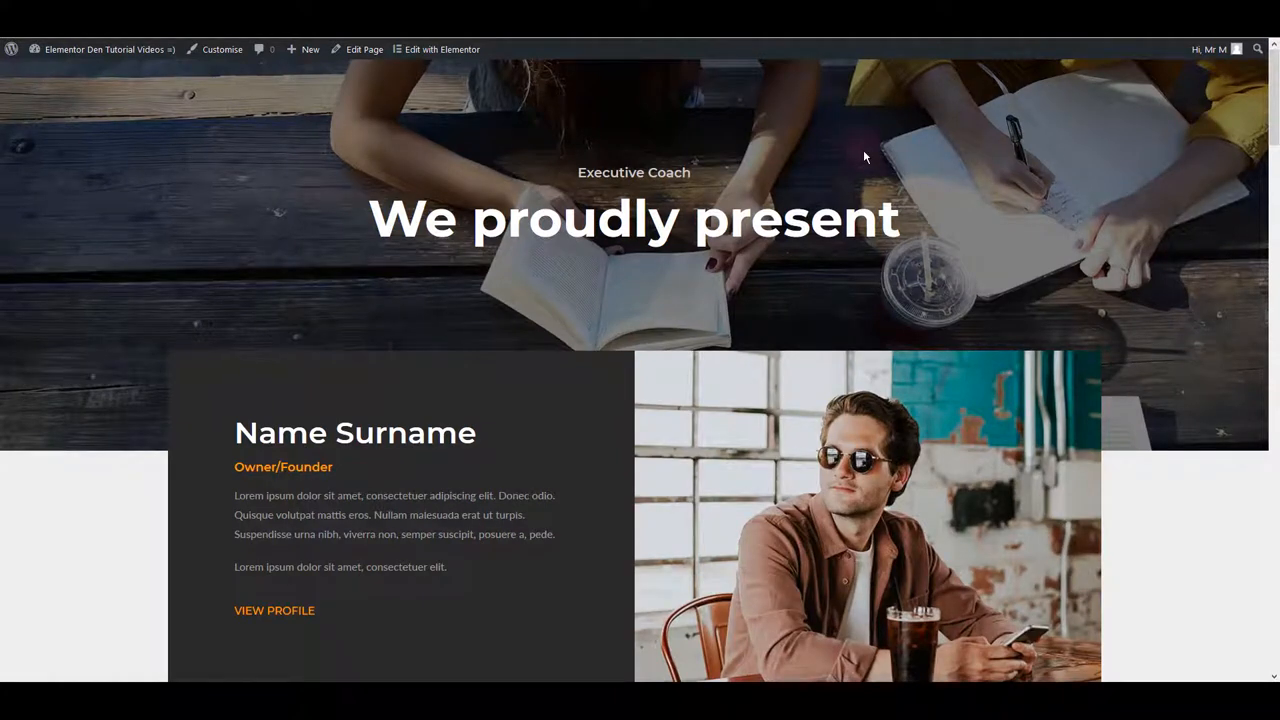
mouse_move(468, 130)
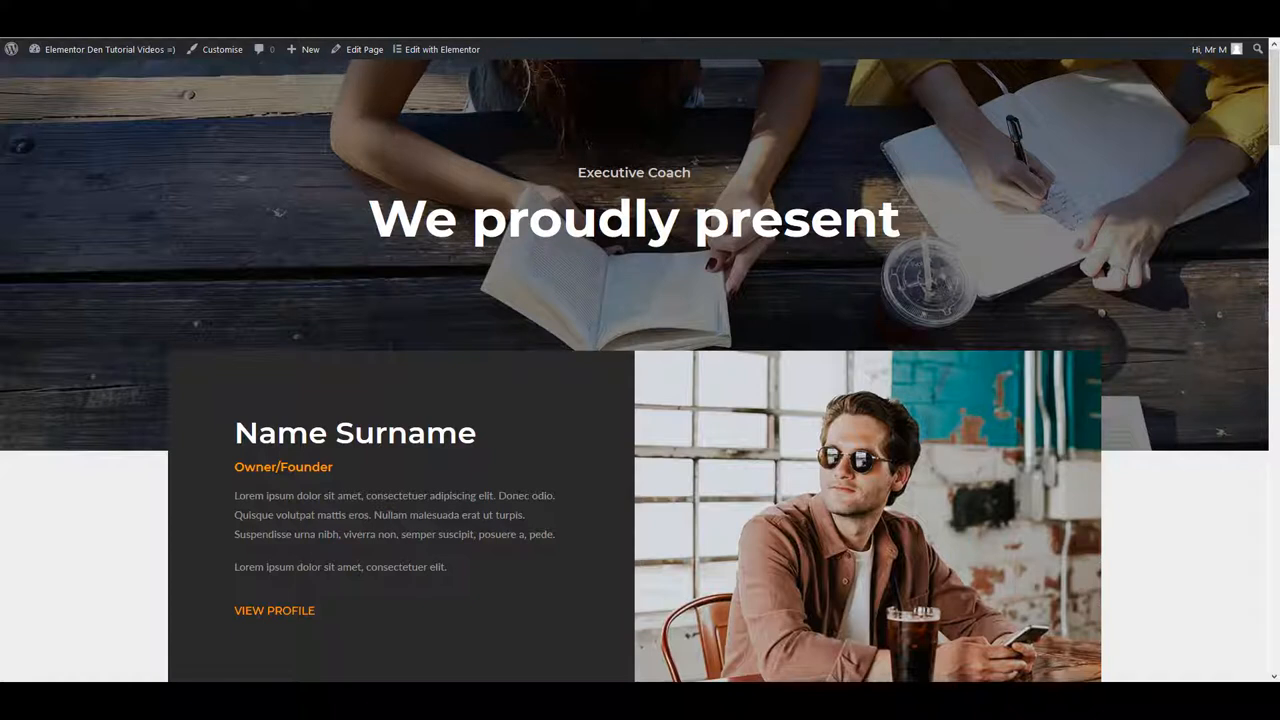
mouse_move(764, 286)
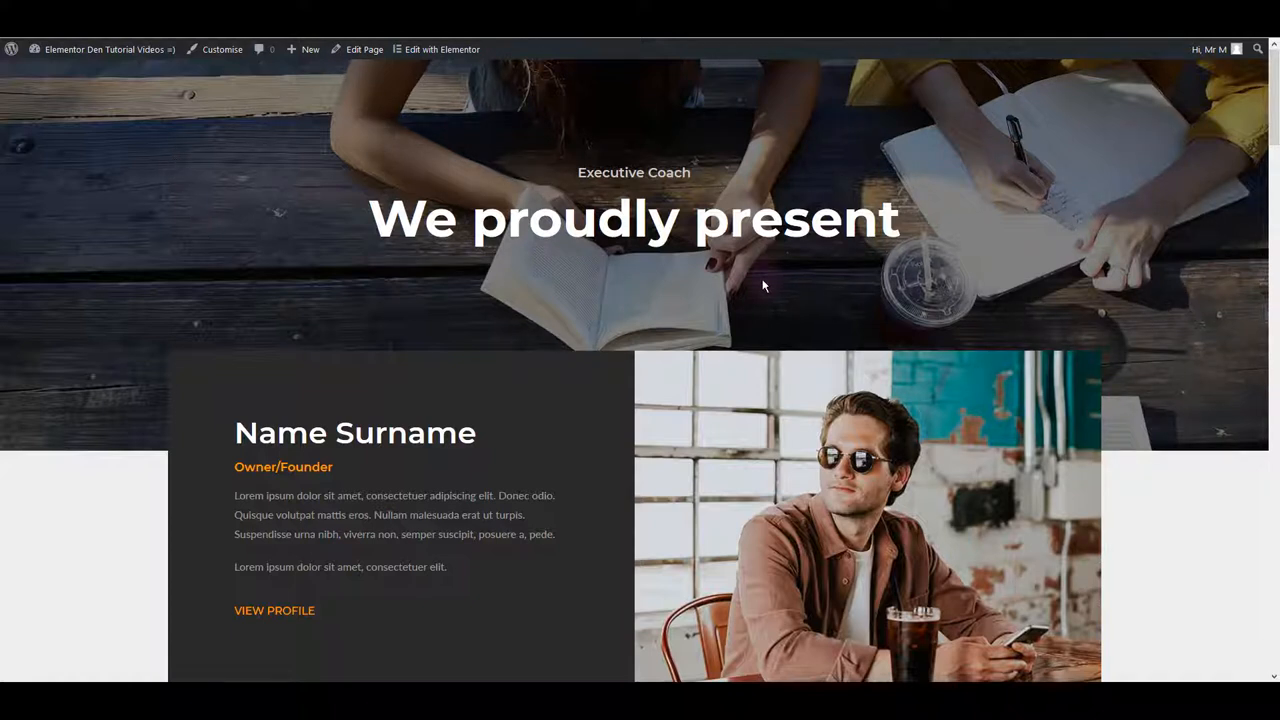
mouse_move(452, 162)
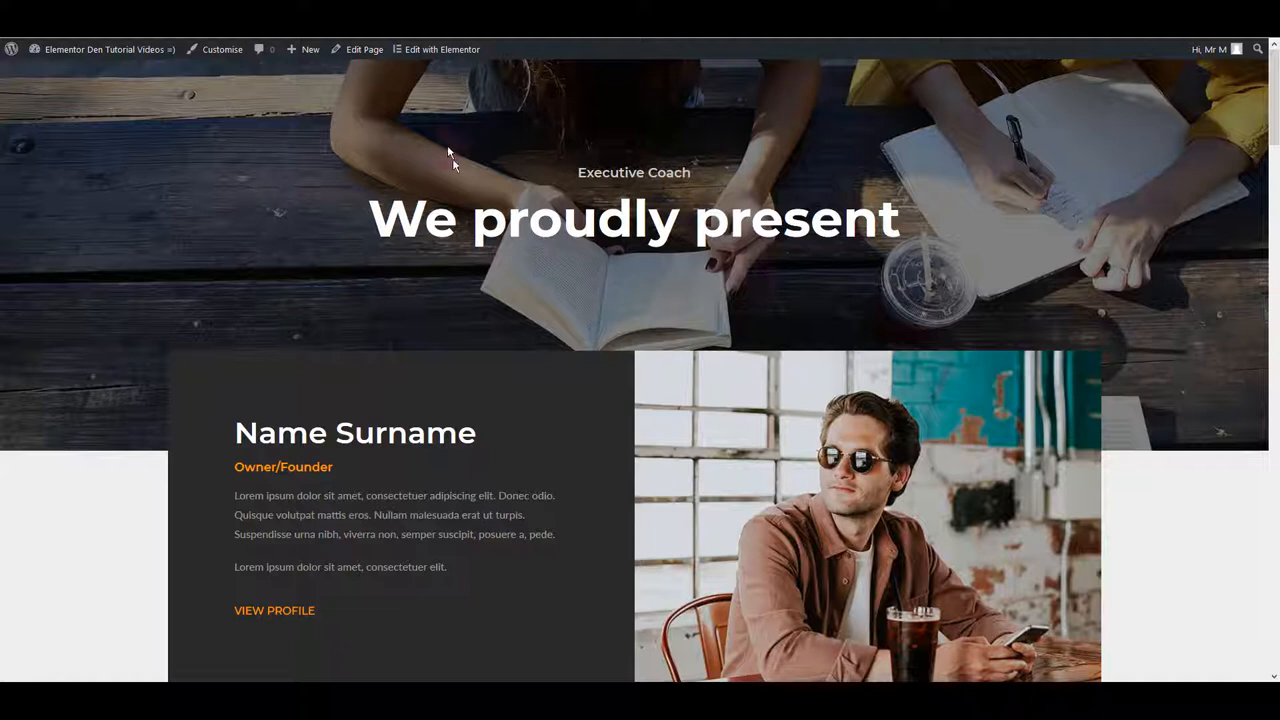
mouse_move(444, 50)
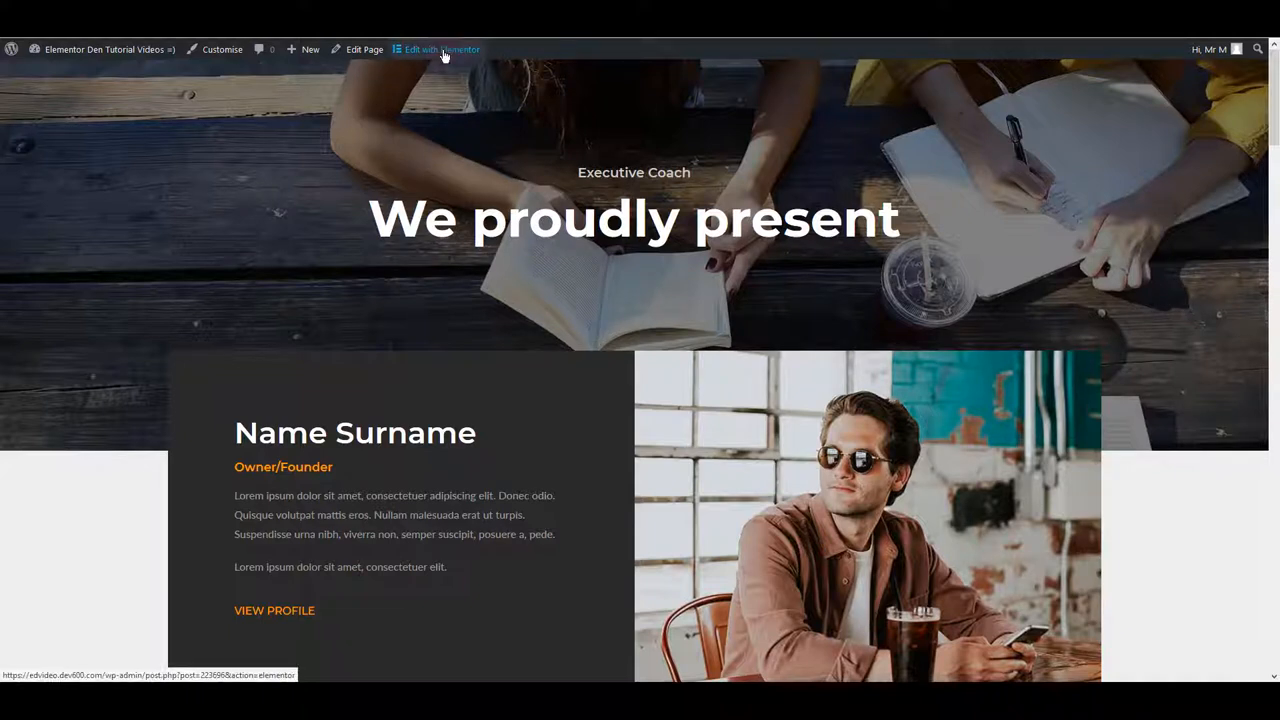
Reopen the coaching page in Elementor from the admin bar
click(440, 48)
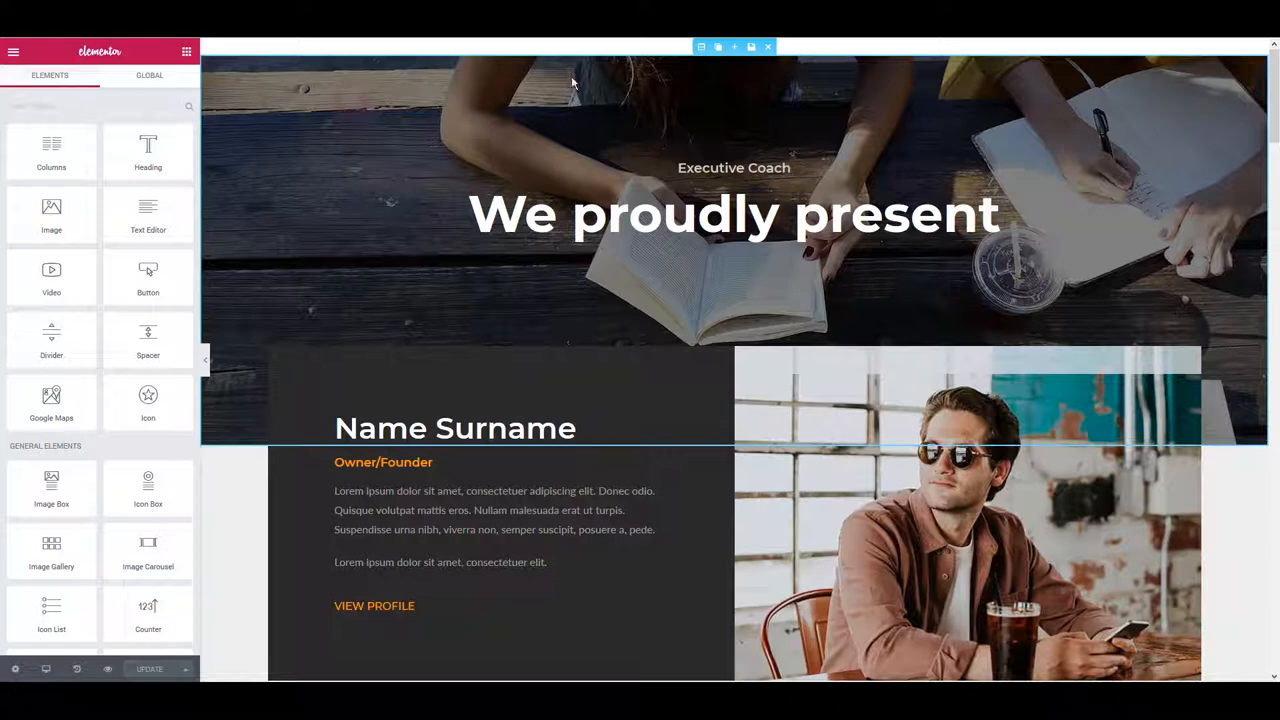
mouse_move(682, 88)
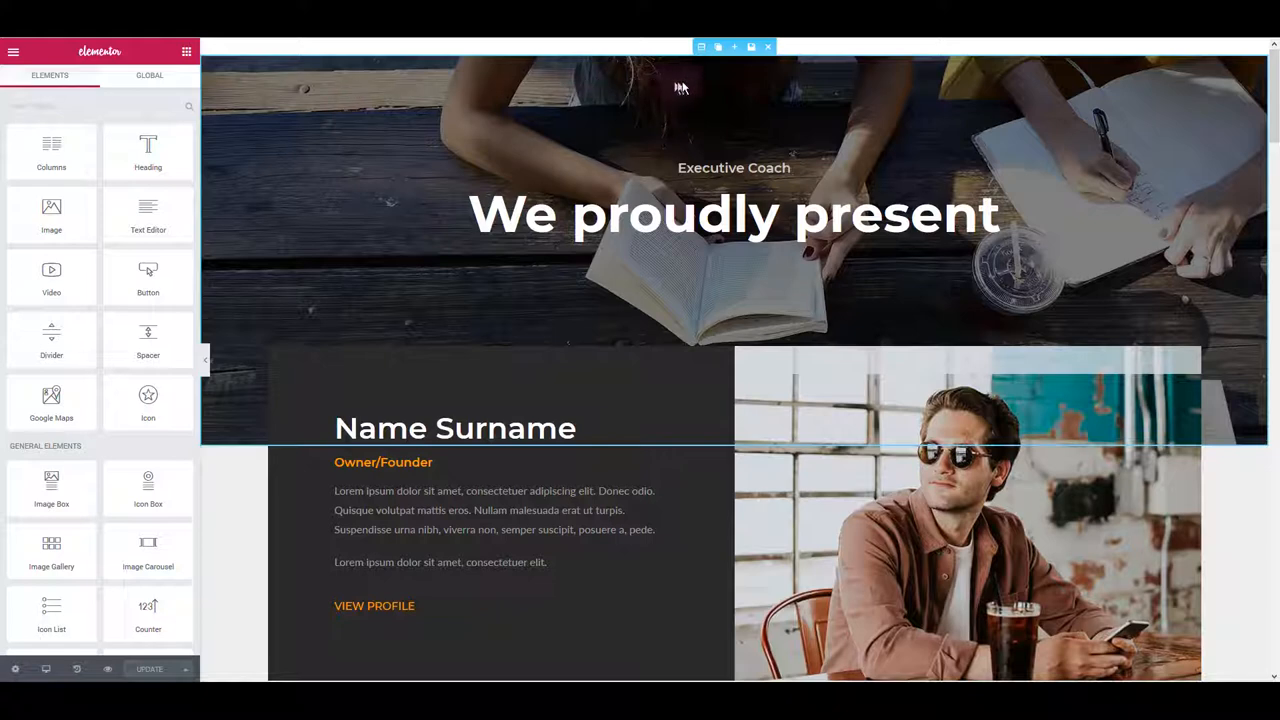
mouse_move(700, 46)
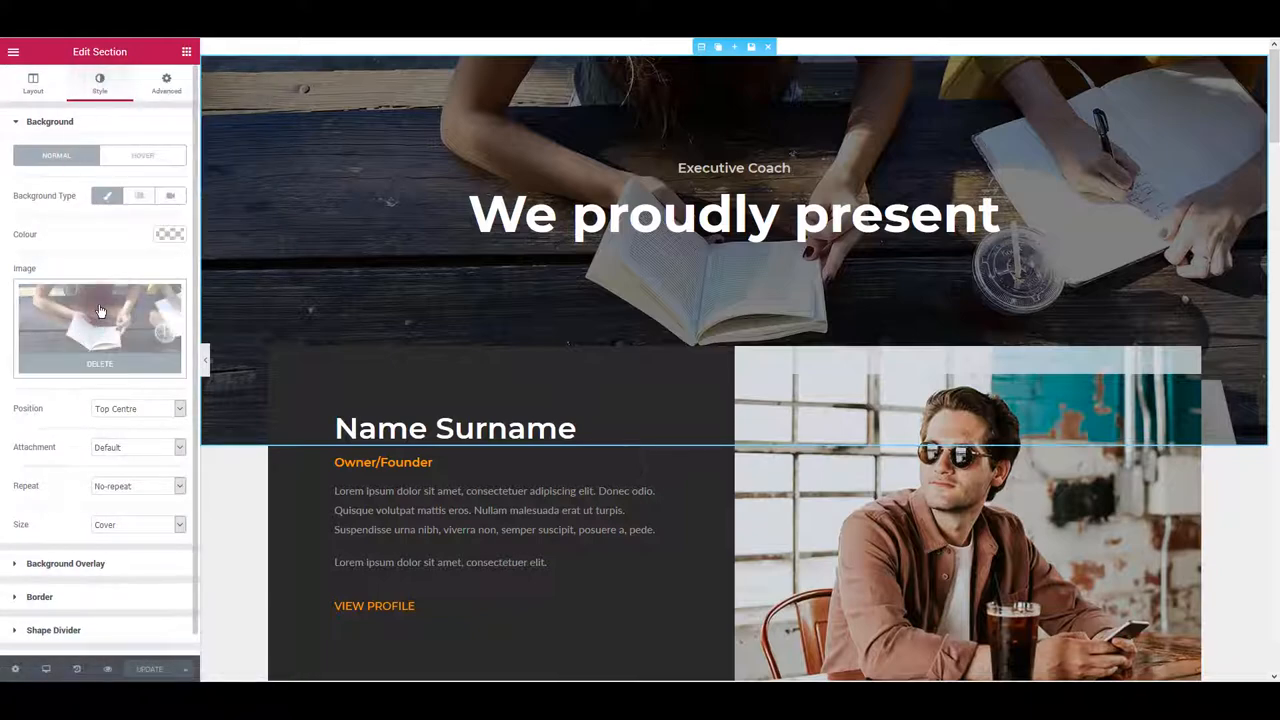
Set bg.jpg, the photo of people in jeans, as the hero section background
click(100, 318)
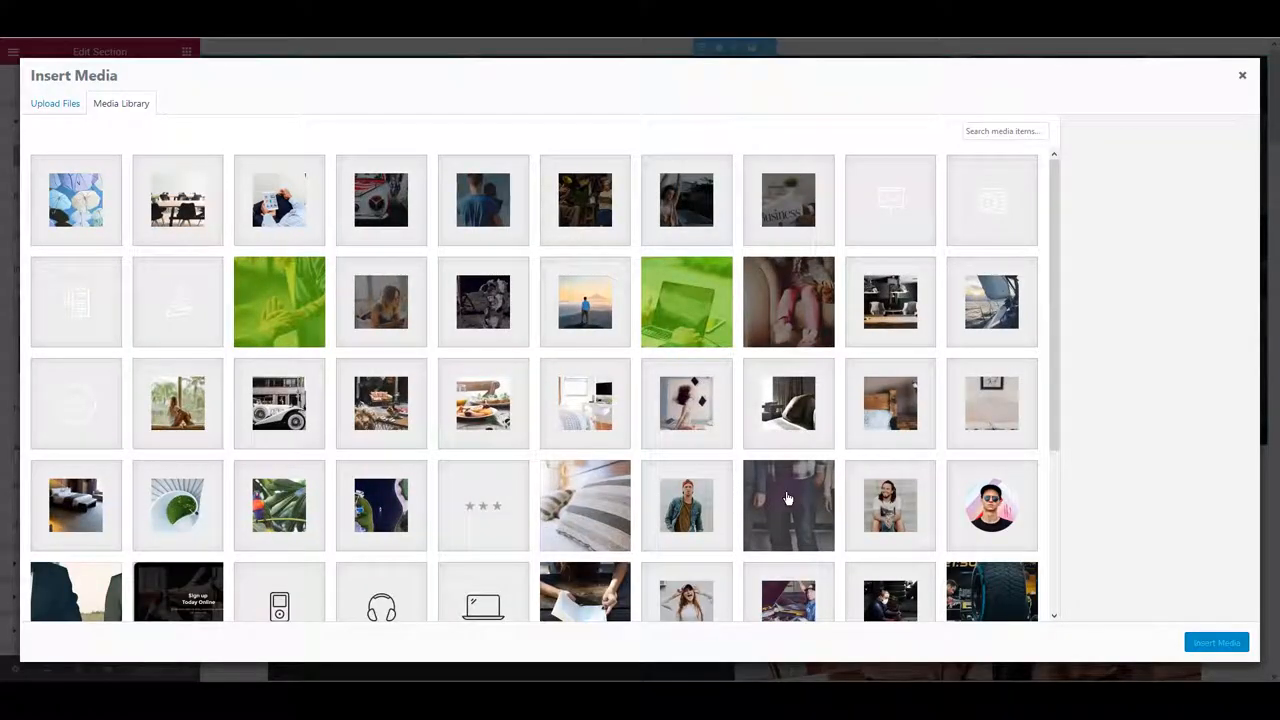
click(788, 504)
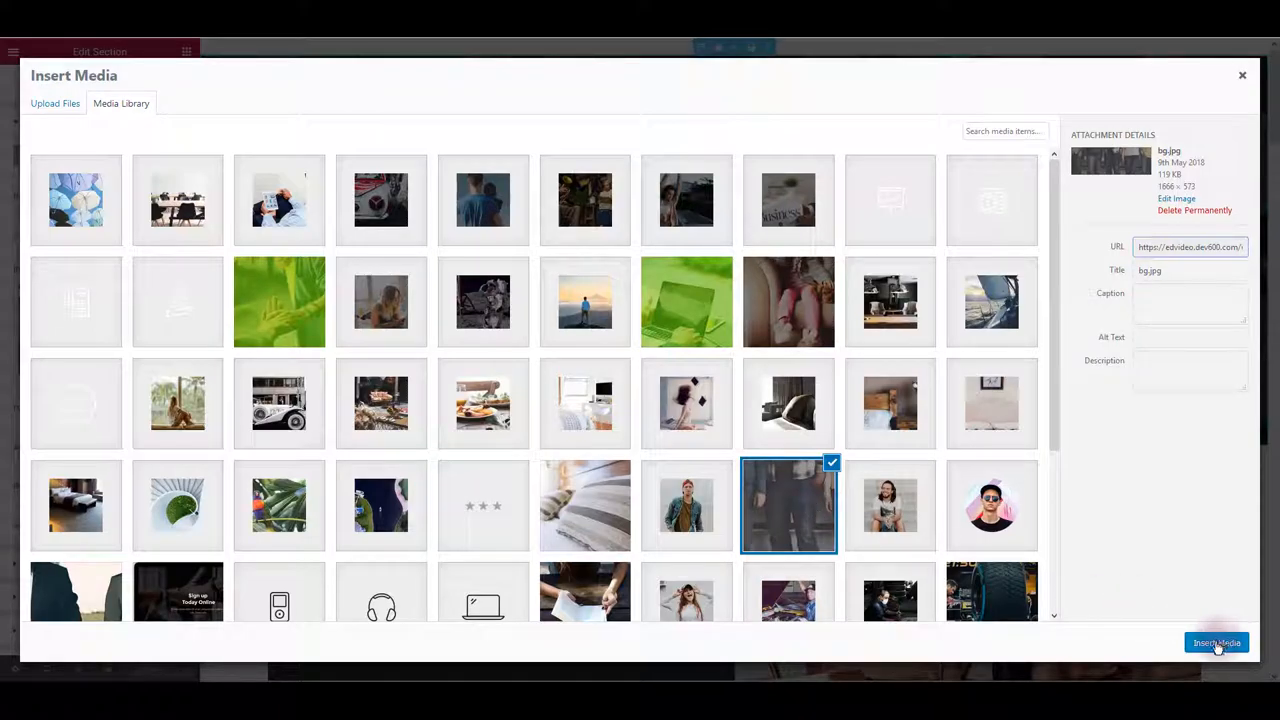
click(1216, 642)
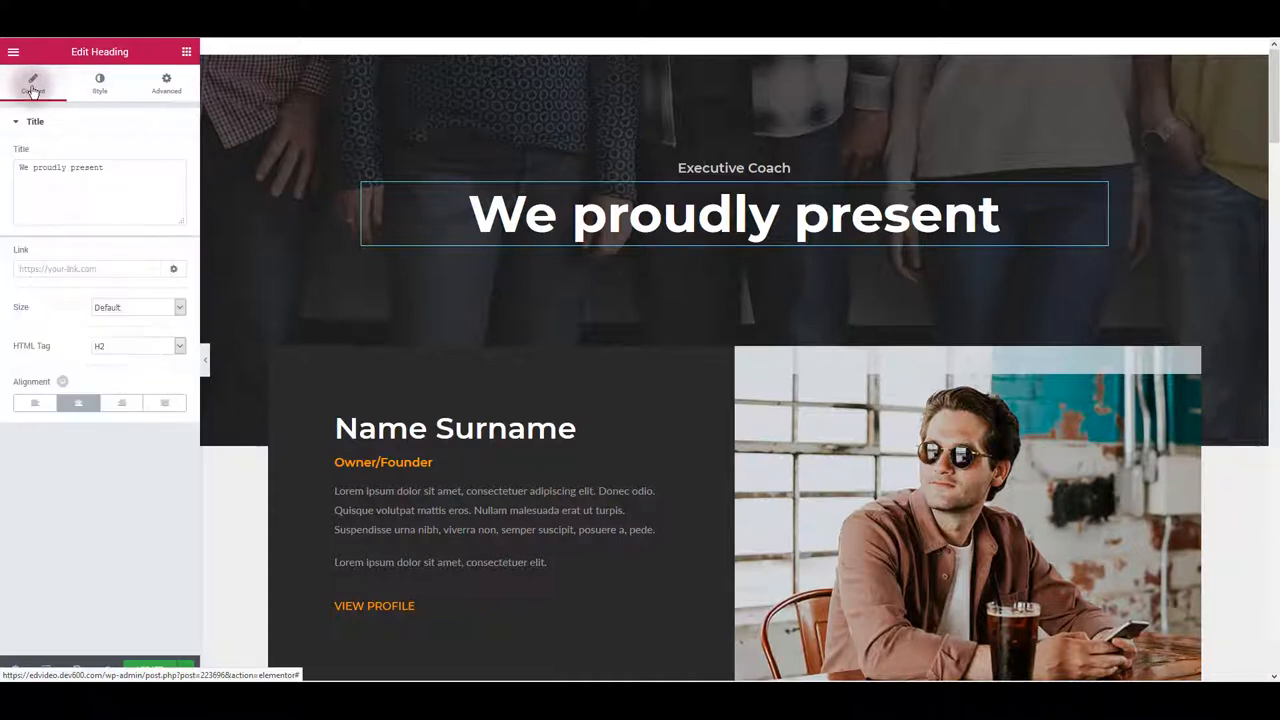
Replace the hero heading's title with 'Our New Text' and move on to its styling
double_click(60, 168)
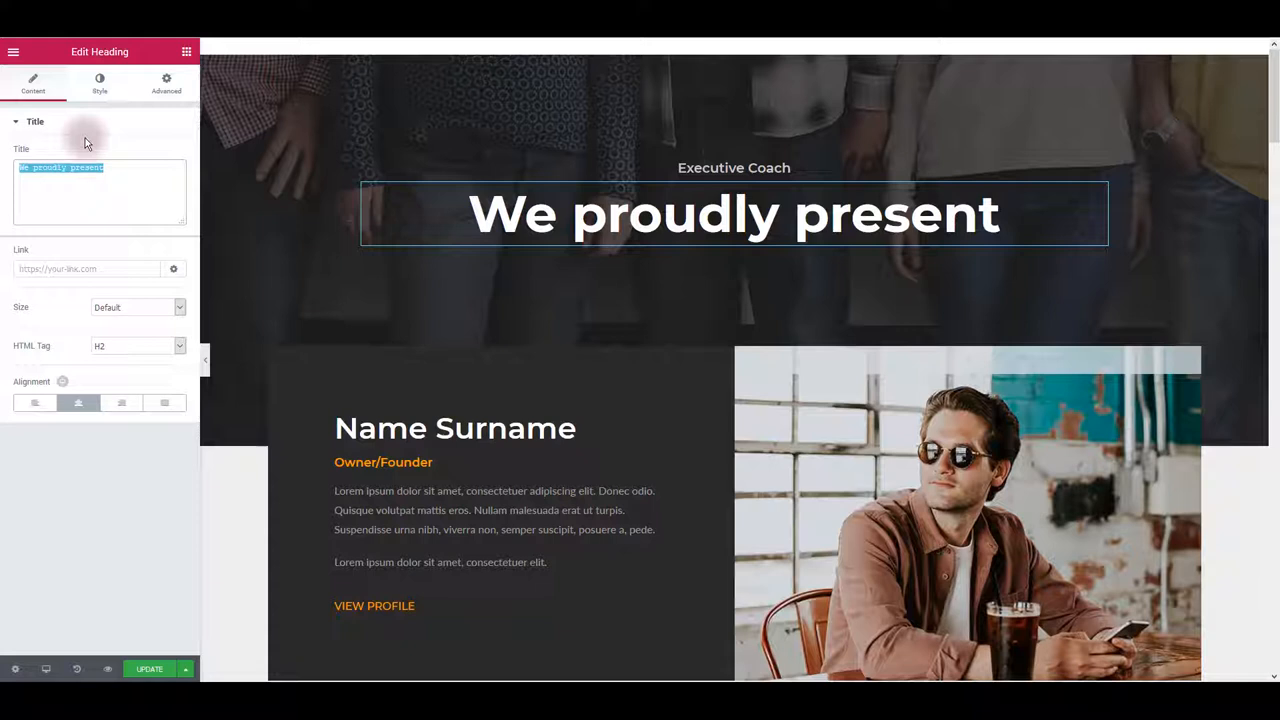
text(Our New Text)
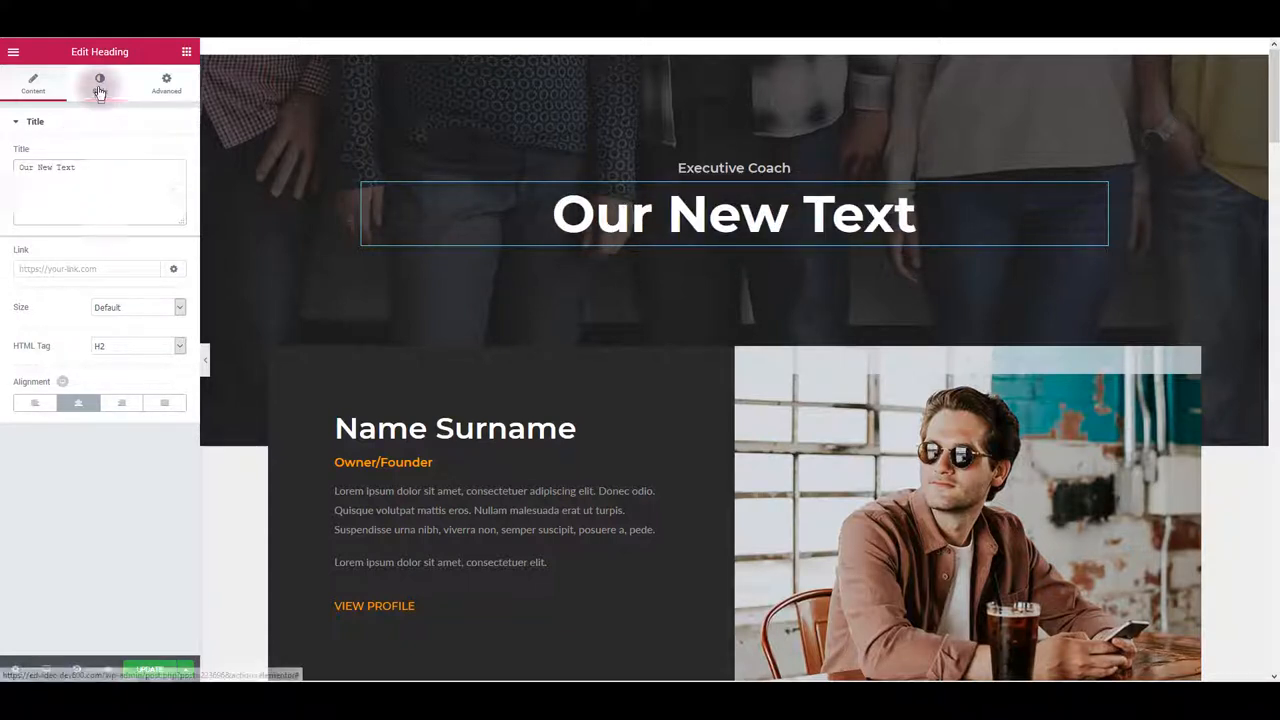
click(100, 84)
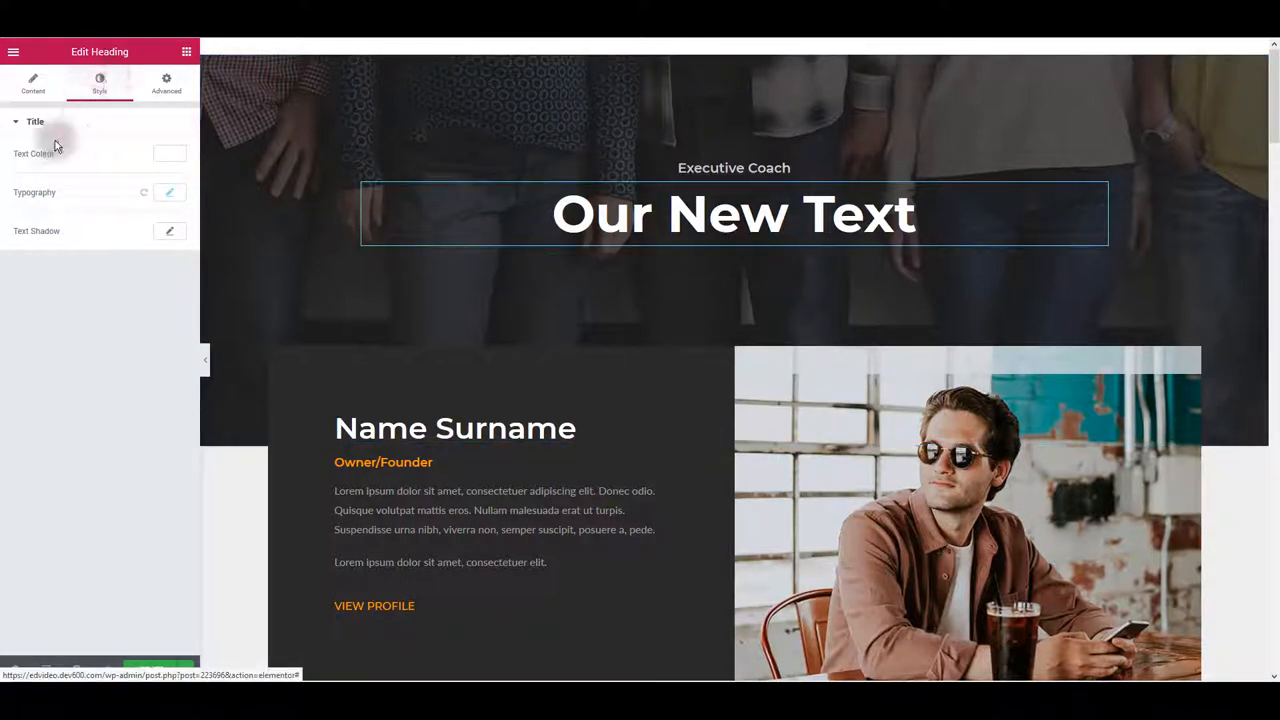
Colour the heading green and enlarge its font size with the Size slider
click(168, 152)
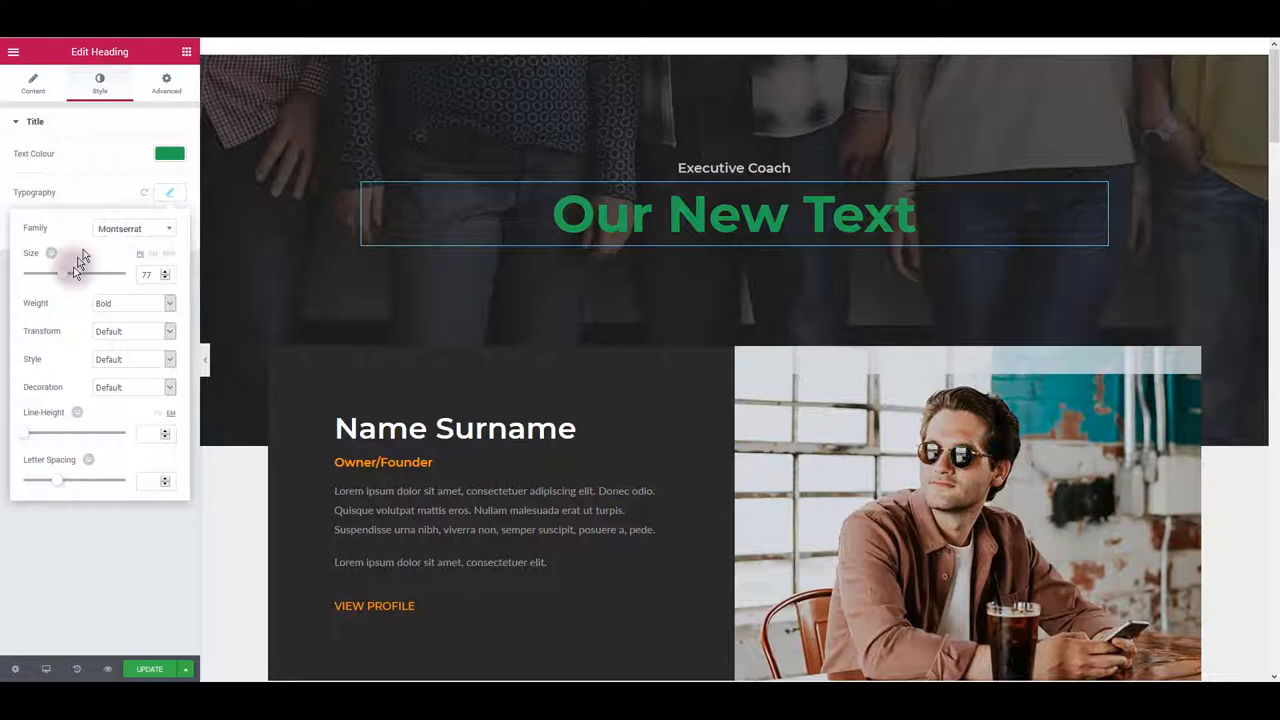
drag(50, 272, 30, 272)
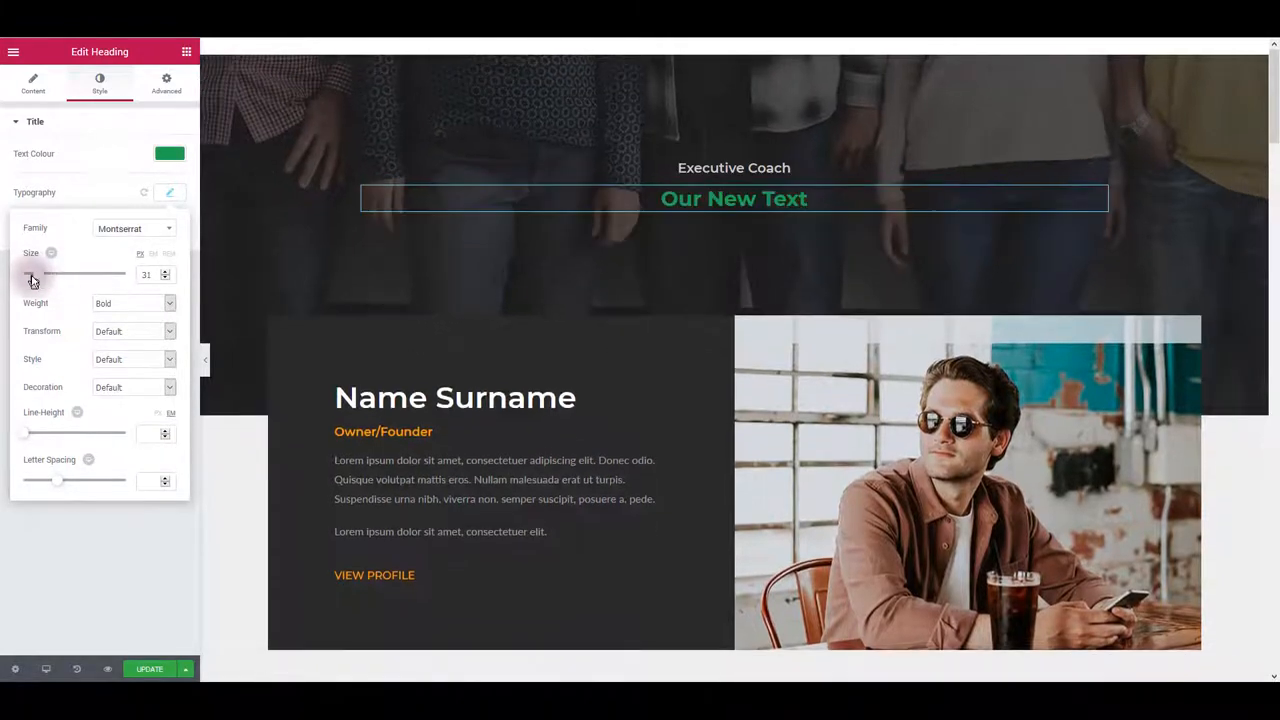
drag(36, 272, 76, 272)
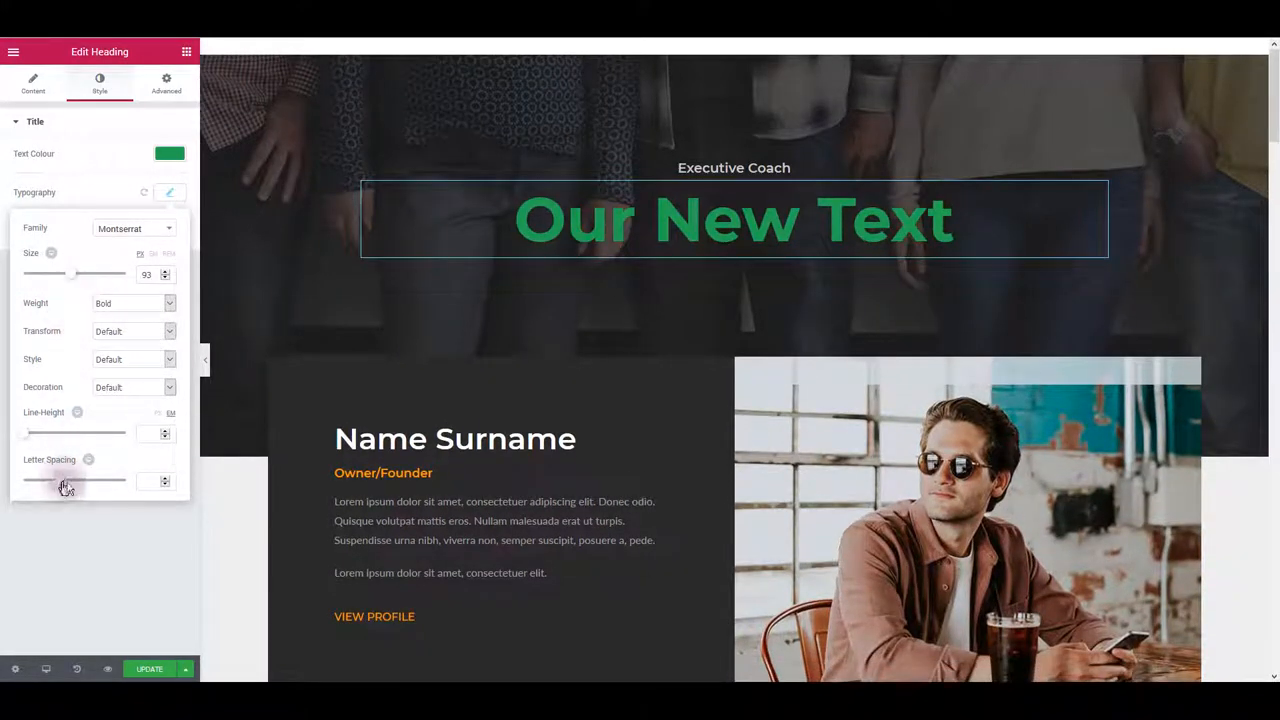
Set the heading's font family to Montserrat Subrayada
click(132, 228)
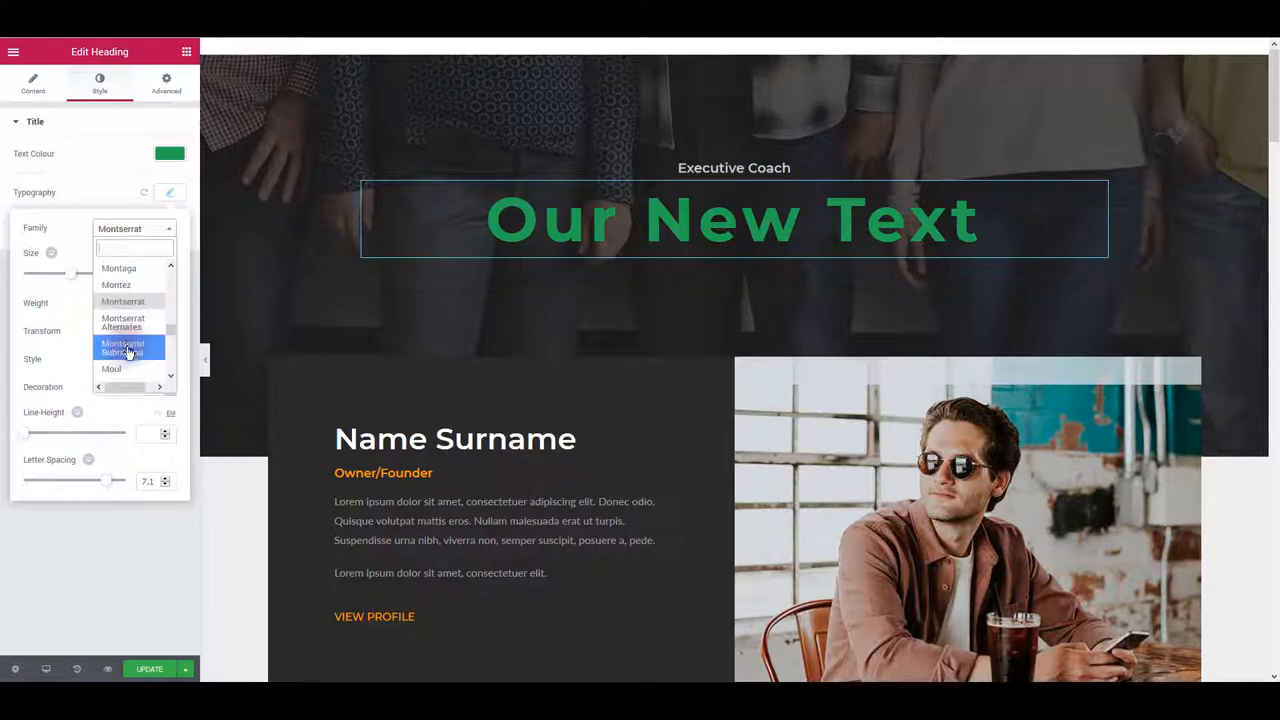
click(124, 348)
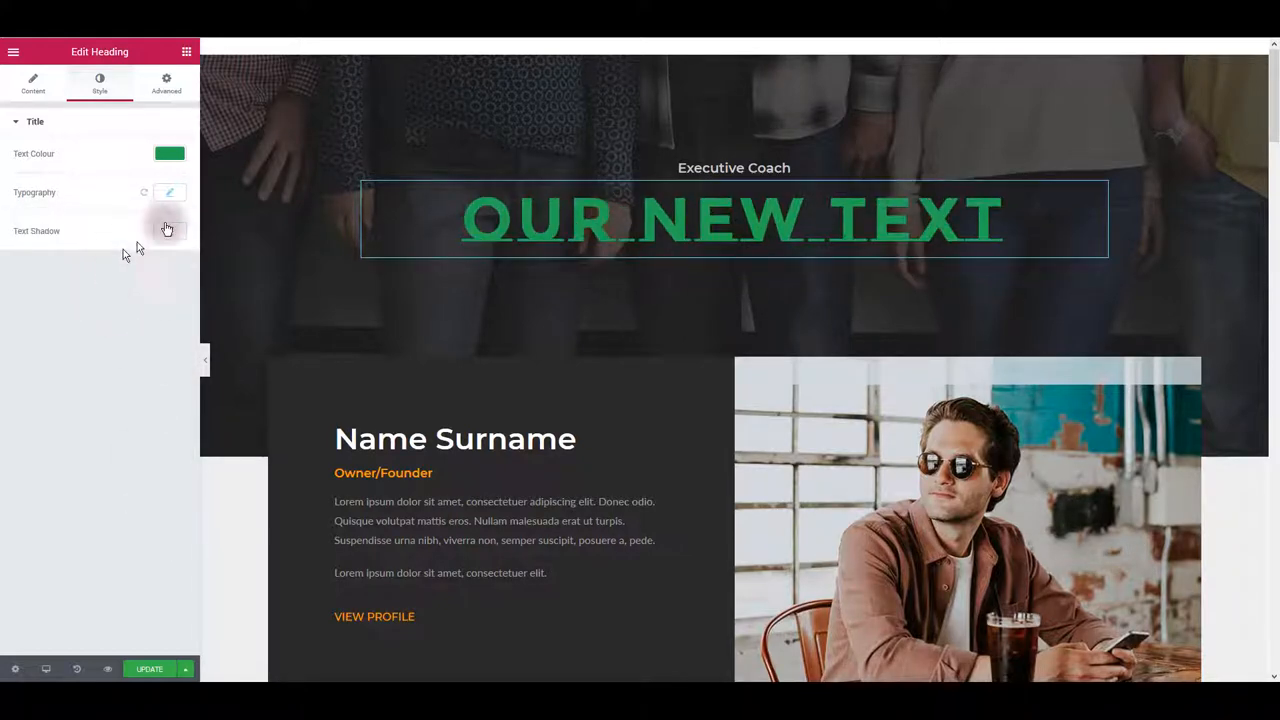
scroll(down, 3)
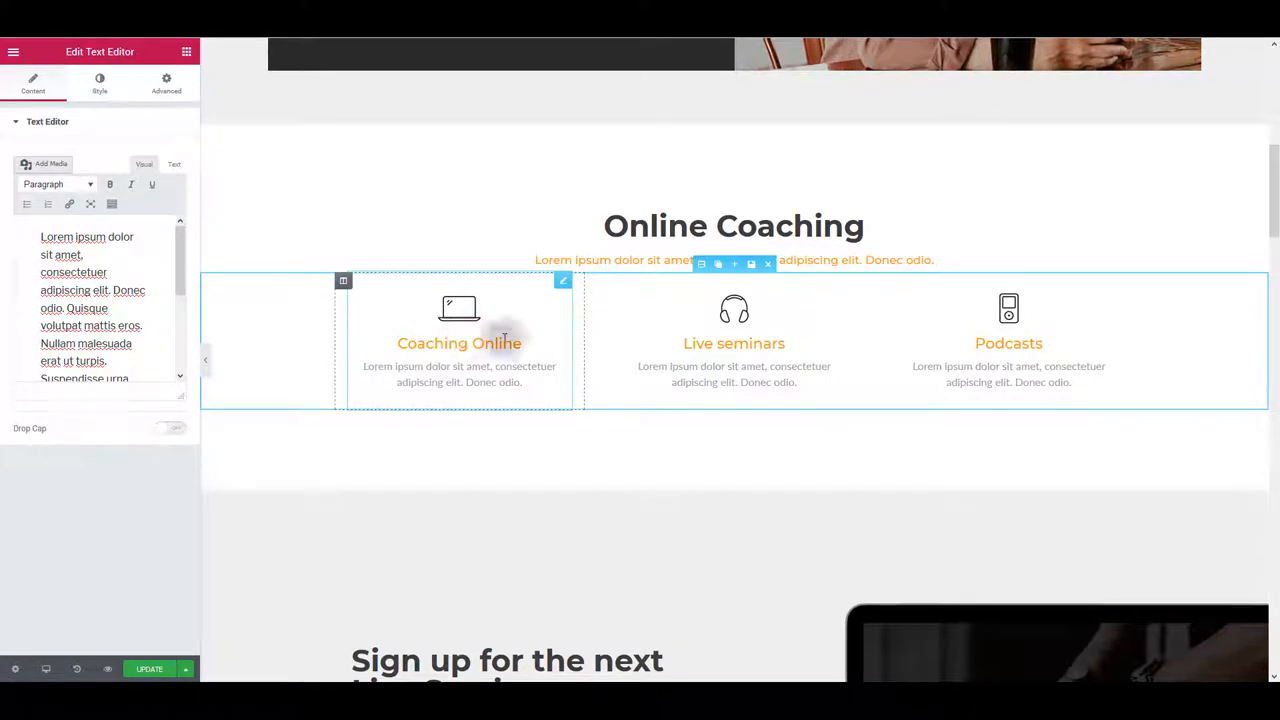
click(1008, 344)
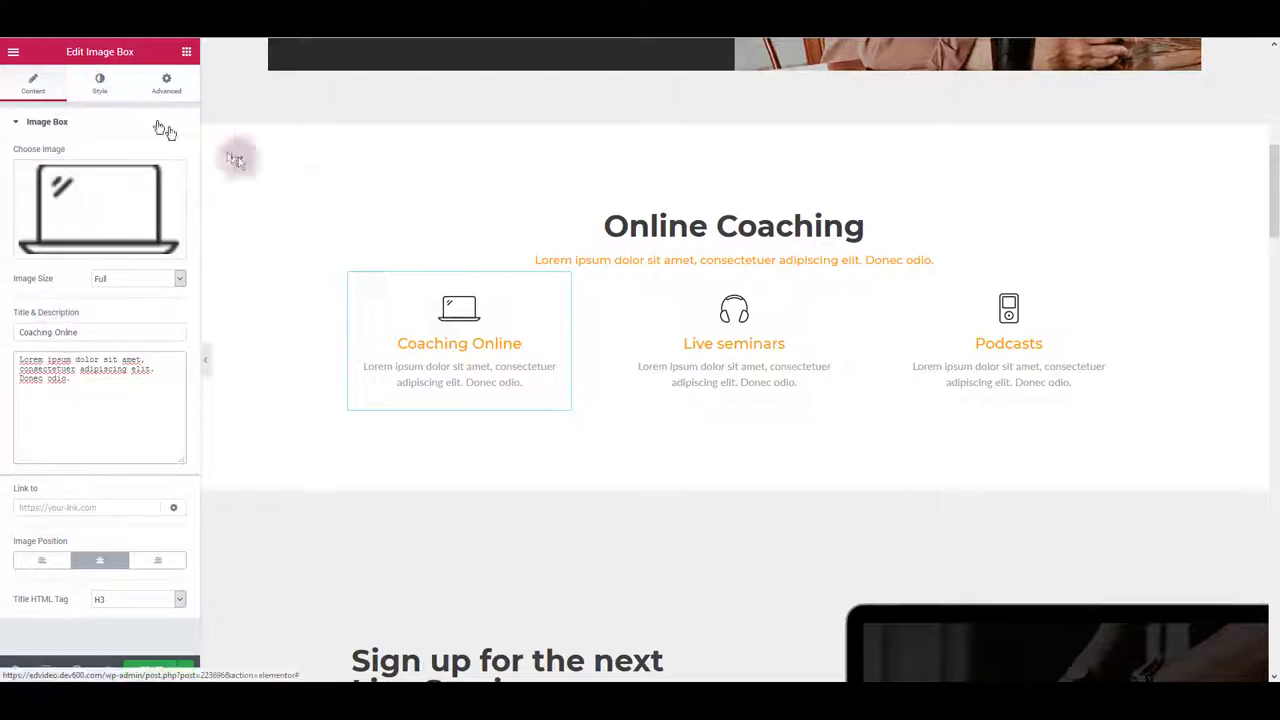
scroll(down, 3)
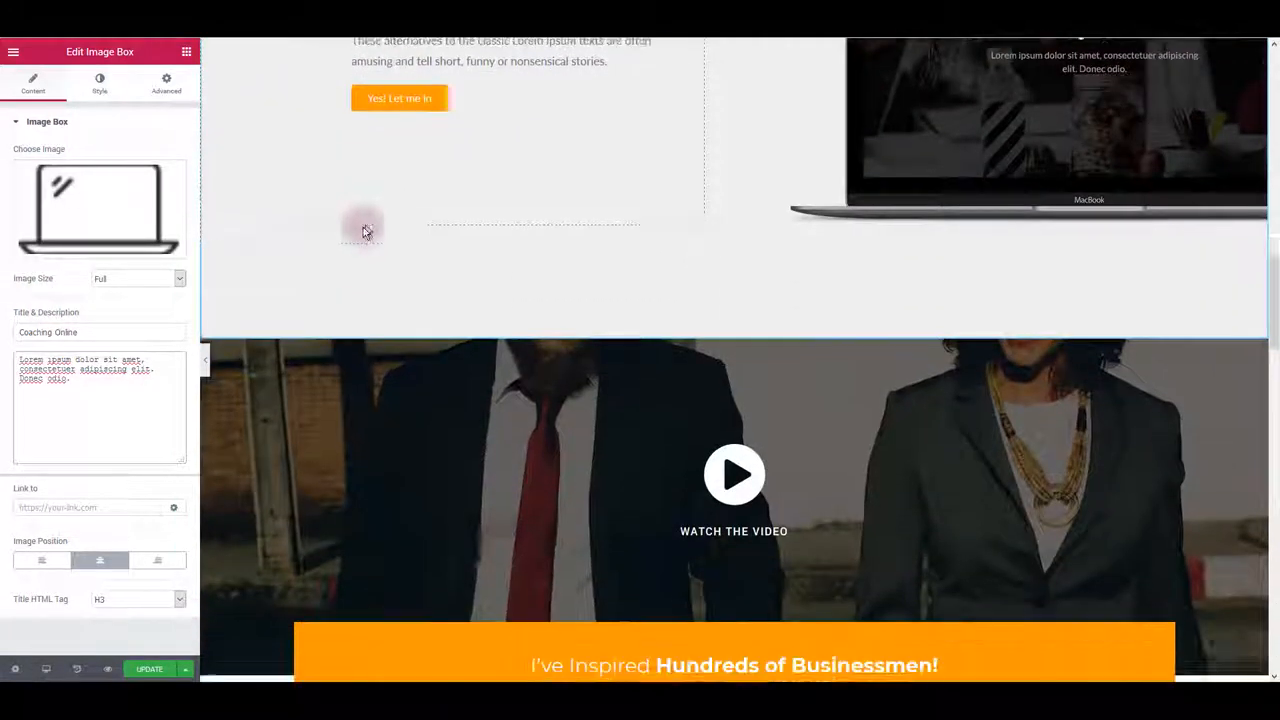
scroll(down, 3)
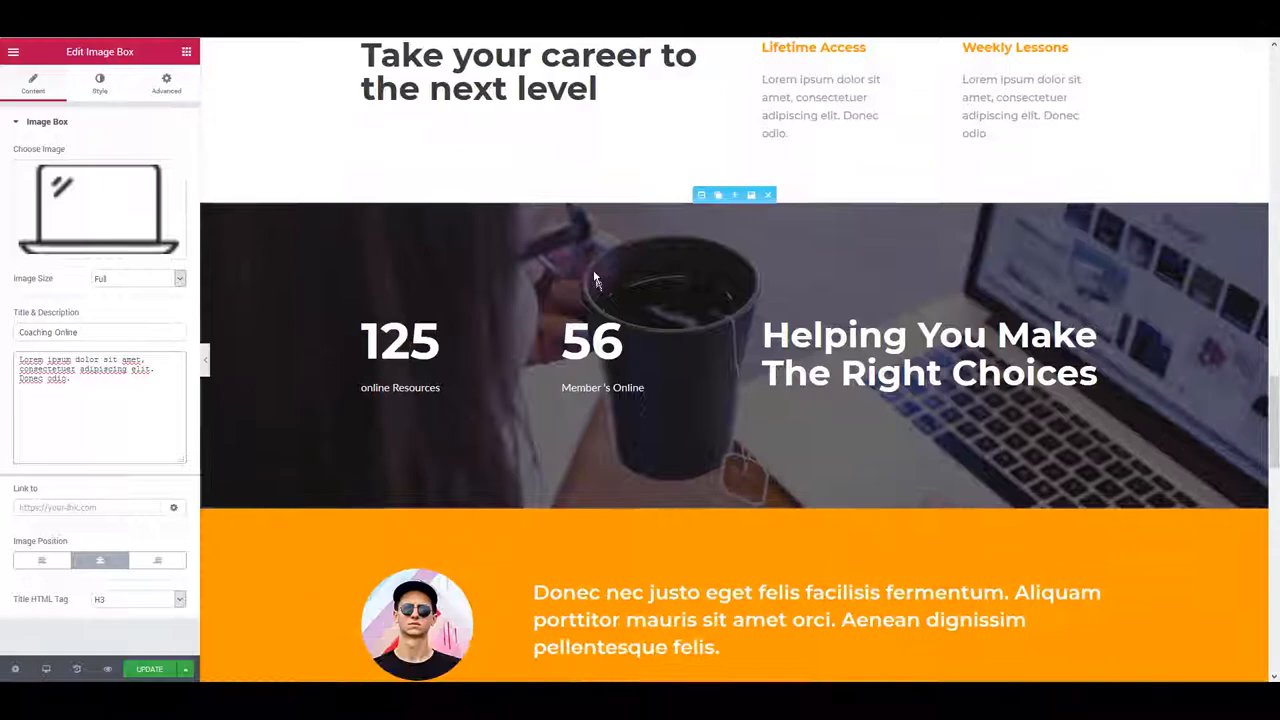
scroll(down, 3)
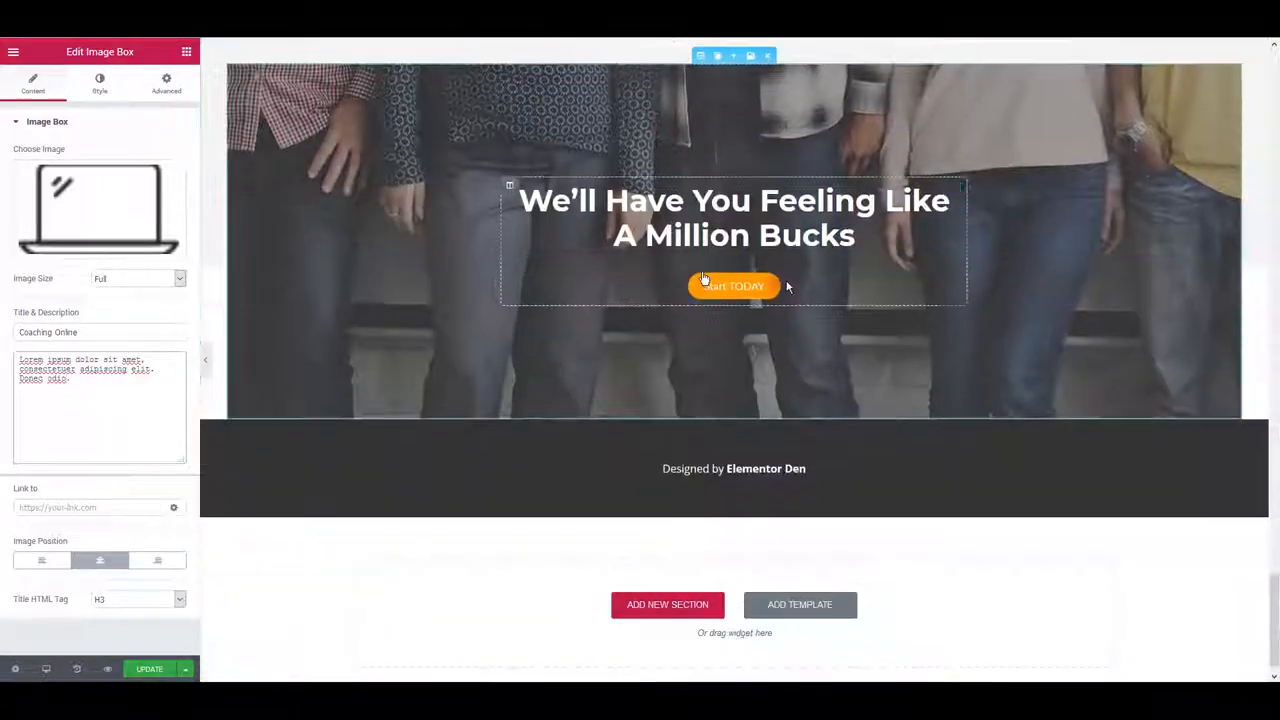
scroll(down, 3)
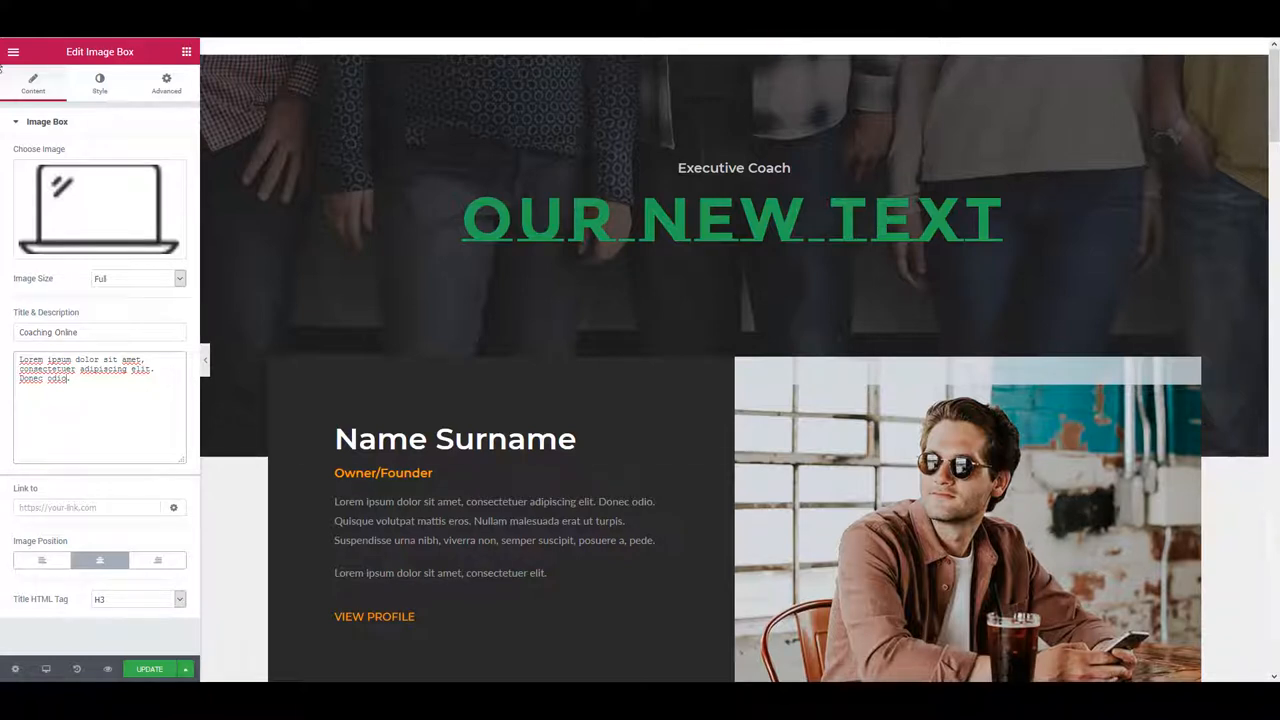
Show the Coaching Online image box's Advanced margin and padding settings, then select the Owner/Founder subheading
click(166, 84)
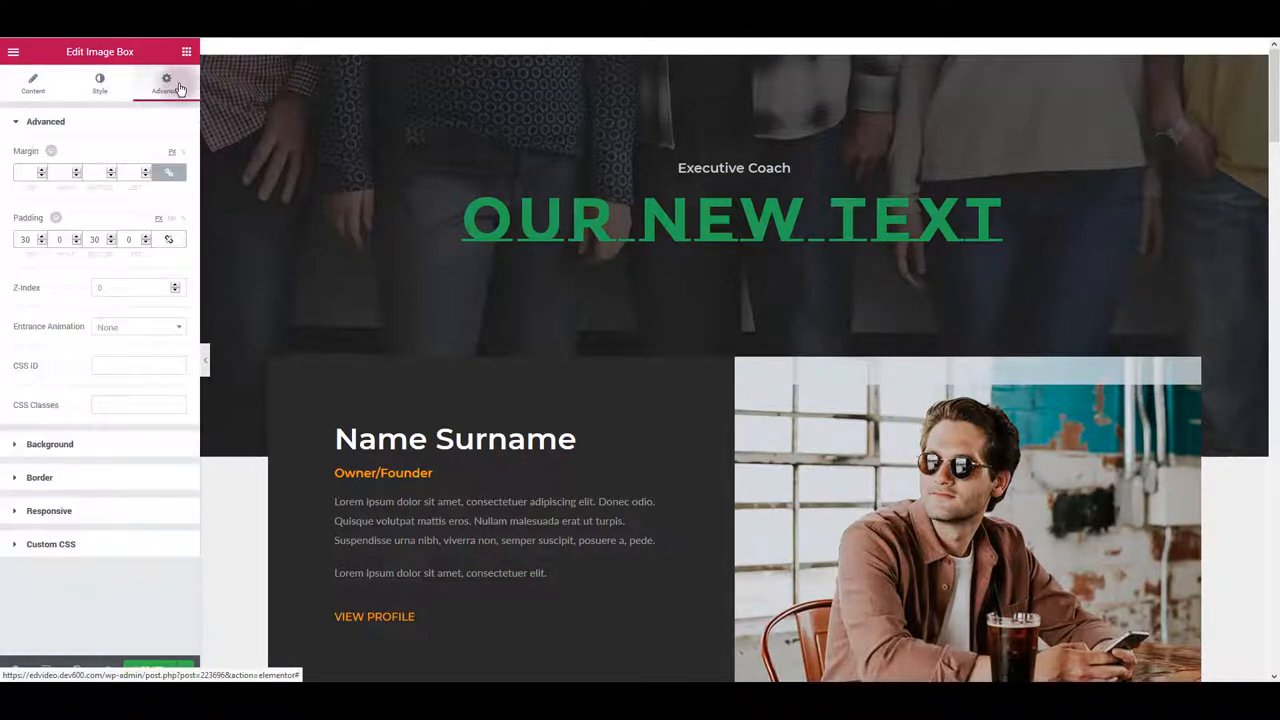
click(28, 172)
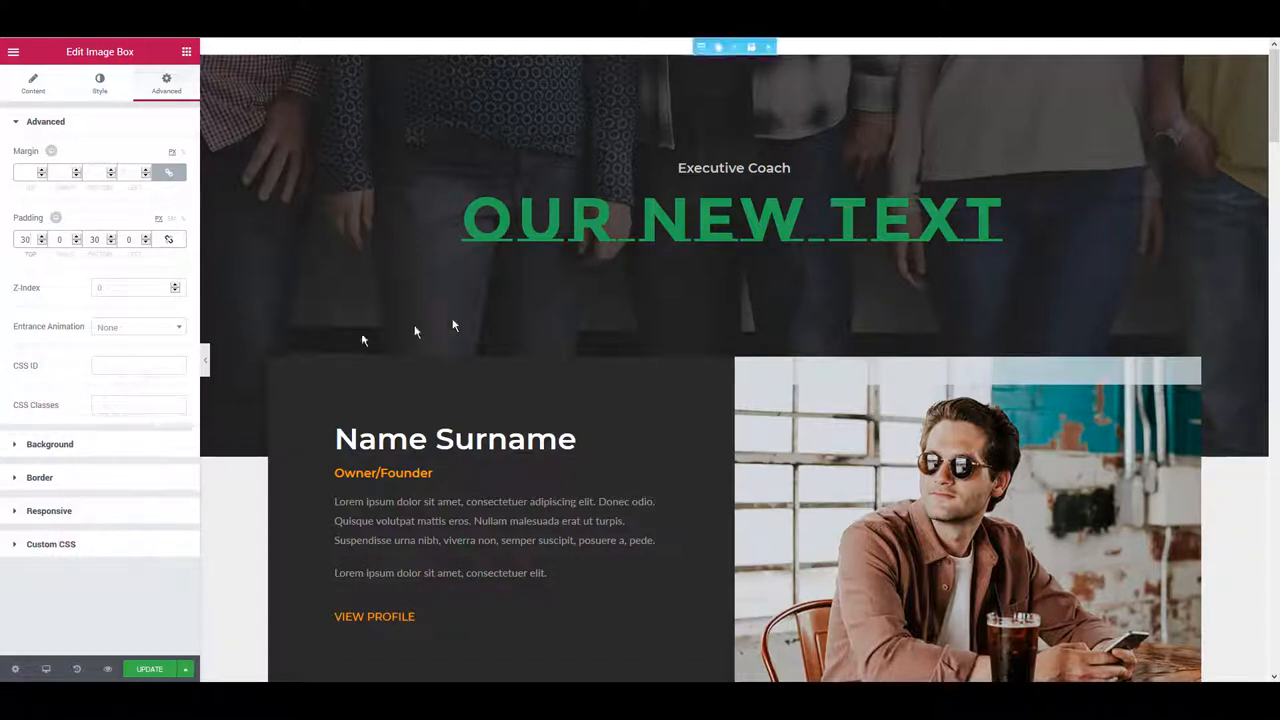
click(384, 472)
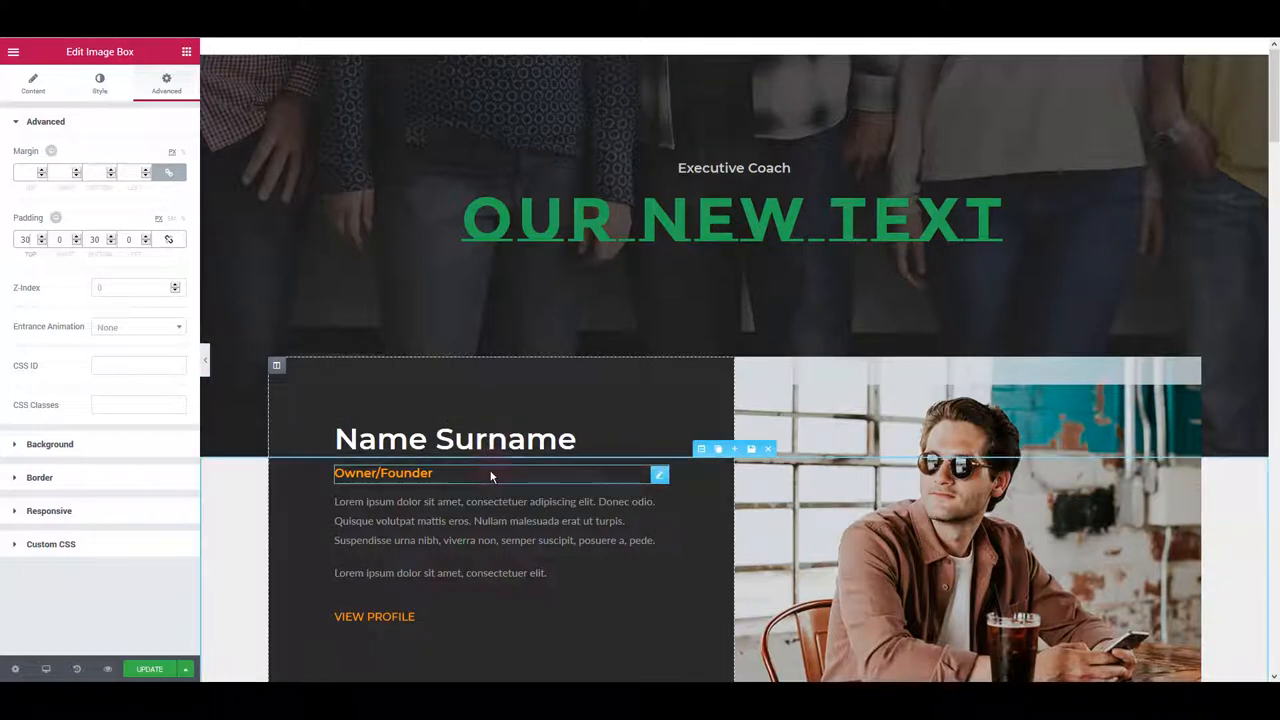